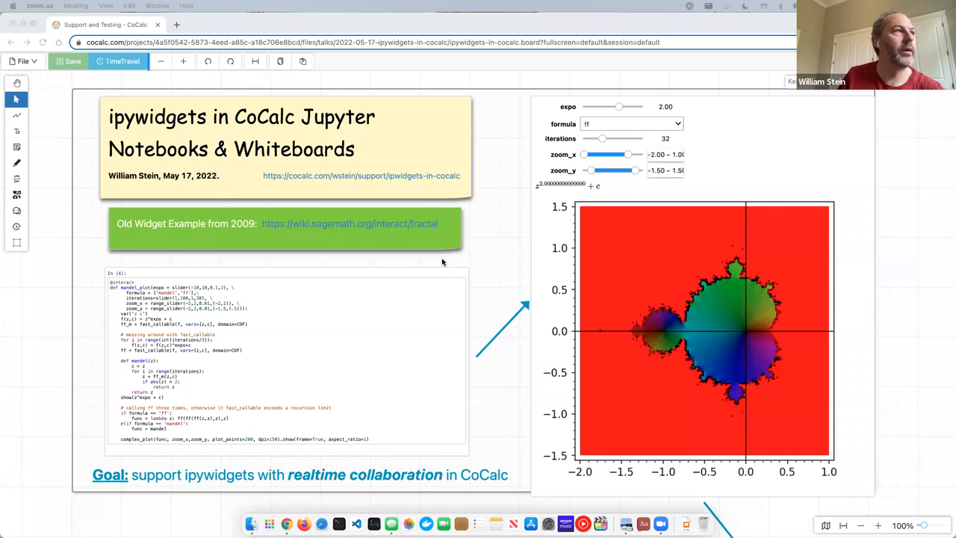
{"action": "mouse_move", "coordinate": [481, 258]}
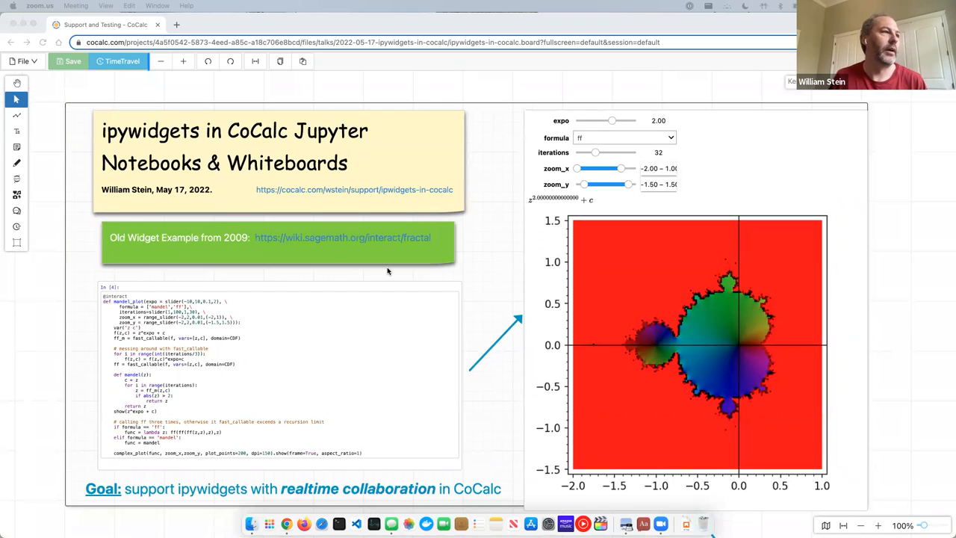
{"action": "mouse_move", "coordinate": [212, 455]}
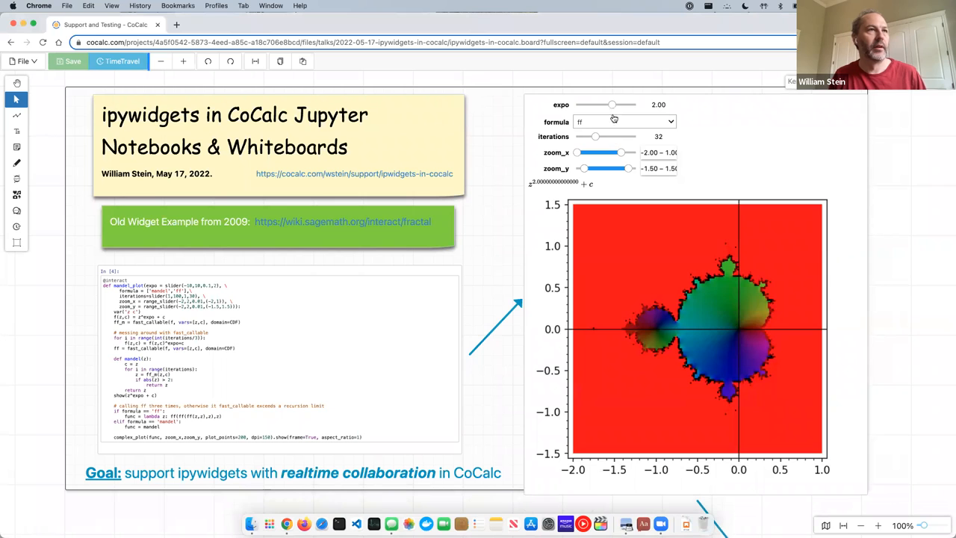
Step: Drag the expo slider to -5.10 so the fractal redraws as a rainbow flower shape
{"action": "left_click_drag", "start_coordinate": [613, 105], "coordinate": [590, 105]}
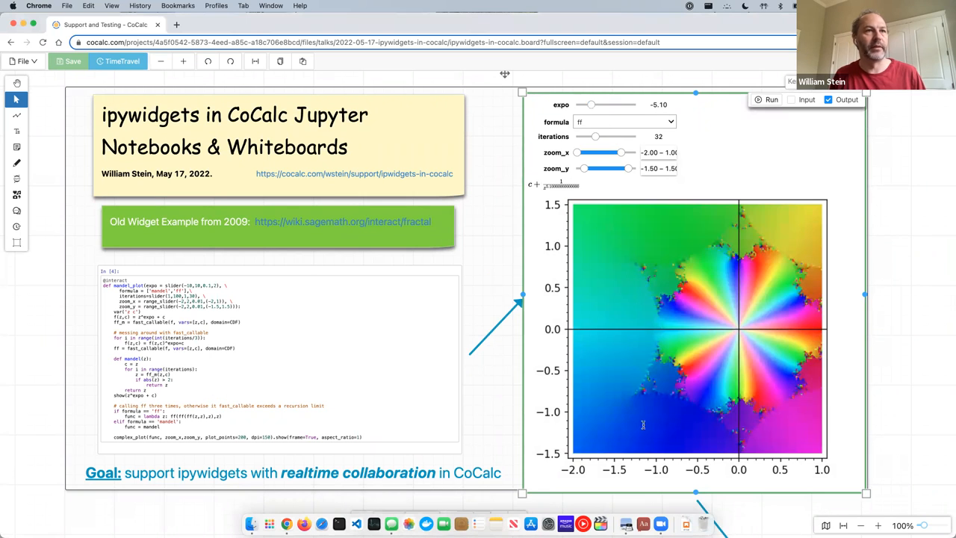
{"action": "mouse_move", "coordinate": [515, 245]}
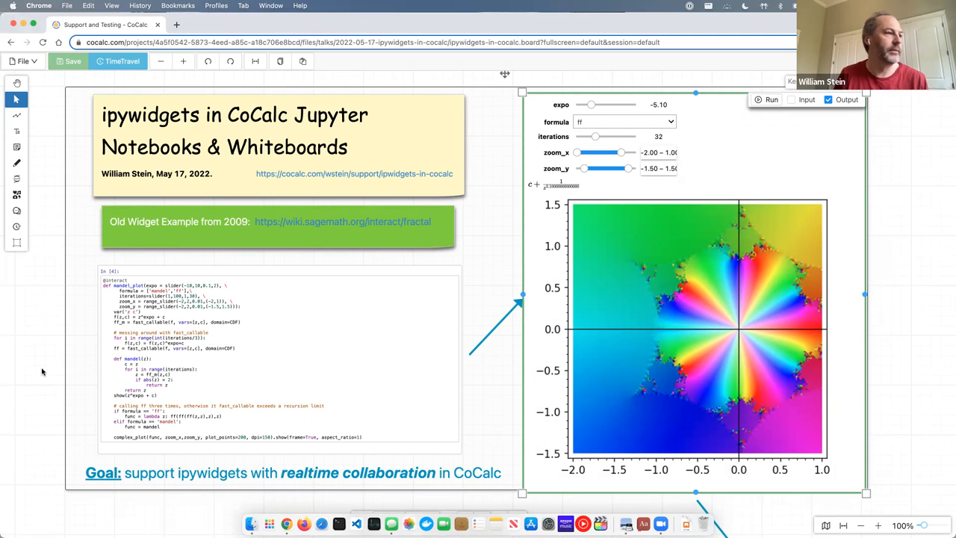
{"action": "mouse_move", "coordinate": [35, 358]}
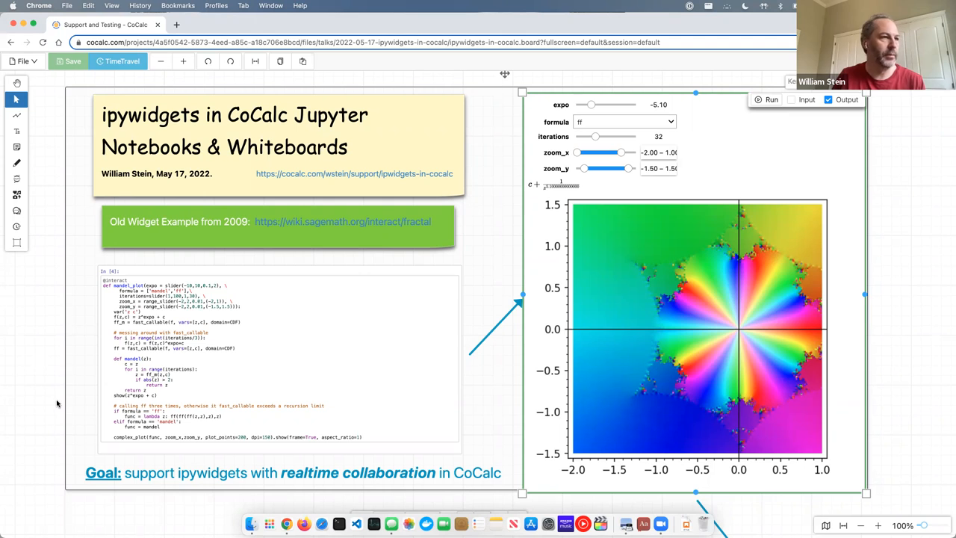
{"action": "mouse_move", "coordinate": [400, 307]}
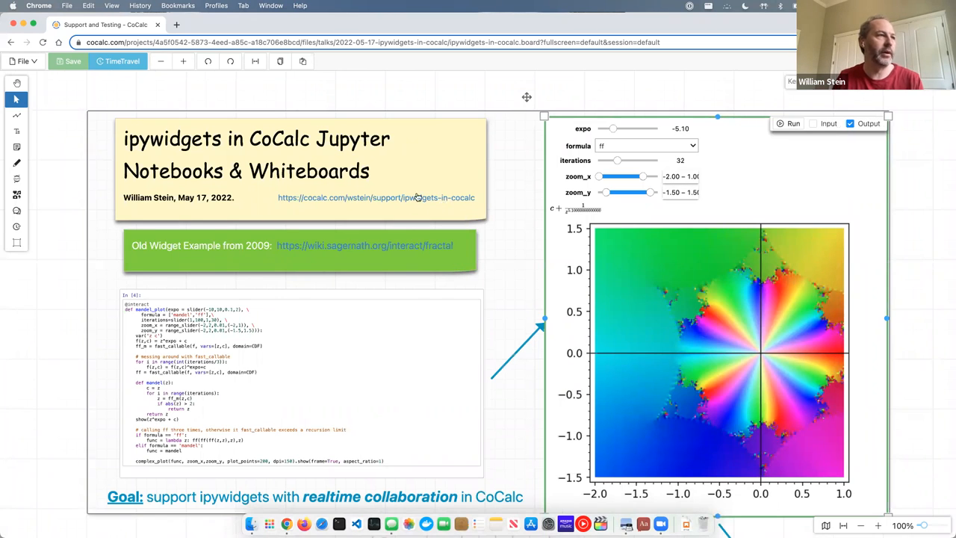
{"action": "mouse_move", "coordinate": [517, 350]}
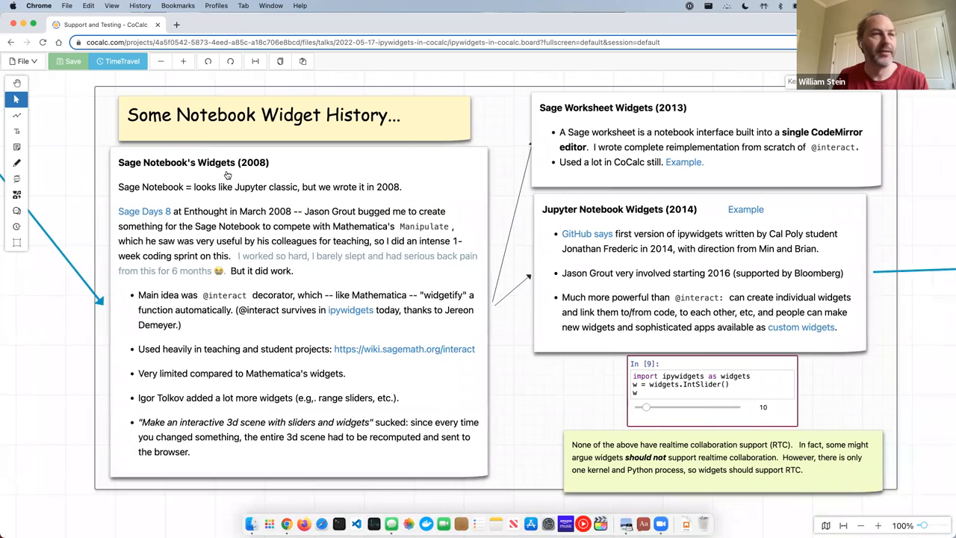
Step: Scroll the whiteboard down to the 'Some Notebook Widget History' slides
{"action": "scroll", "scroll_direction": "down", "scroll_amount": 3}
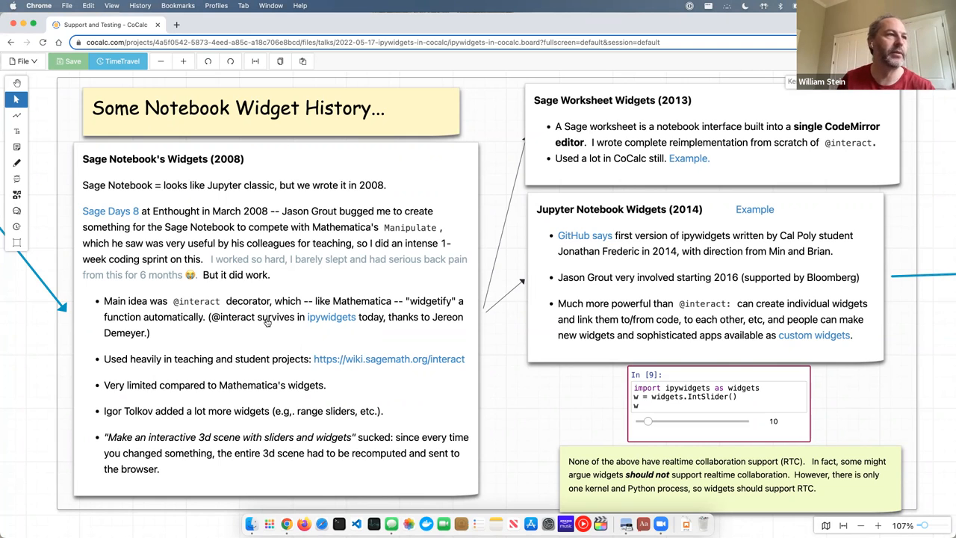
{"action": "mouse_move", "coordinate": [227, 289]}
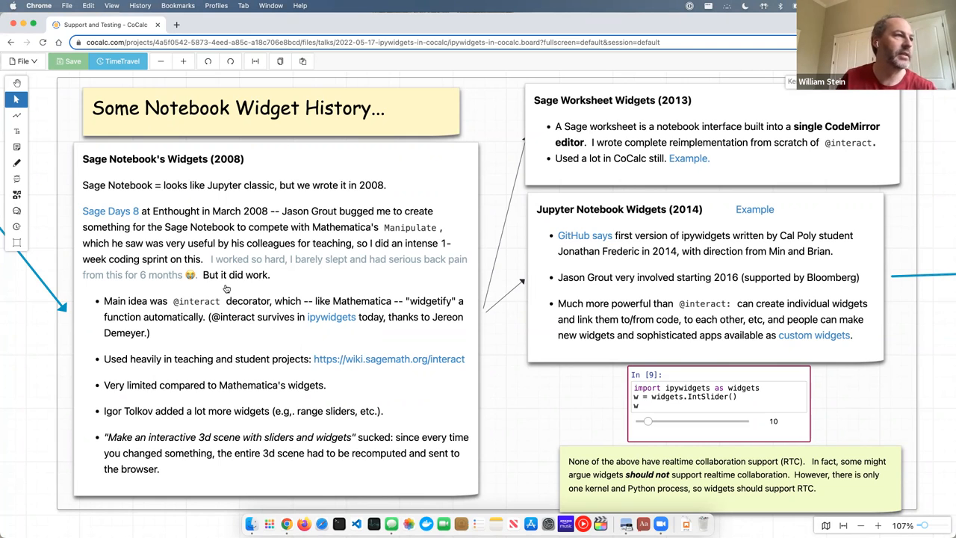
{"action": "mouse_move", "coordinate": [200, 345]}
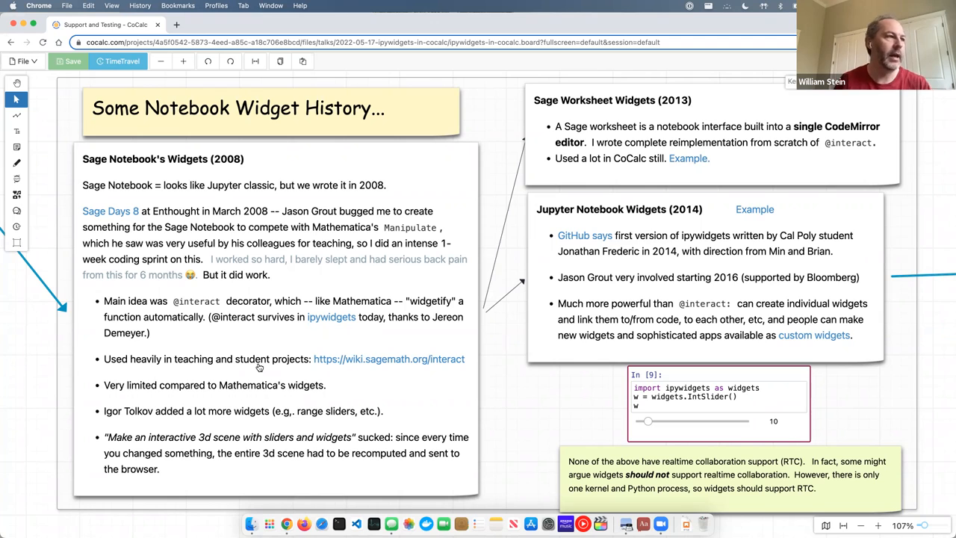
{"action": "mouse_move", "coordinate": [331, 370]}
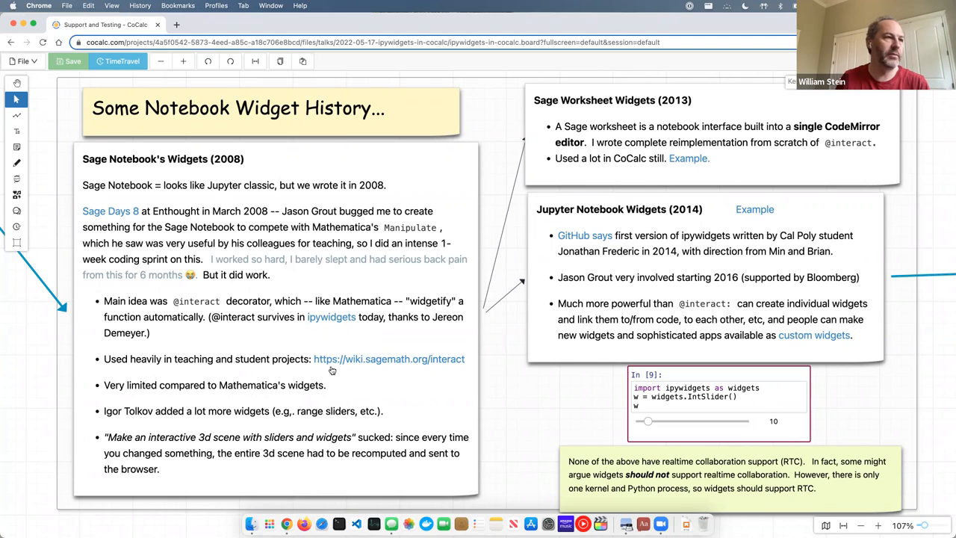
{"action": "mouse_move", "coordinate": [398, 363]}
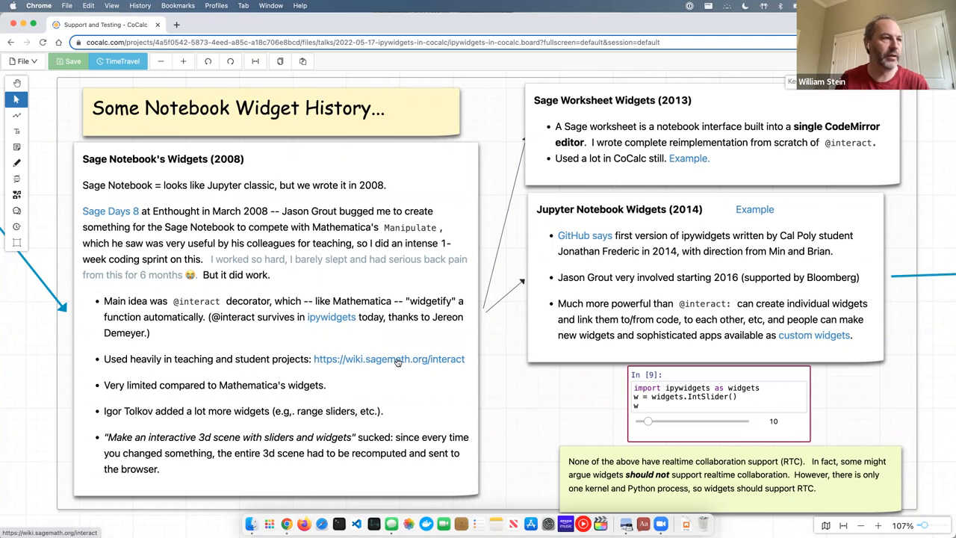
{"action": "mouse_move", "coordinate": [394, 363]}
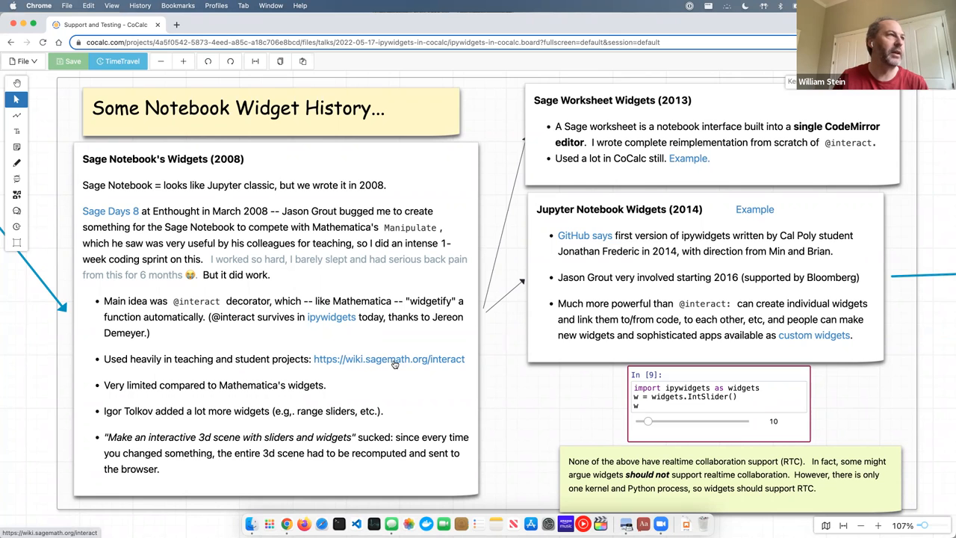
Step: Open the Sage Wiki interact page and scroll to the Dynamical Systems cobweb diagram interact
{"action": "left_click", "coordinate": [388, 359]}
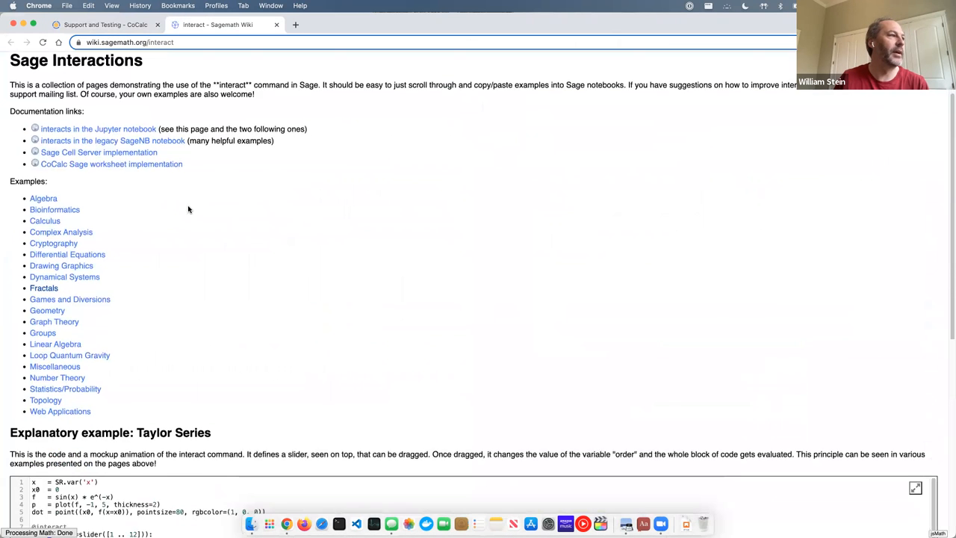
{"action": "scroll", "scroll_direction": "down", "scroll_amount": 3}
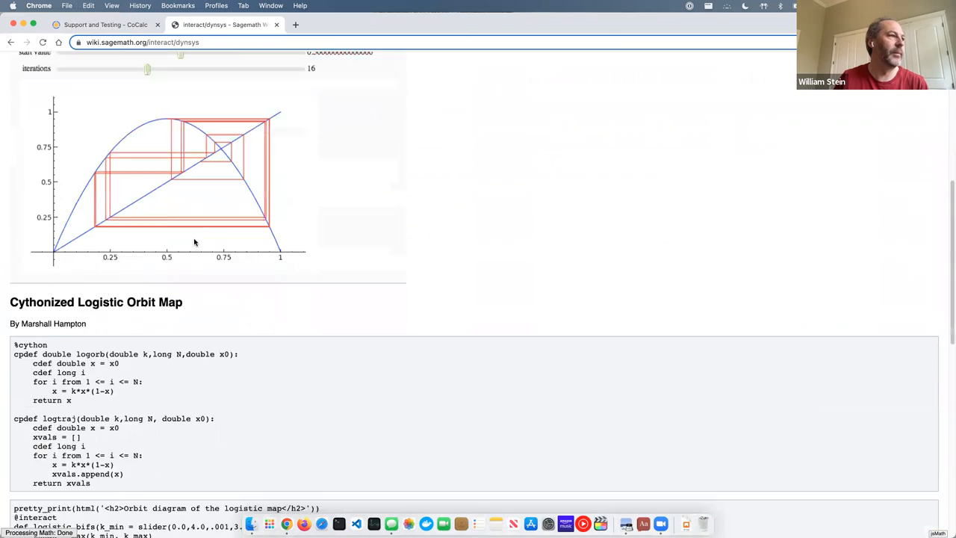
{"action": "scroll", "scroll_direction": "down", "scroll_amount": 3}
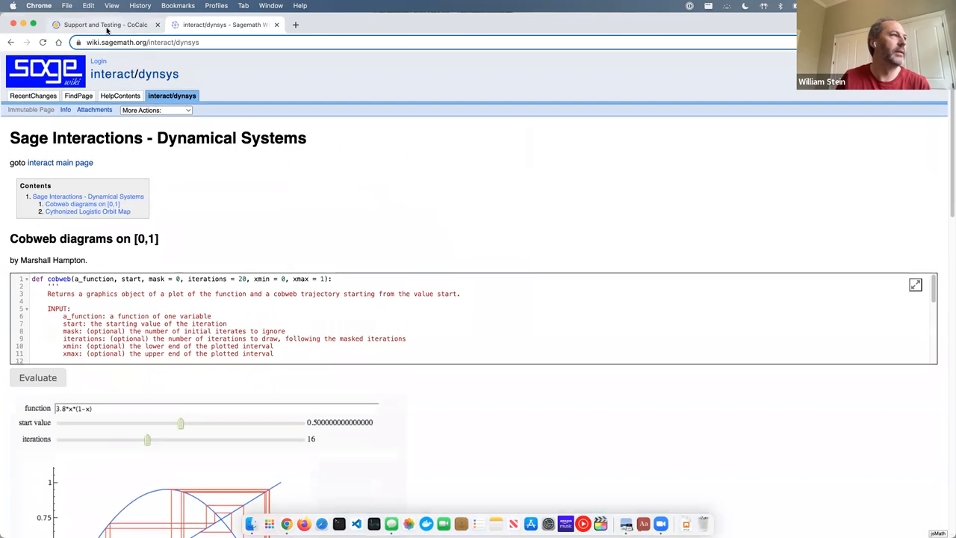
{"action": "scroll", "scroll_direction": "down", "scroll_amount": 3}
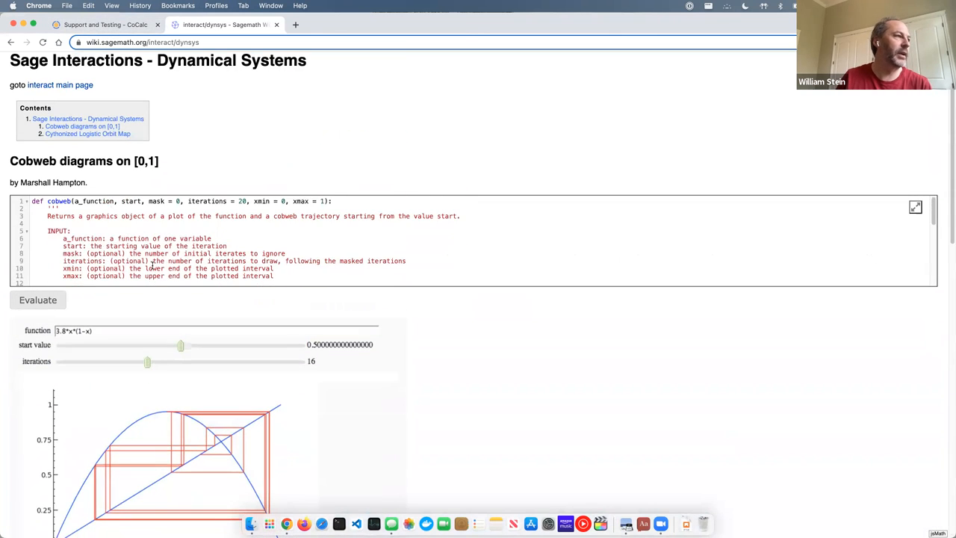
{"action": "scroll", "scroll_direction": "down", "scroll_amount": 3}
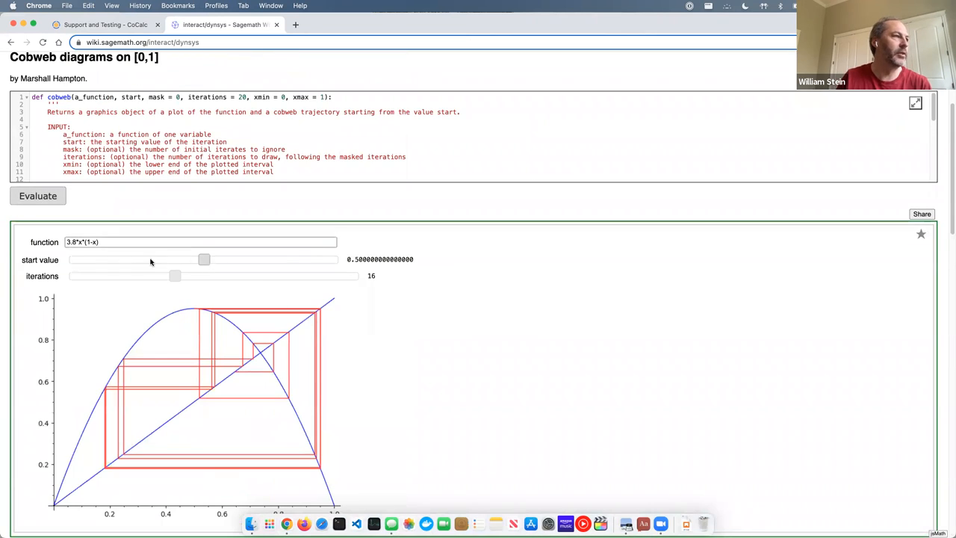
{"action": "left_click_drag", "start_coordinate": [203, 260], "coordinate": [118, 260]}
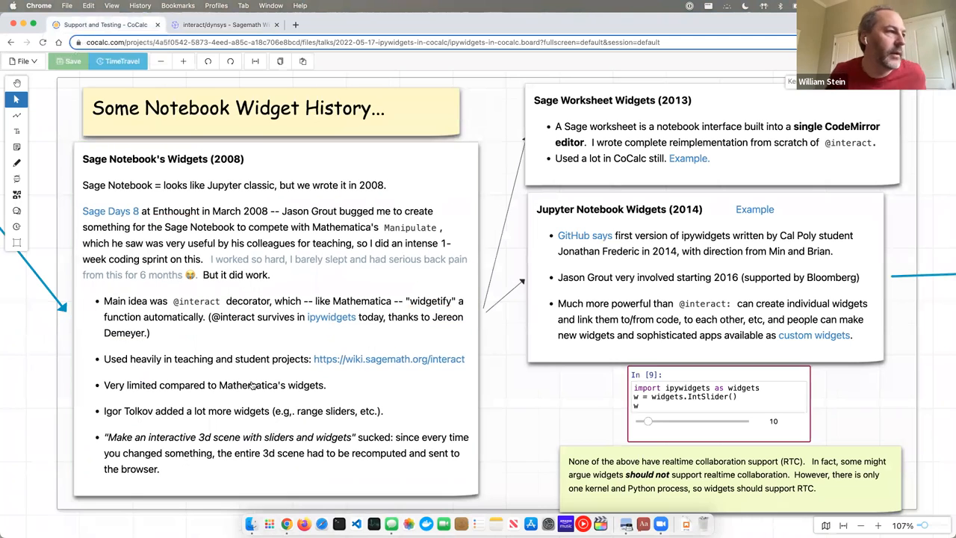
{"action": "mouse_move", "coordinate": [313, 437]}
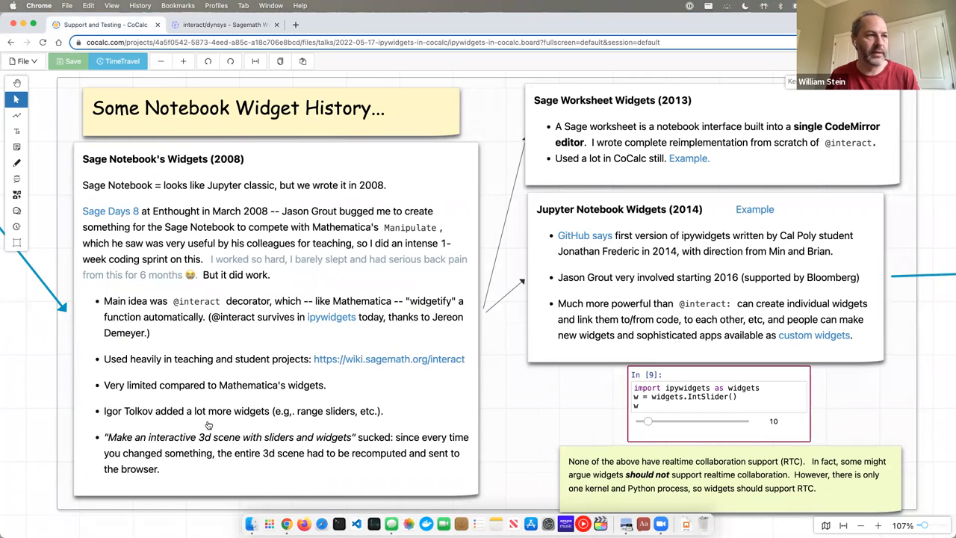
{"action": "mouse_move", "coordinate": [213, 462]}
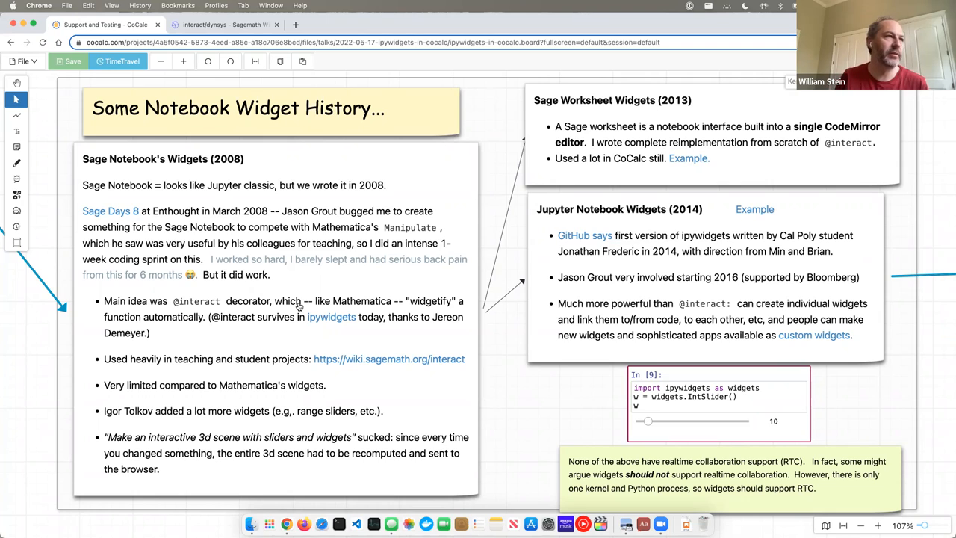
{"action": "mouse_move", "coordinate": [384, 430]}
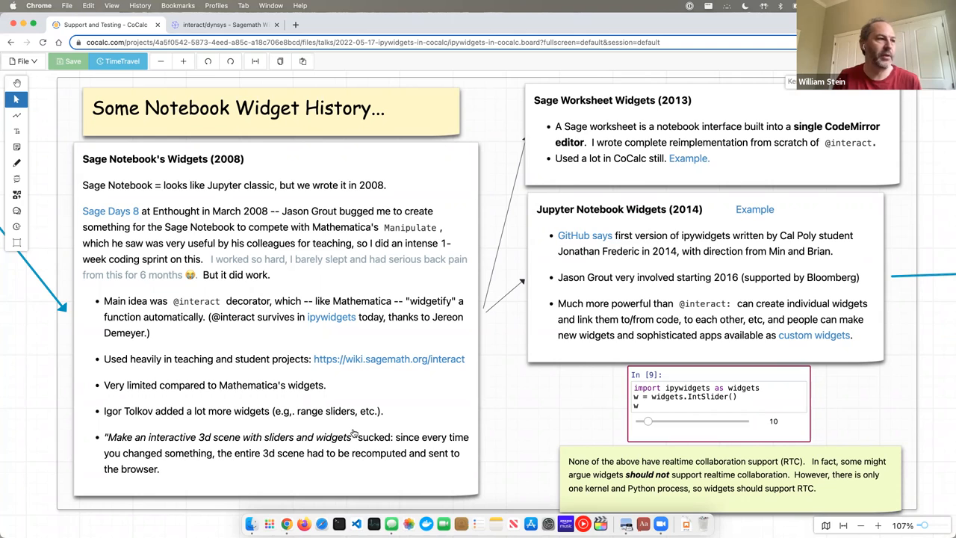
{"action": "mouse_move", "coordinate": [431, 437]}
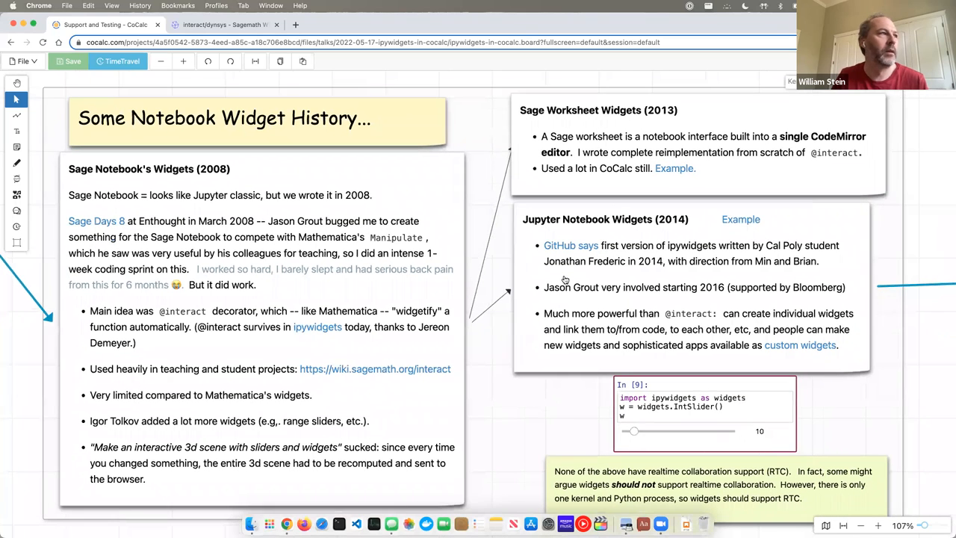
{"action": "scroll", "scroll_direction": "down", "scroll_amount": 3}
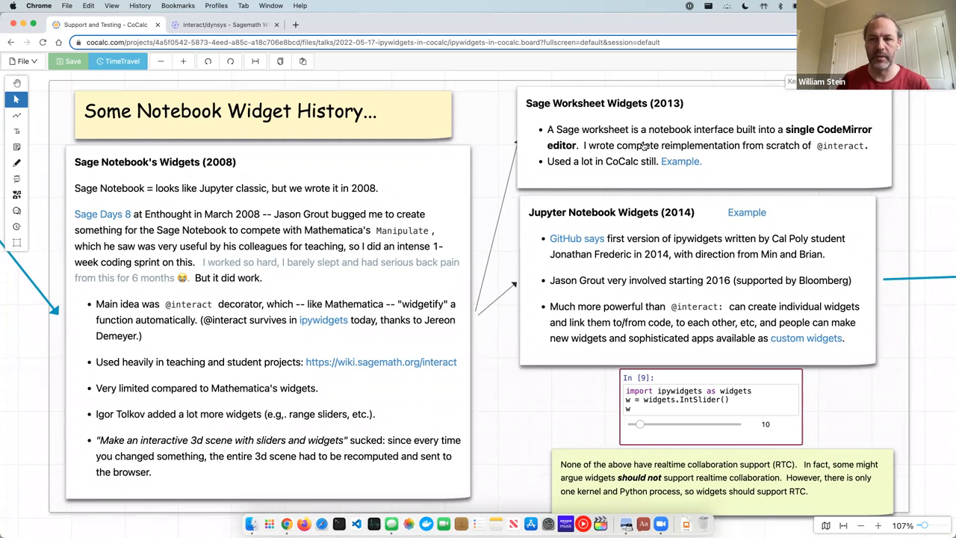
{"action": "mouse_move", "coordinate": [712, 185]}
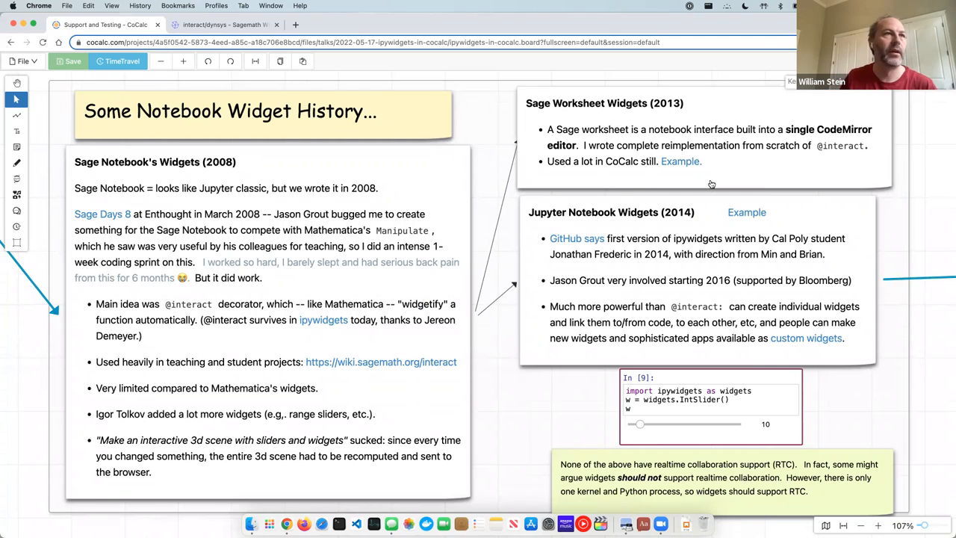
{"action": "mouse_move", "coordinate": [607, 180]}
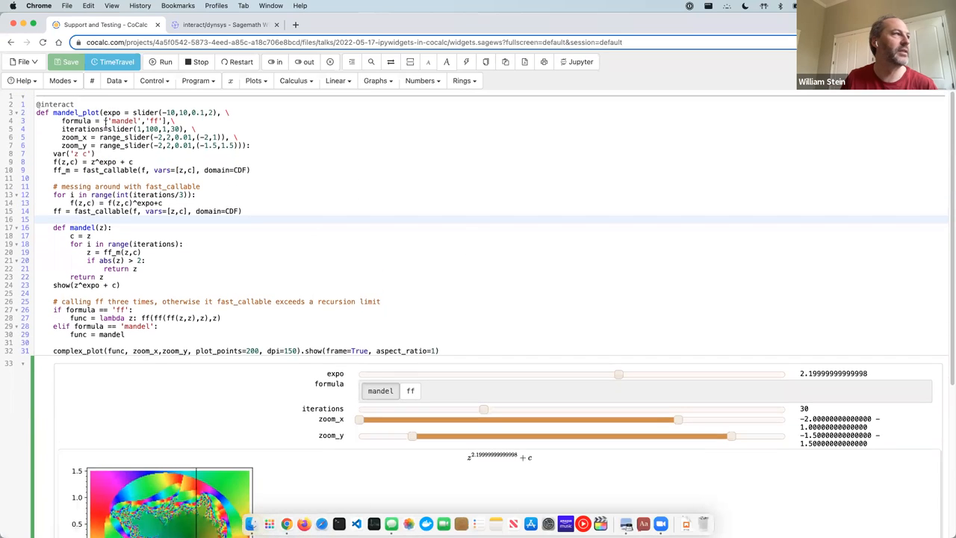
Step: Scroll the Sage worksheet example down to the interactive Mandelbrot plot with its sliders
{"action": "scroll", "scroll_direction": "down", "scroll_amount": 3}
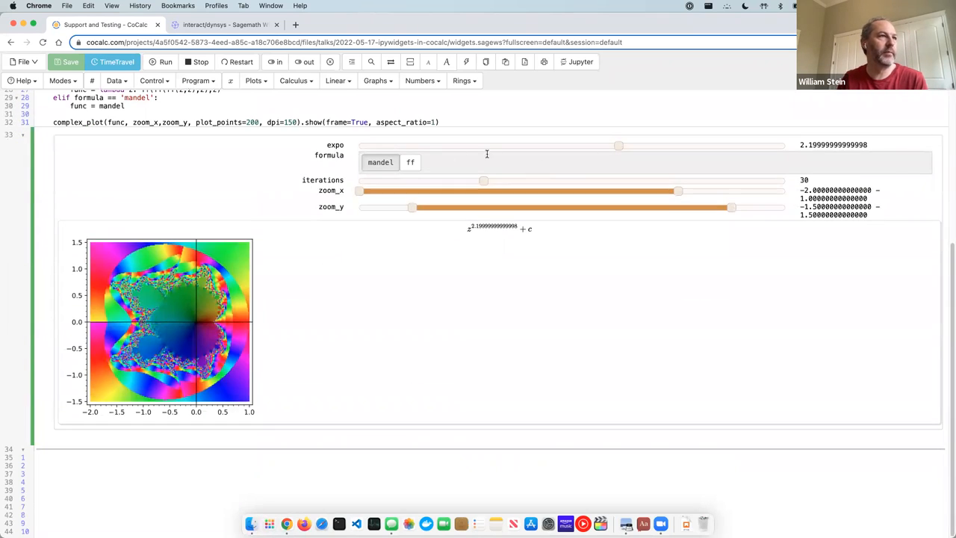
{"action": "left_click_drag", "start_coordinate": [618, 145], "coordinate": [475, 145]}
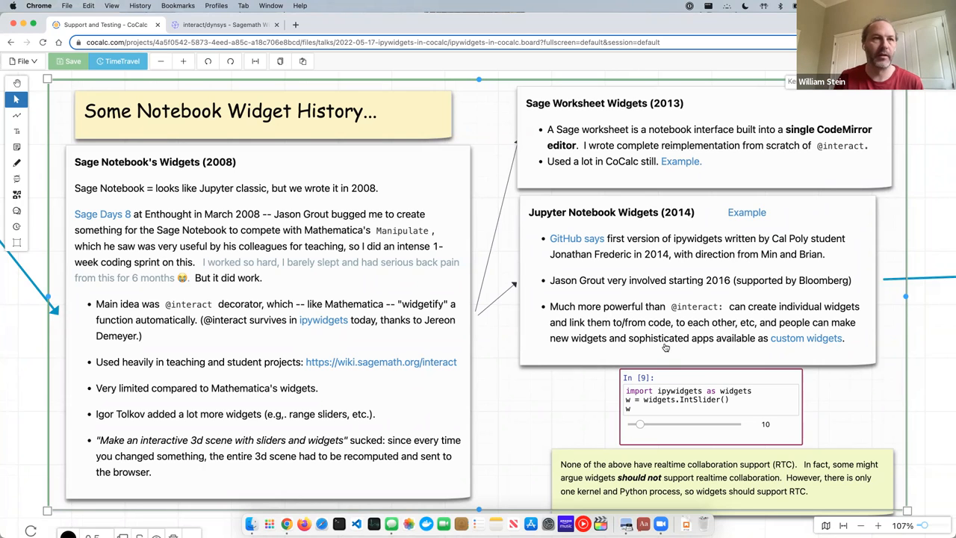
{"action": "mouse_move", "coordinate": [615, 286]}
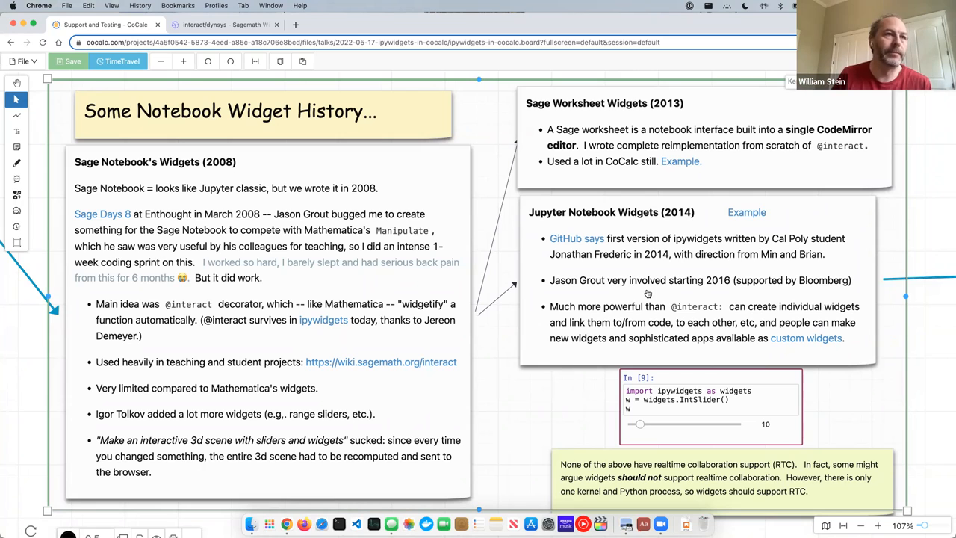
{"action": "mouse_move", "coordinate": [585, 357]}
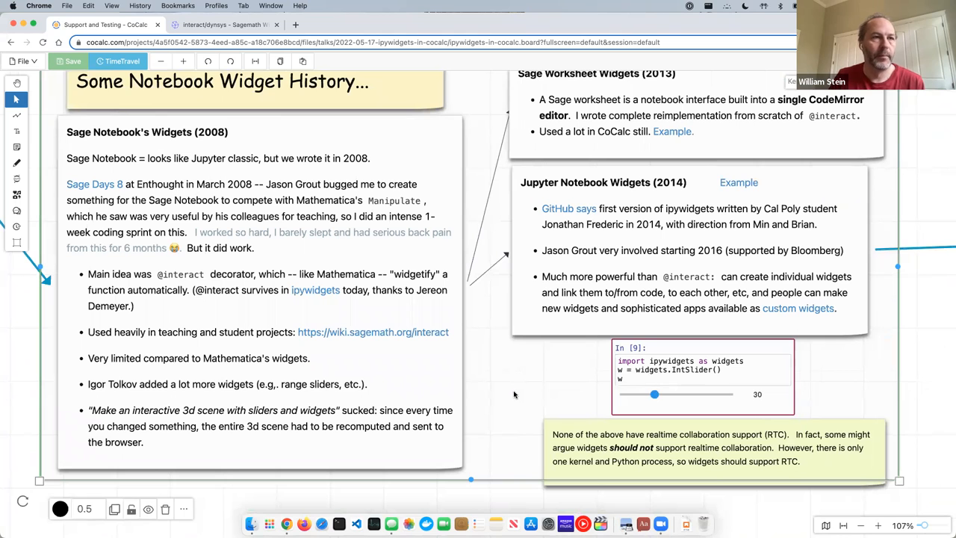
{"action": "mouse_move", "coordinate": [577, 353]}
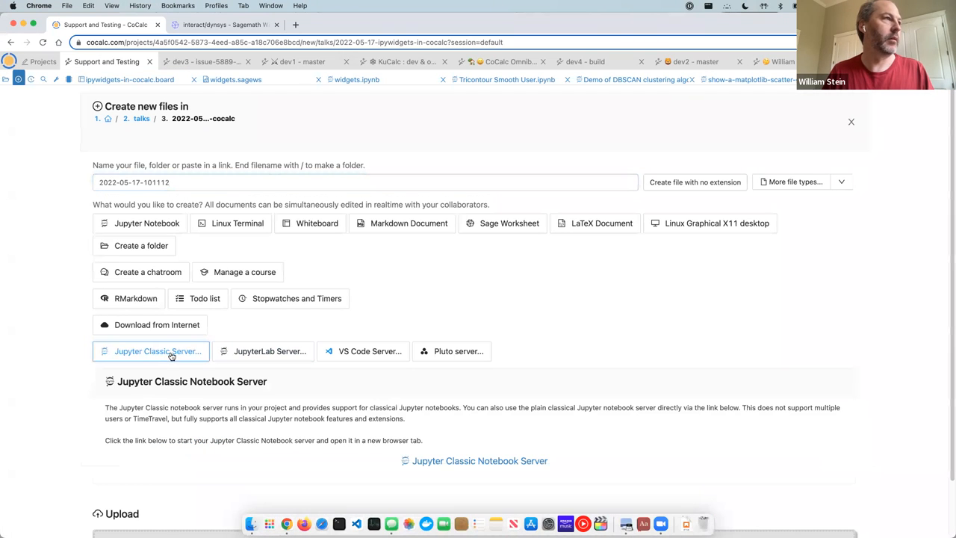
Step: Choose JupyterLab Server on the New file page and launch it in a new tab
{"action": "left_click", "coordinate": [268, 351]}
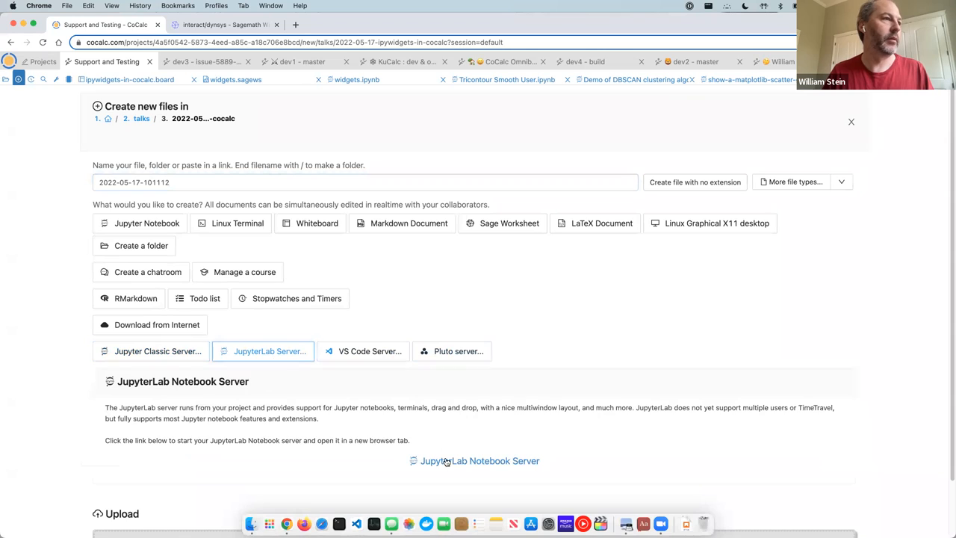
{"action": "left_click", "coordinate": [480, 460]}
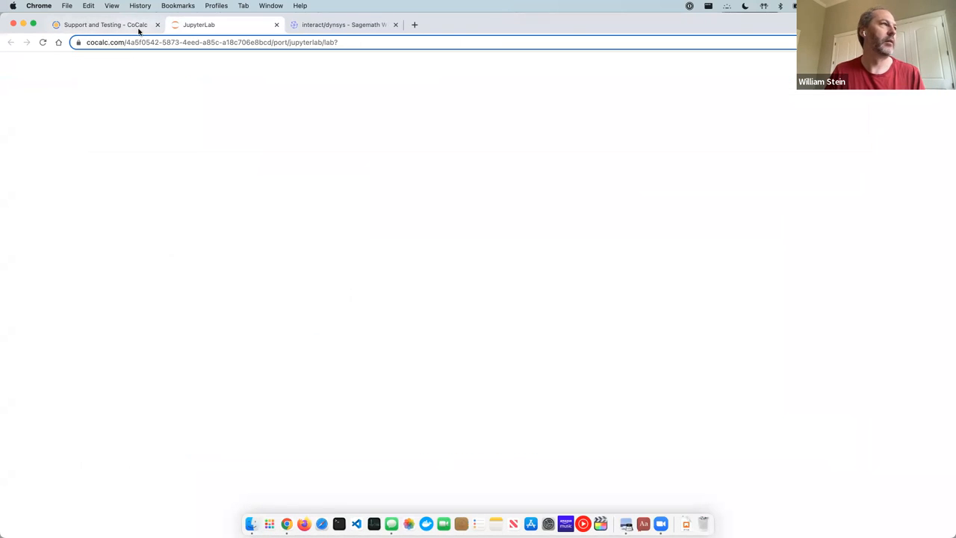
Step: Open widgets-jupyterlab.ipynb in JupyterLab and move the window to the left half
{"action": "left_click", "coordinate": [197, 24]}
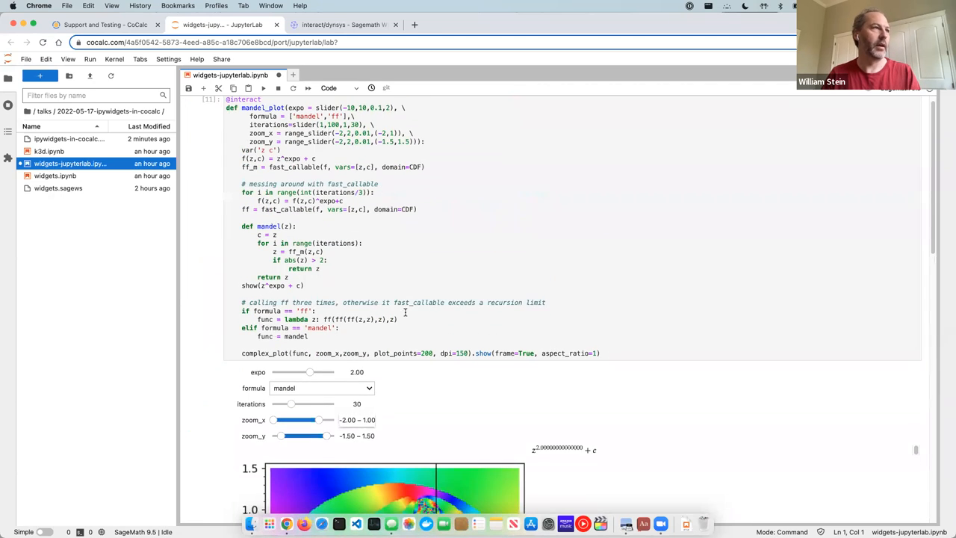
{"action": "left_click", "coordinate": [404, 313]}
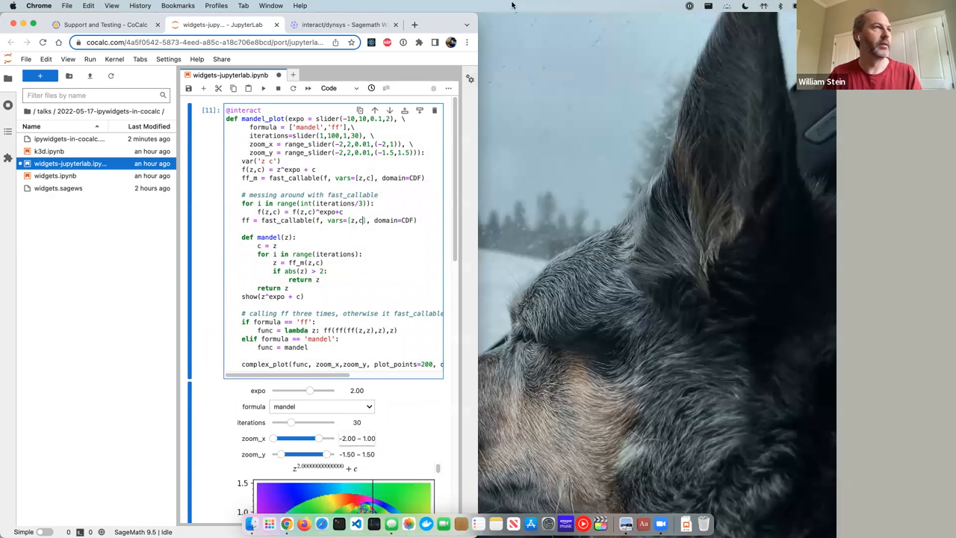
Step: Open widgets-jupyterlab.ipynb in a second JupyterLab window and scroll to the Mandelbrot plot and IntSlider cell
{"action": "left_click", "coordinate": [415, 24]}
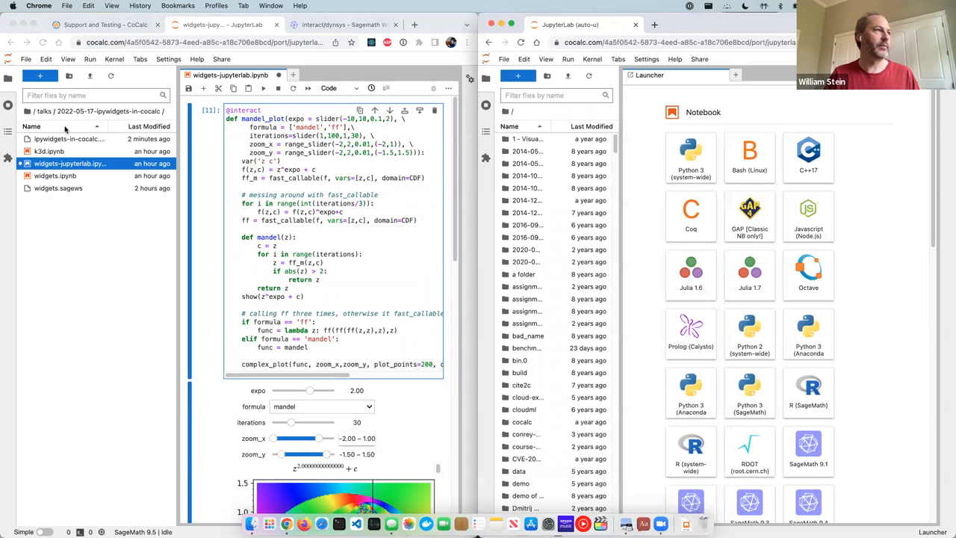
{"action": "left_click", "coordinate": [202, 42]}
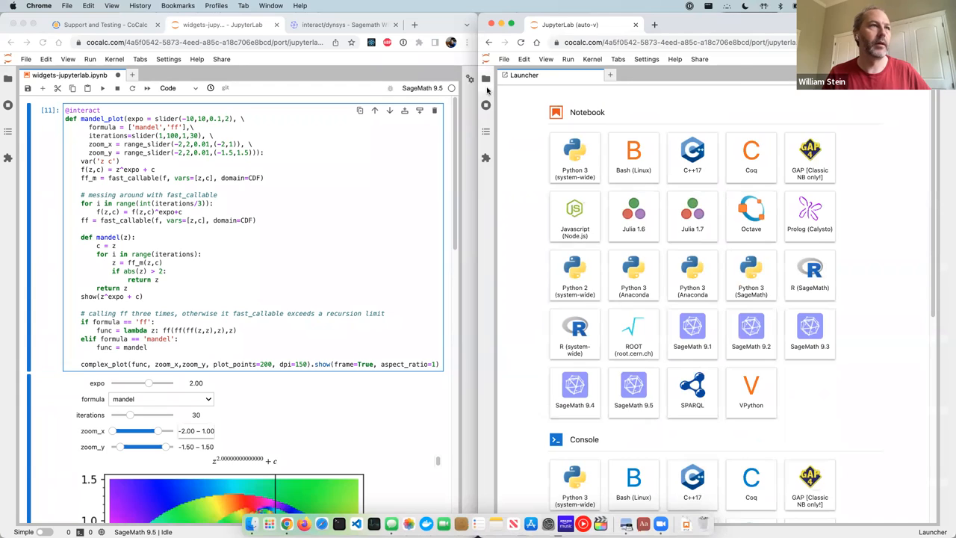
{"action": "left_click", "coordinate": [488, 78]}
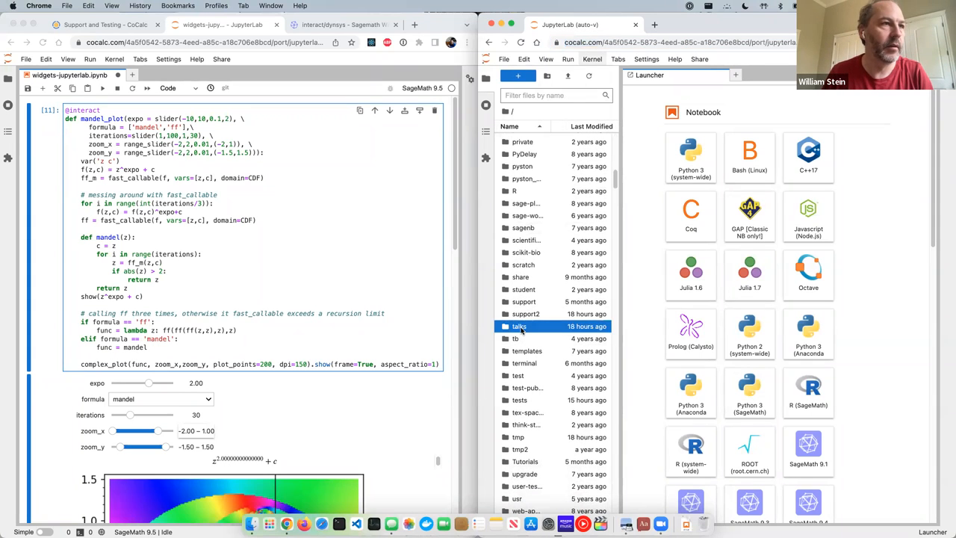
{"action": "double_click", "coordinate": [519, 326]}
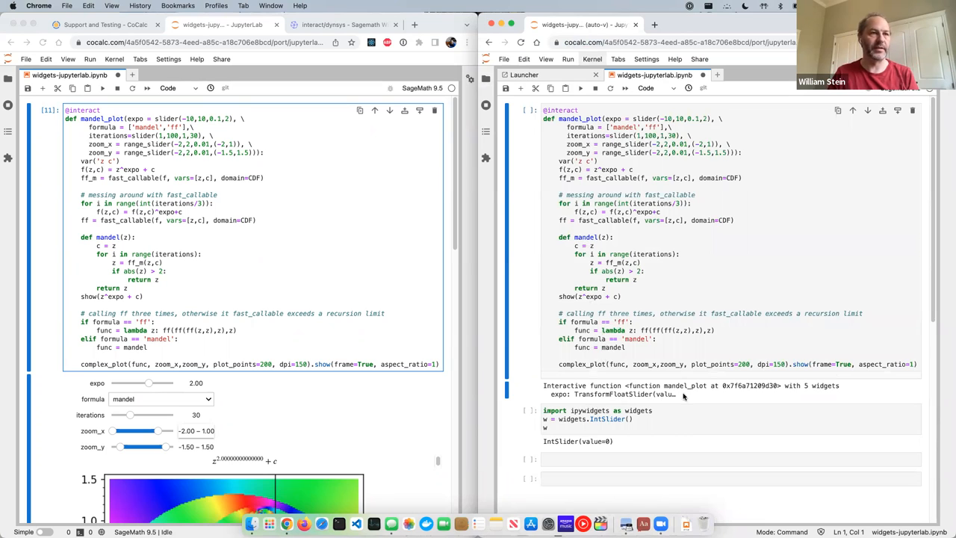
{"action": "mouse_move", "coordinate": [355, 426]}
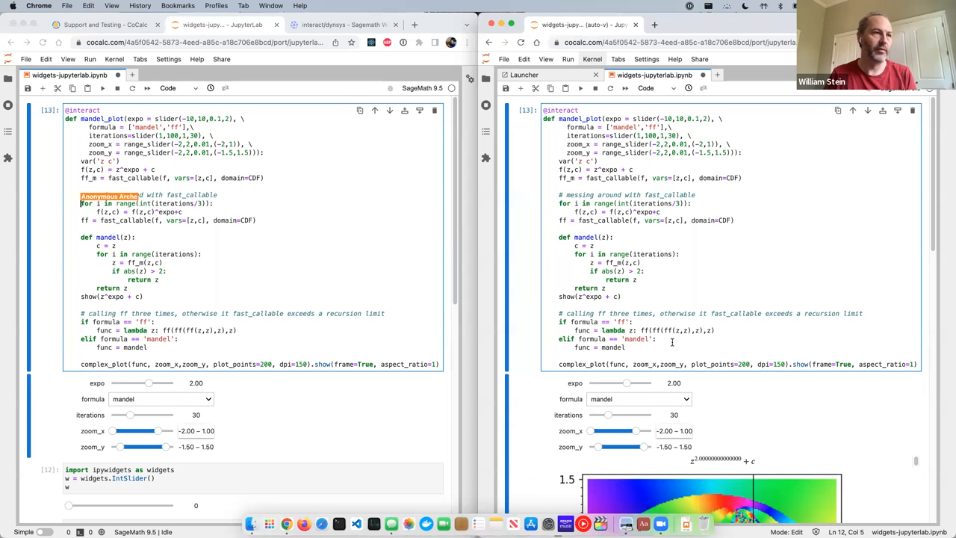
{"action": "scroll", "scroll_direction": "down", "scroll_amount": 3}
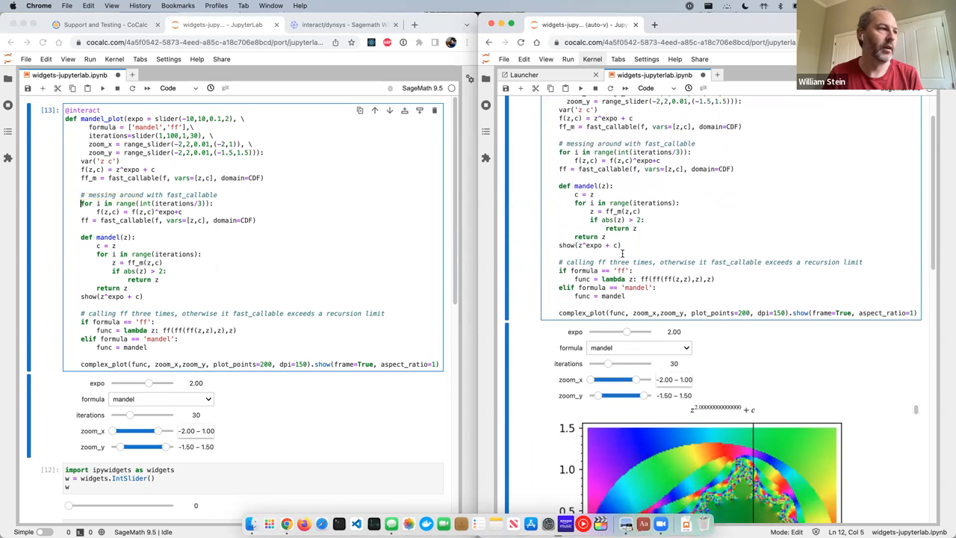
{"action": "scroll", "scroll_direction": "down", "scroll_amount": 3}
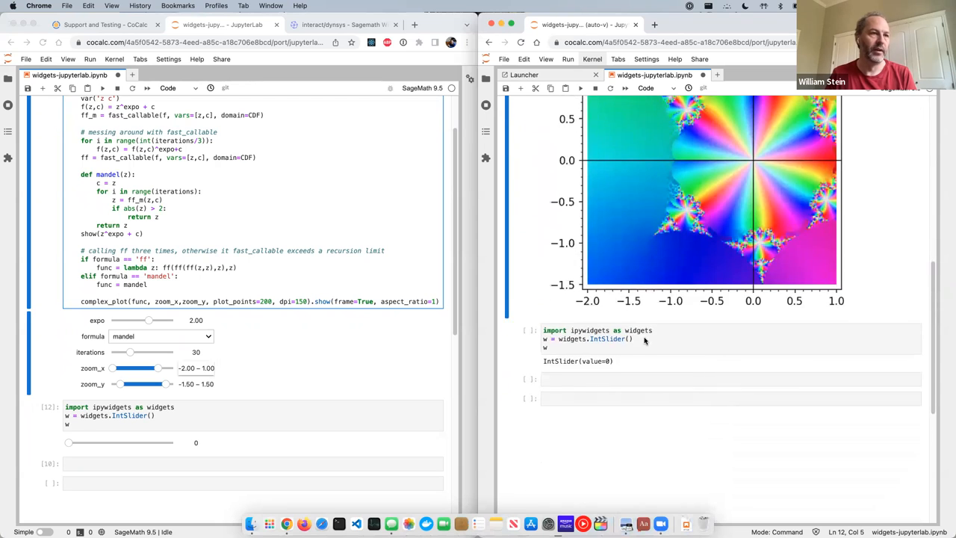
Step: Render the slider in the second window, drag it to 44, then add a cell 'w.value = 20'
{"action": "left_click", "coordinate": [620, 338]}
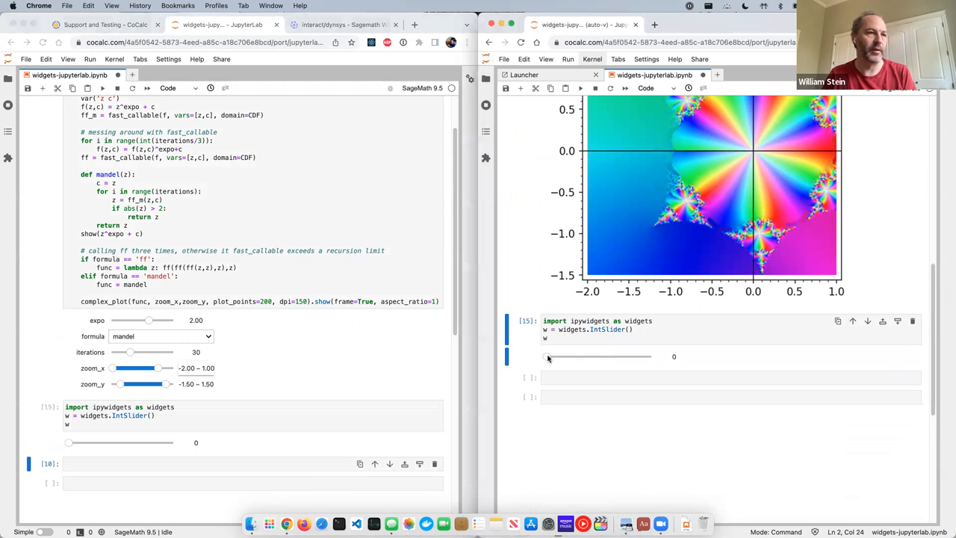
{"action": "left_click_drag", "start_coordinate": [547, 356], "coordinate": [592, 356]}
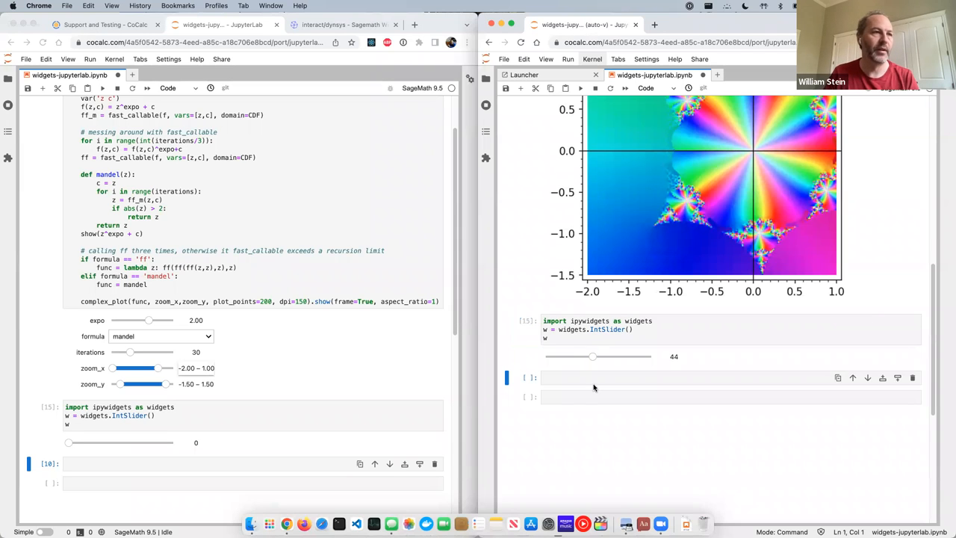
{"action": "type", "text": "w.value ="}
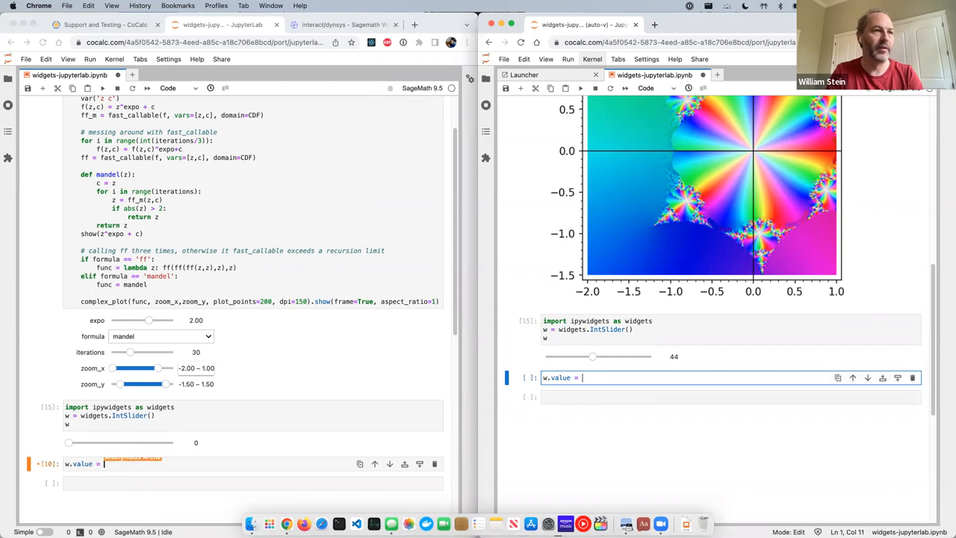
{"action": "type", "text": "20"}
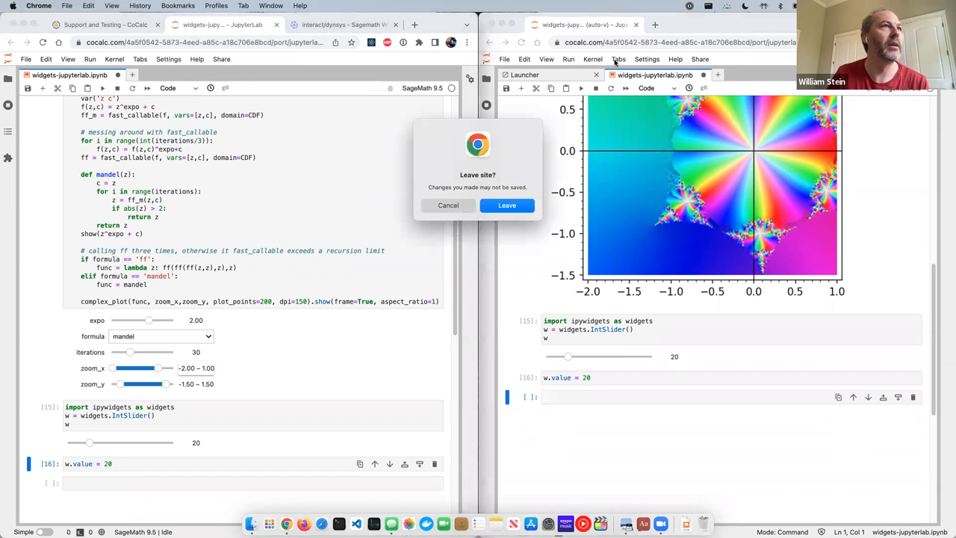
Step: Leave both JupyterLab pages and reopen the widgets notebook inside CoCalc's Jupyter
{"action": "left_click", "coordinate": [506, 204]}
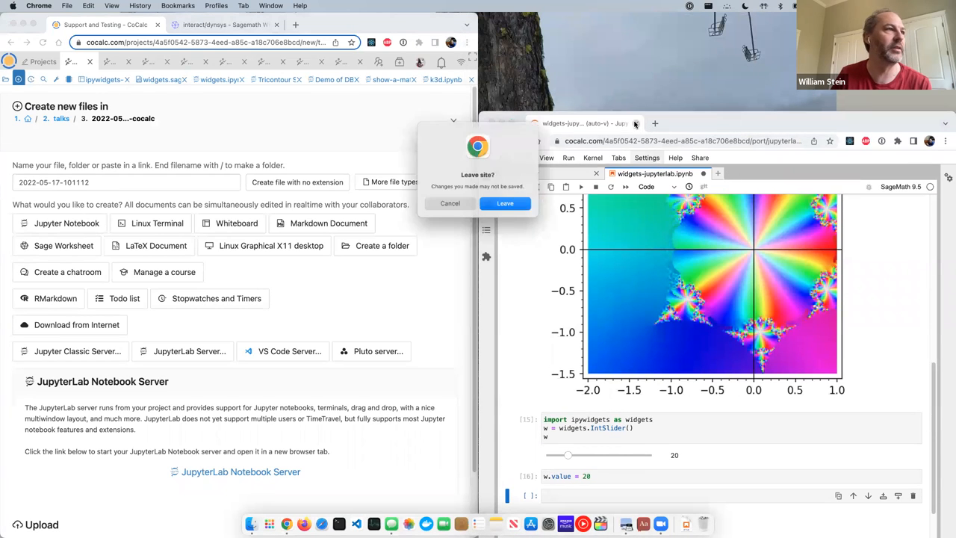
{"action": "left_click", "coordinate": [505, 204]}
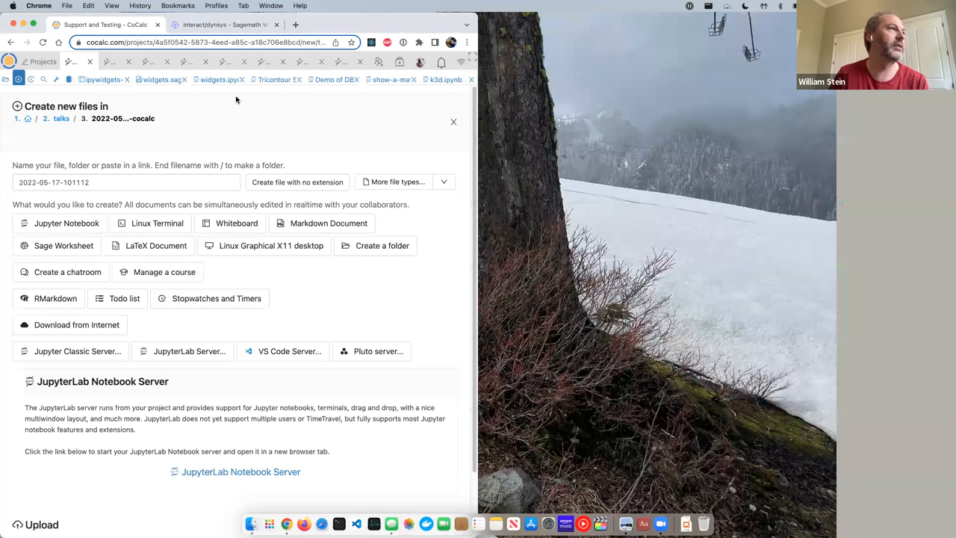
{"action": "left_click", "coordinate": [200, 80]}
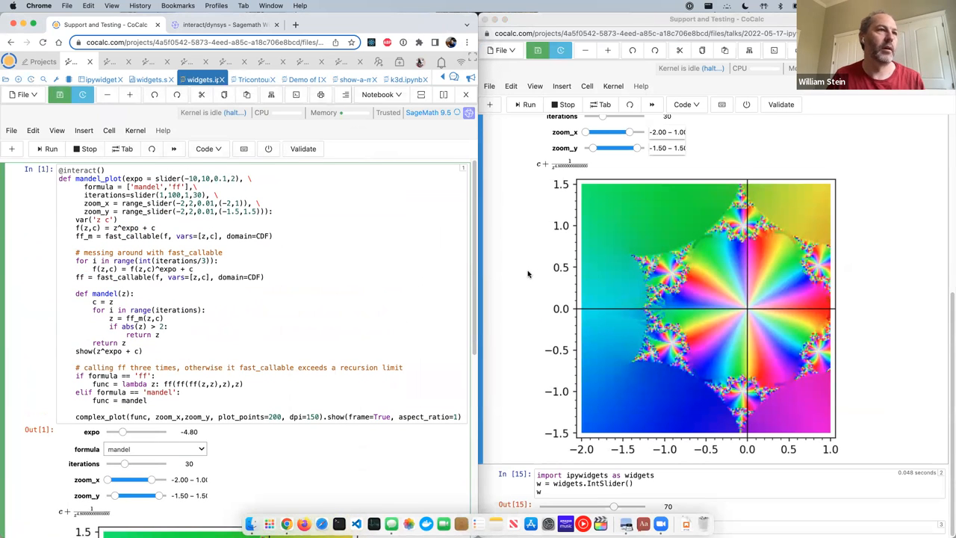
{"action": "scroll", "scroll_direction": "down", "scroll_amount": 3}
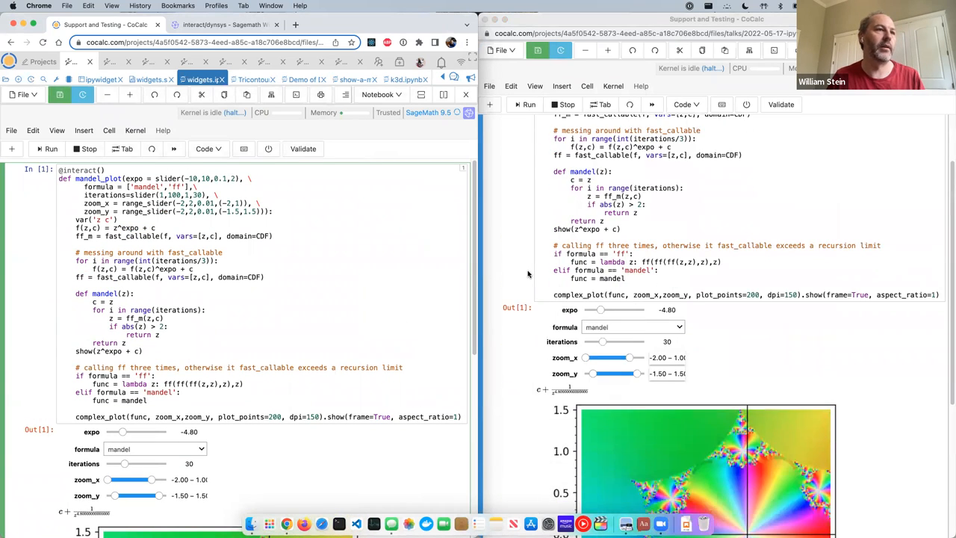
{"action": "scroll", "scroll_direction": "down", "scroll_amount": 3}
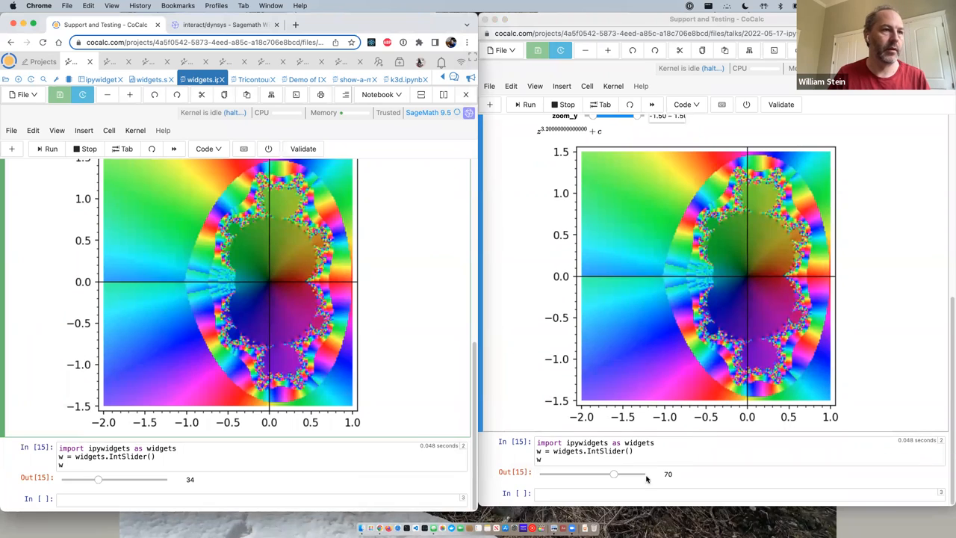
Step: Drag the IntSlider through several values (36, 26, 87, 18, 69) to show it syncing in both windows
{"action": "left_click_drag", "start_coordinate": [613, 473], "coordinate": [577, 473]}
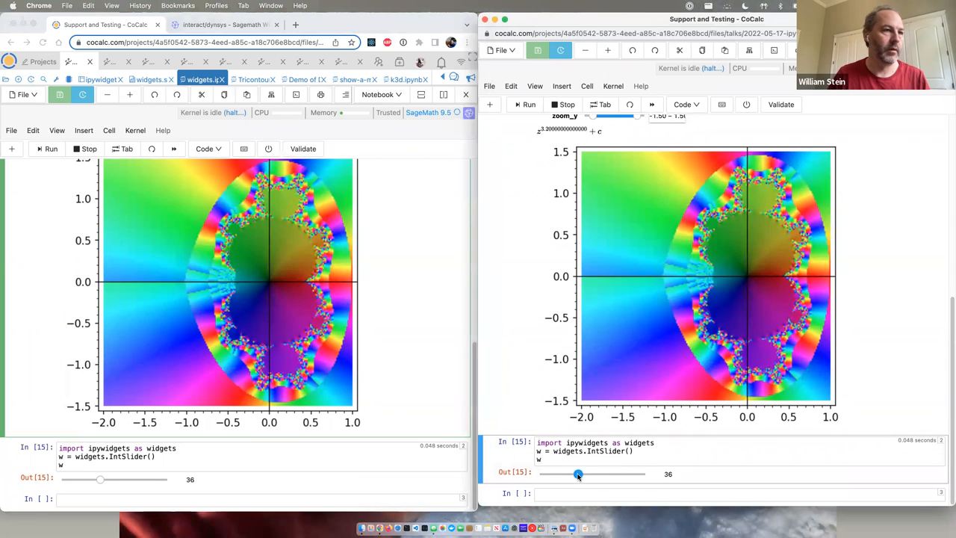
{"action": "left_click_drag", "start_coordinate": [579, 473], "coordinate": [567, 473]}
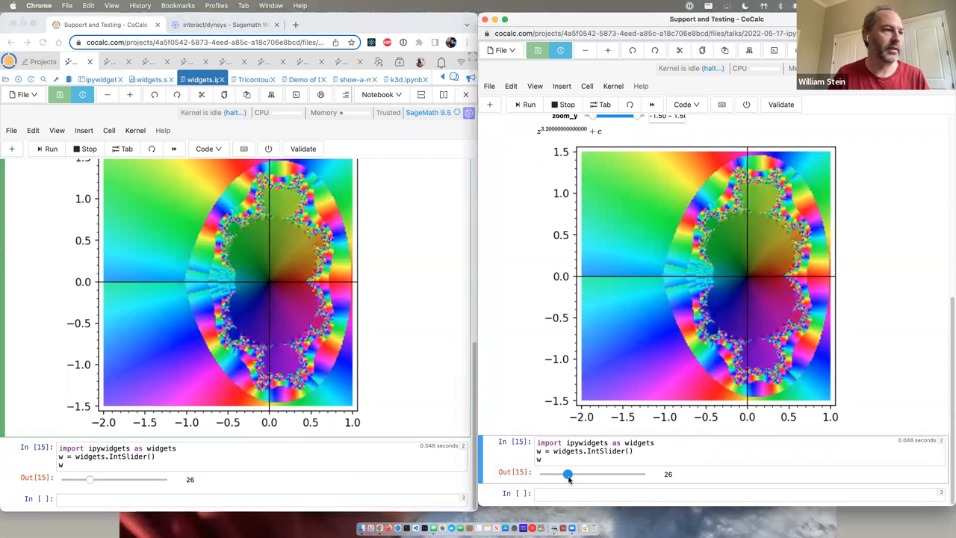
{"action": "left_click_drag", "start_coordinate": [568, 475], "coordinate": [630, 476]}
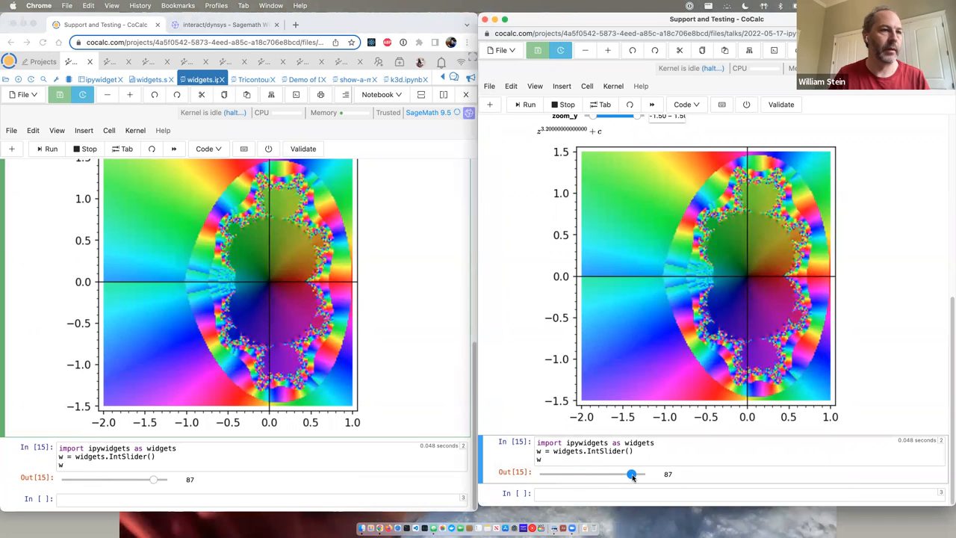
{"action": "left_click_drag", "start_coordinate": [632, 474], "coordinate": [560, 473]}
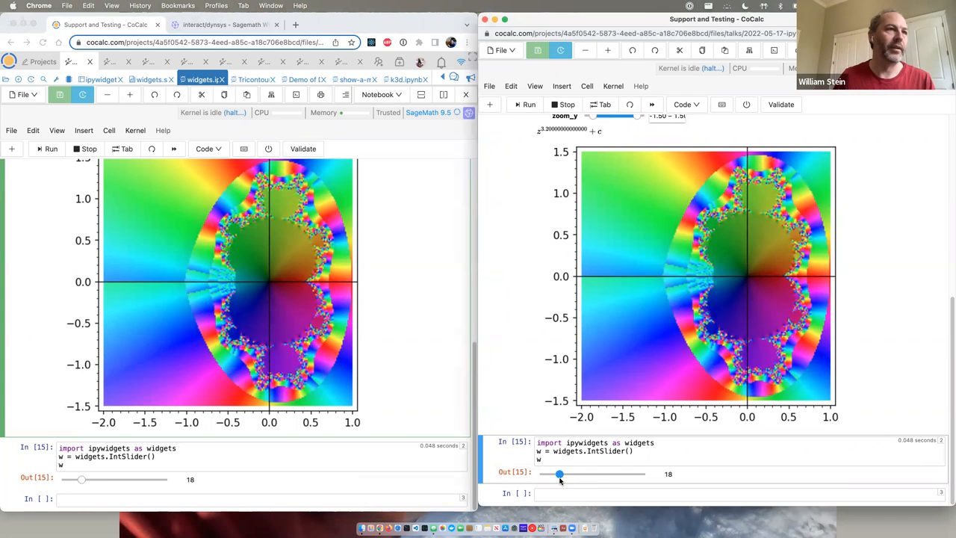
{"action": "left_click_drag", "start_coordinate": [560, 474], "coordinate": [613, 473]}
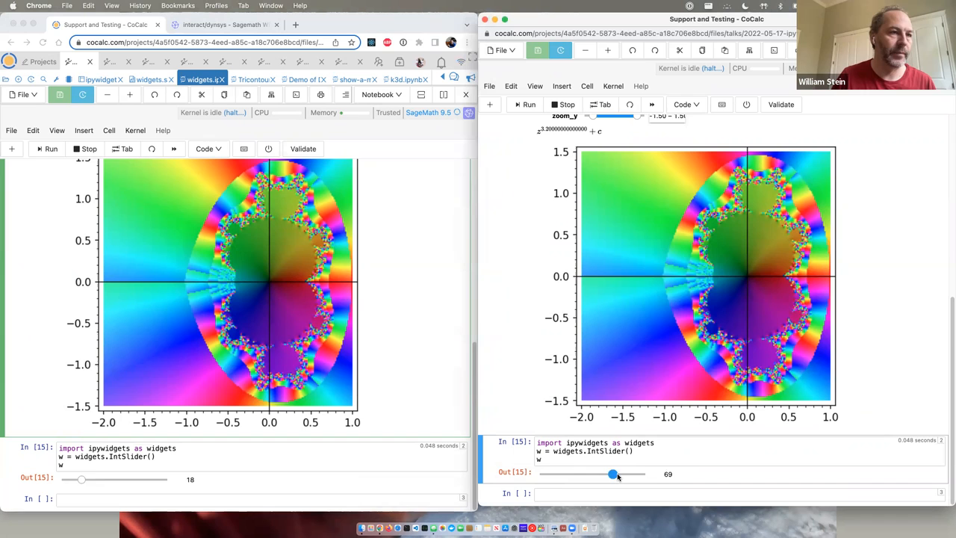
{"action": "left_click_drag", "start_coordinate": [613, 474], "coordinate": [579, 473]}
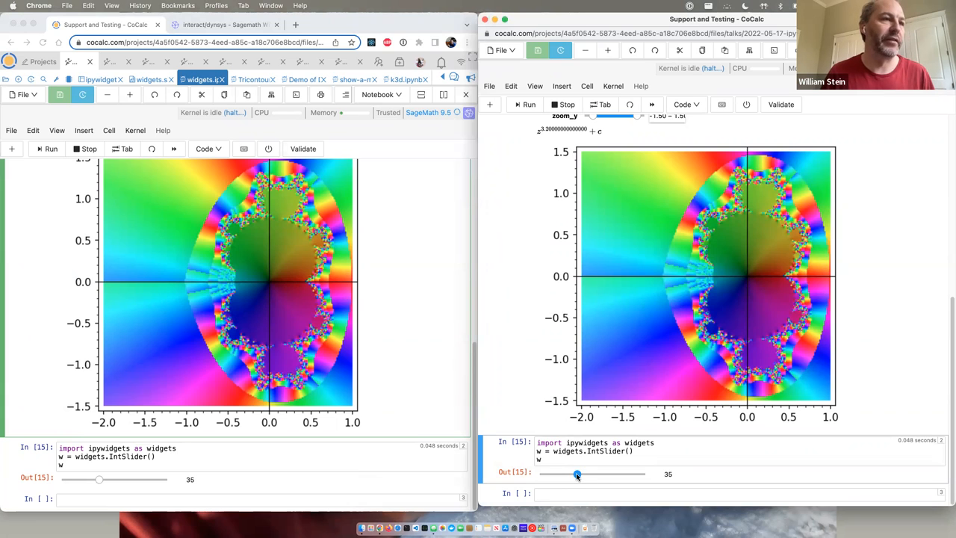
{"action": "left_click_drag", "start_coordinate": [576, 474], "coordinate": [560, 473]}
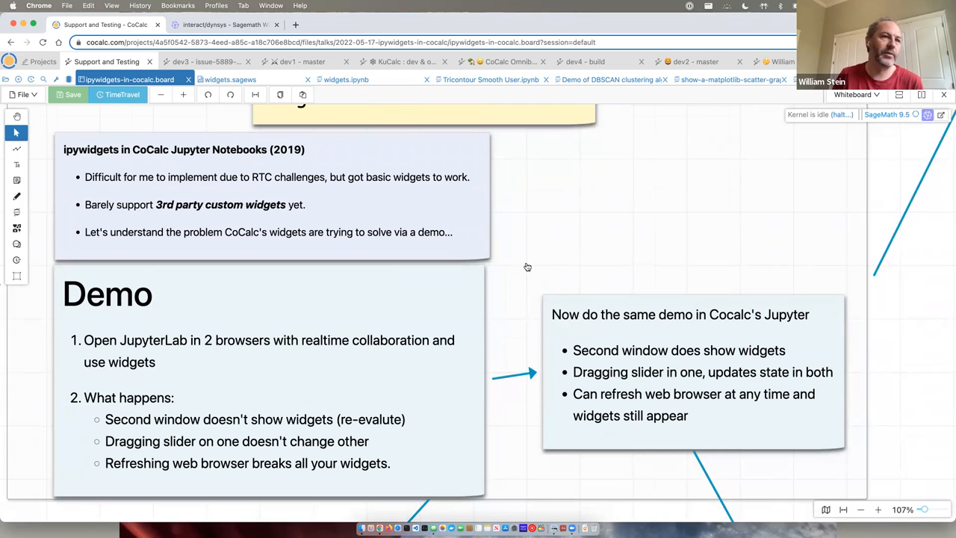
{"action": "mouse_move", "coordinate": [531, 233]}
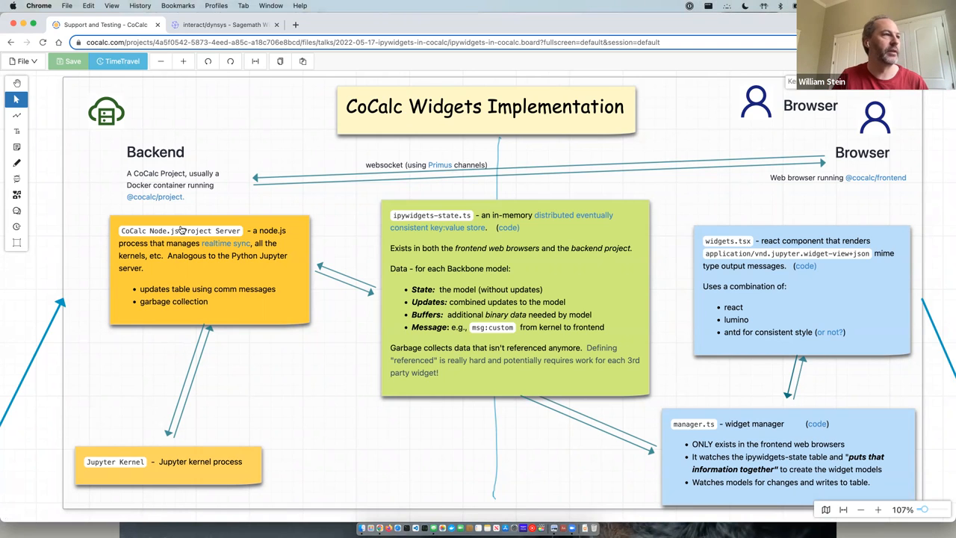
{"action": "mouse_move", "coordinate": [227, 261]}
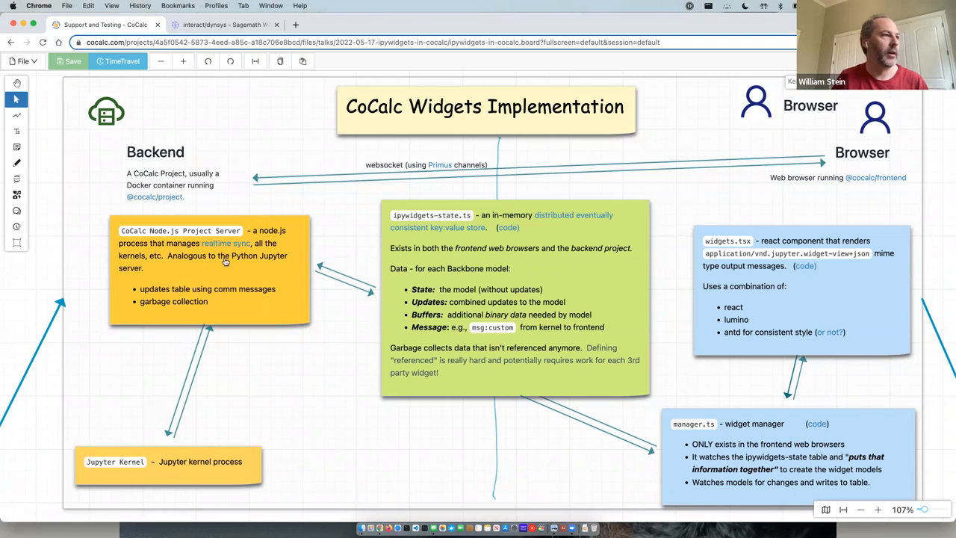
{"action": "mouse_move", "coordinate": [157, 201]}
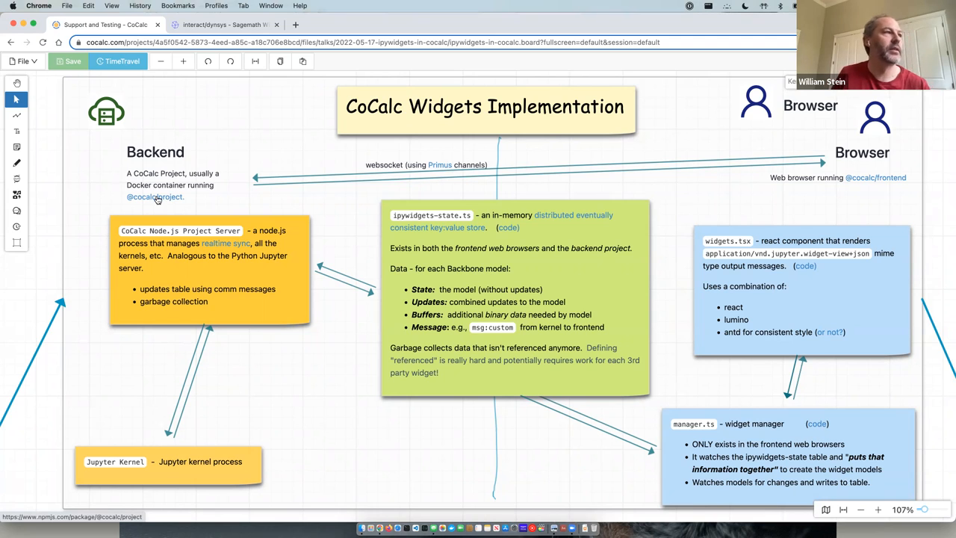
{"action": "mouse_move", "coordinate": [164, 215]}
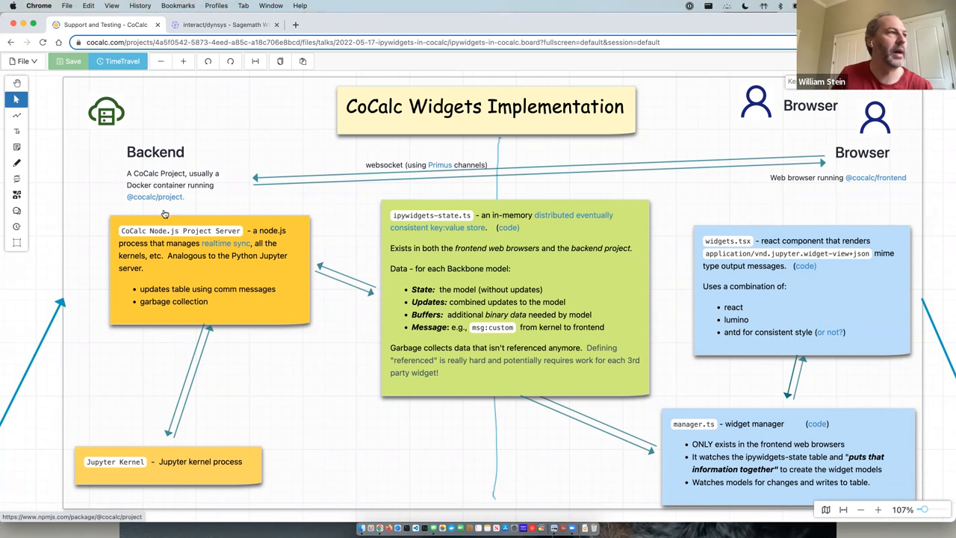
{"action": "mouse_move", "coordinate": [220, 282]}
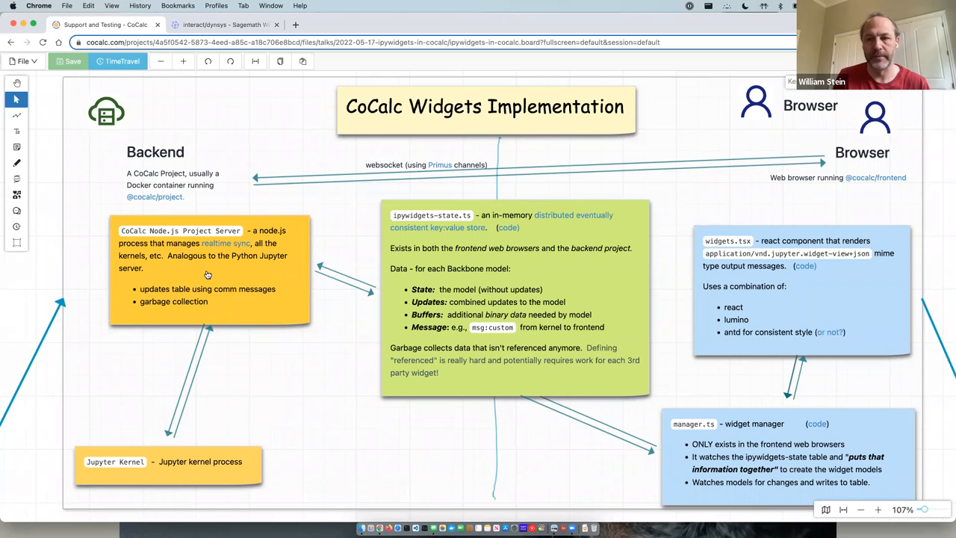
{"action": "mouse_move", "coordinate": [266, 312]}
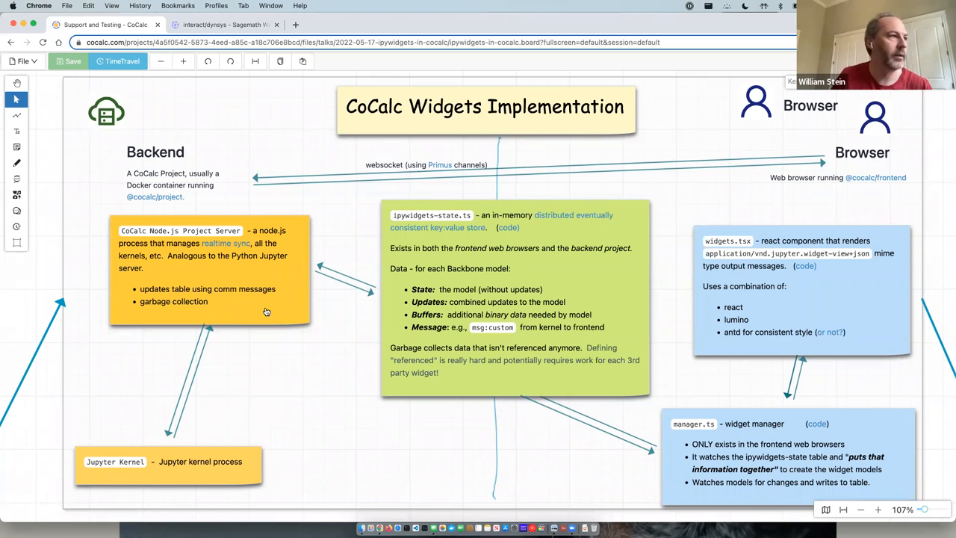
{"action": "mouse_move", "coordinate": [163, 262]}
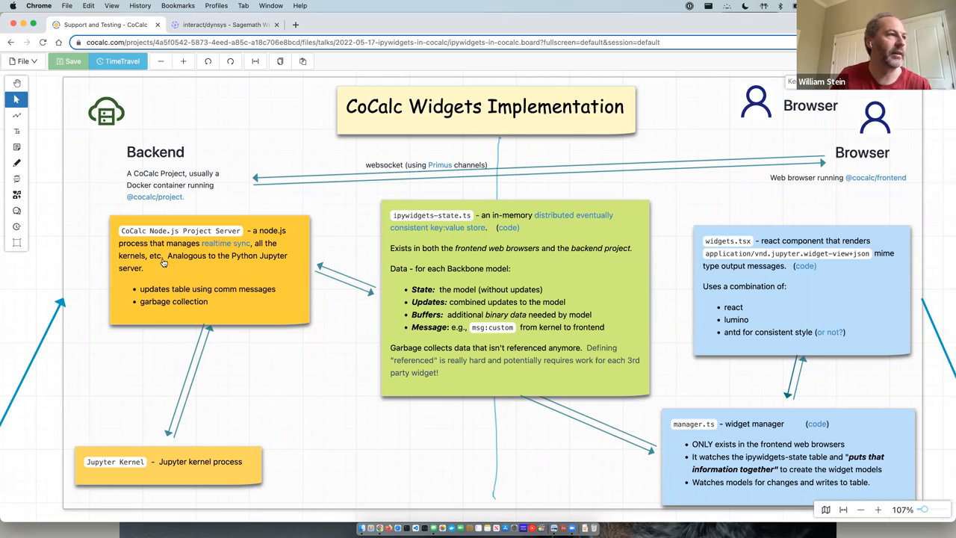
{"action": "mouse_move", "coordinate": [248, 473]}
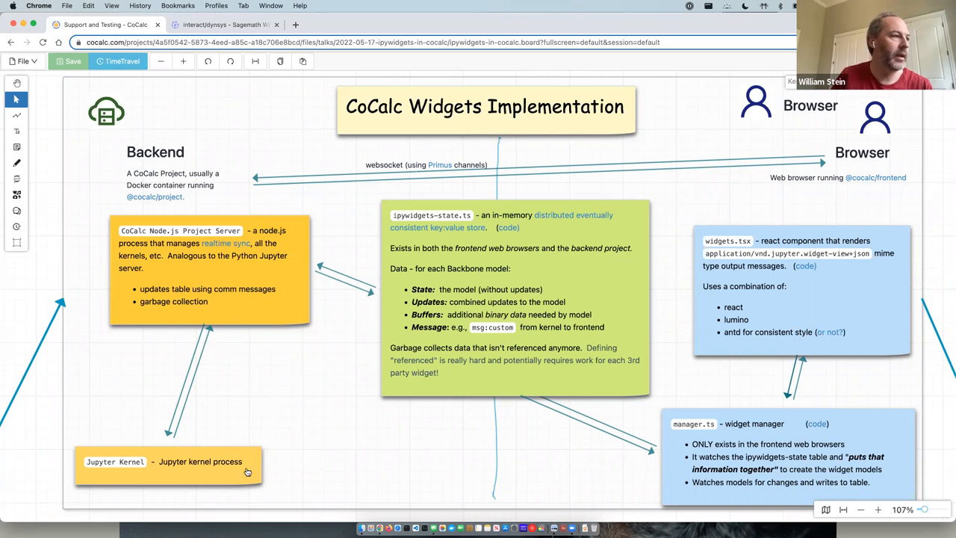
{"action": "mouse_move", "coordinate": [179, 472]}
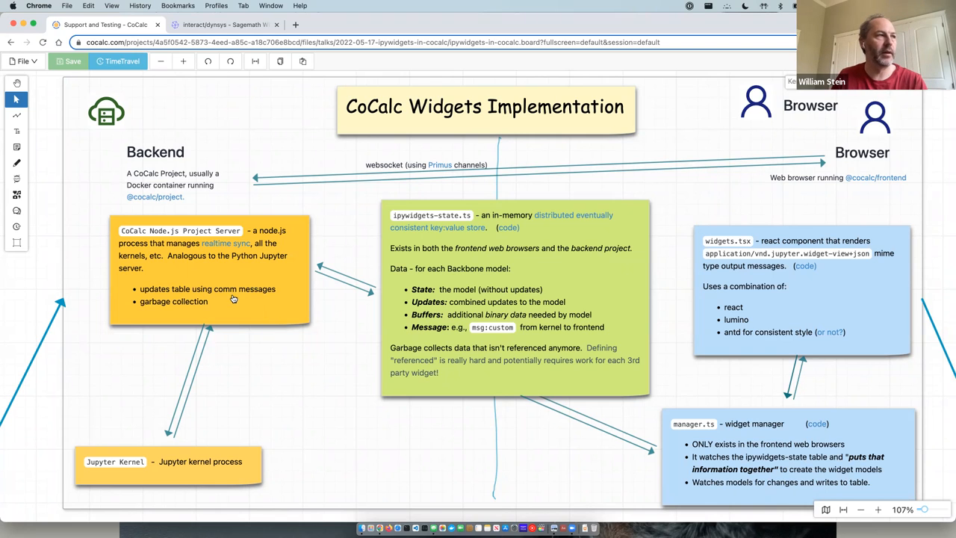
{"action": "mouse_move", "coordinate": [261, 337]}
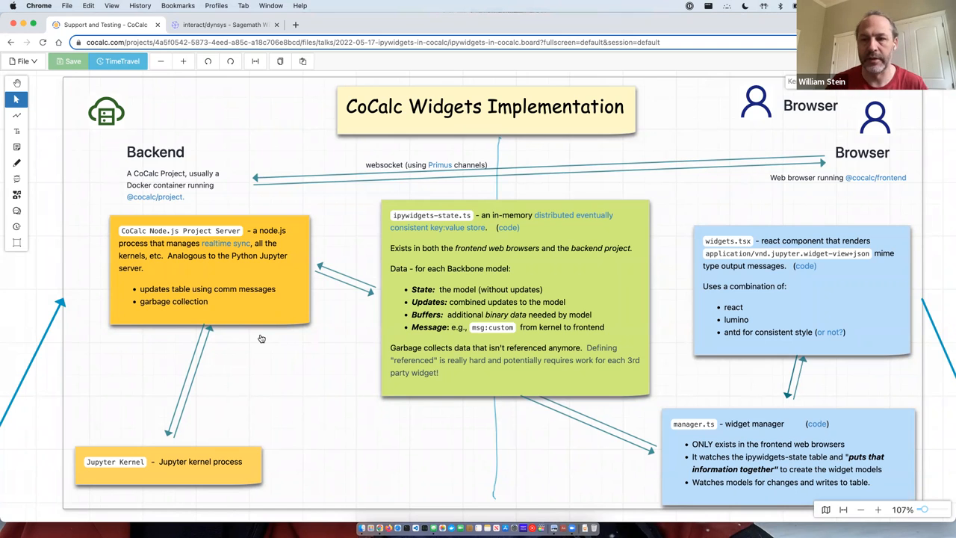
{"action": "mouse_move", "coordinate": [272, 326]}
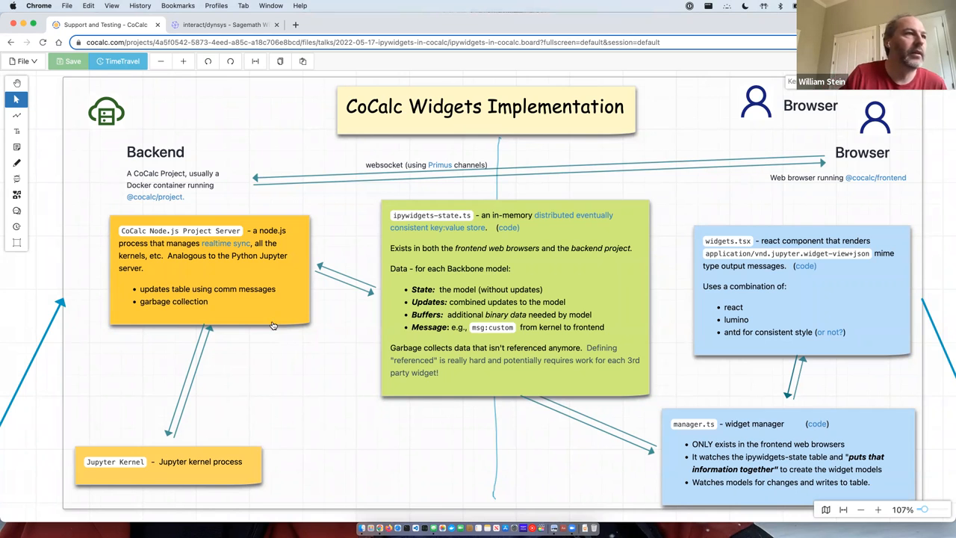
{"action": "mouse_move", "coordinate": [296, 308]}
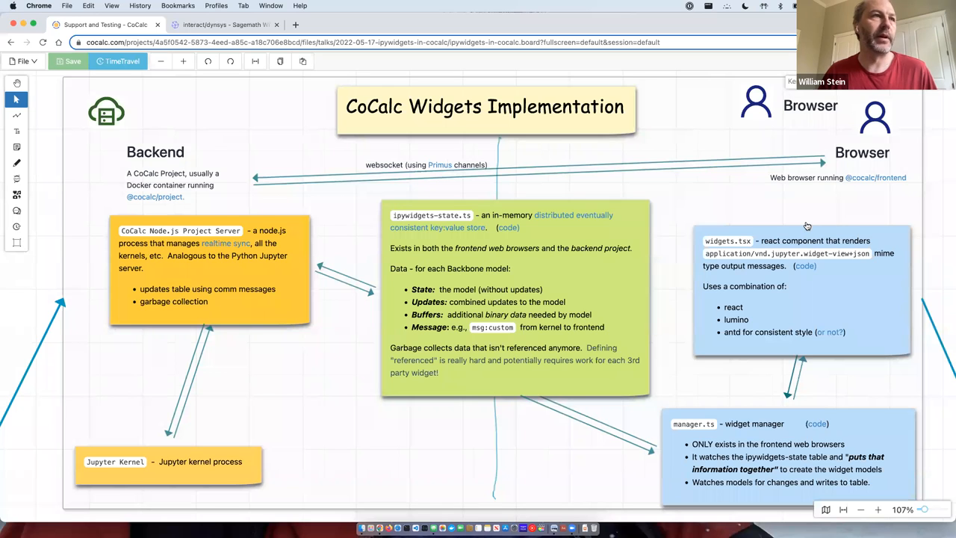
{"action": "mouse_move", "coordinate": [795, 293]}
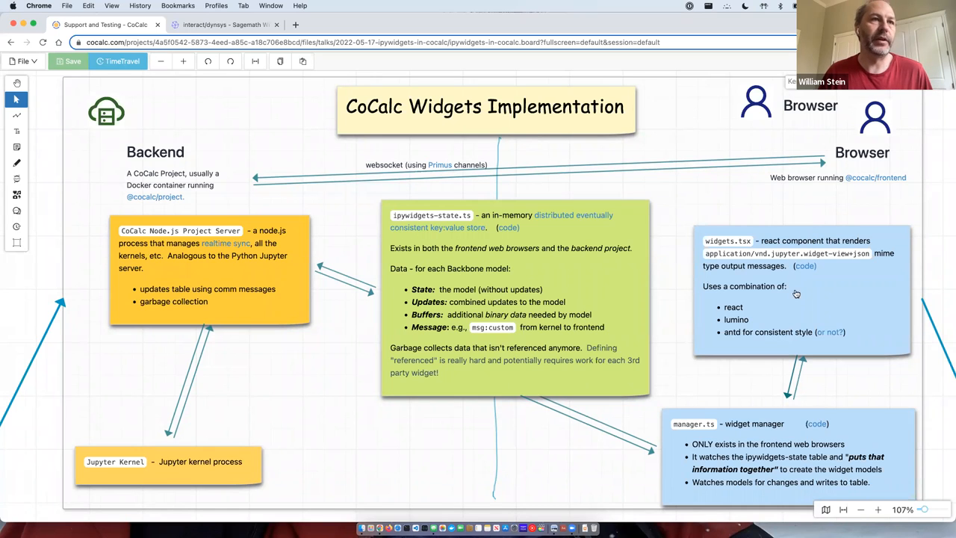
{"action": "mouse_move", "coordinate": [526, 358]}
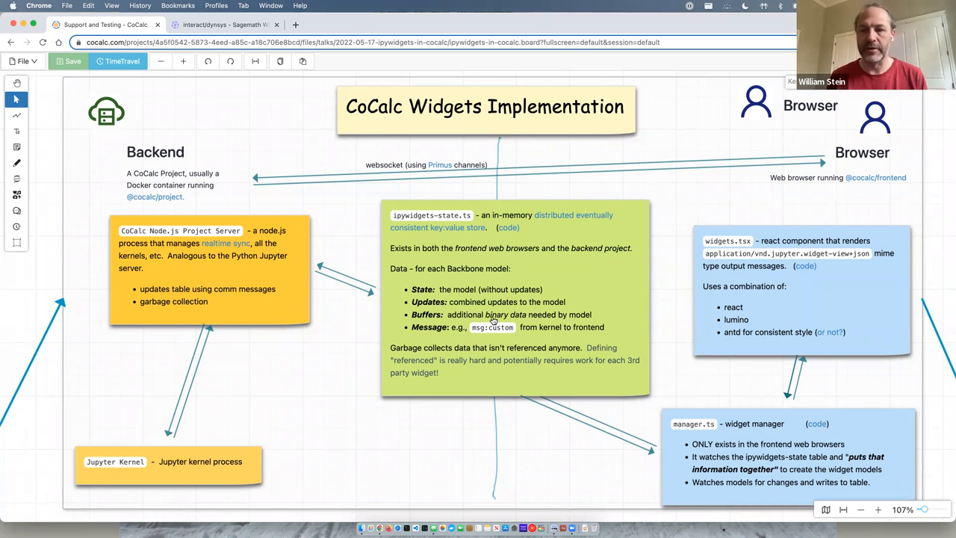
{"action": "mouse_move", "coordinate": [526, 275]}
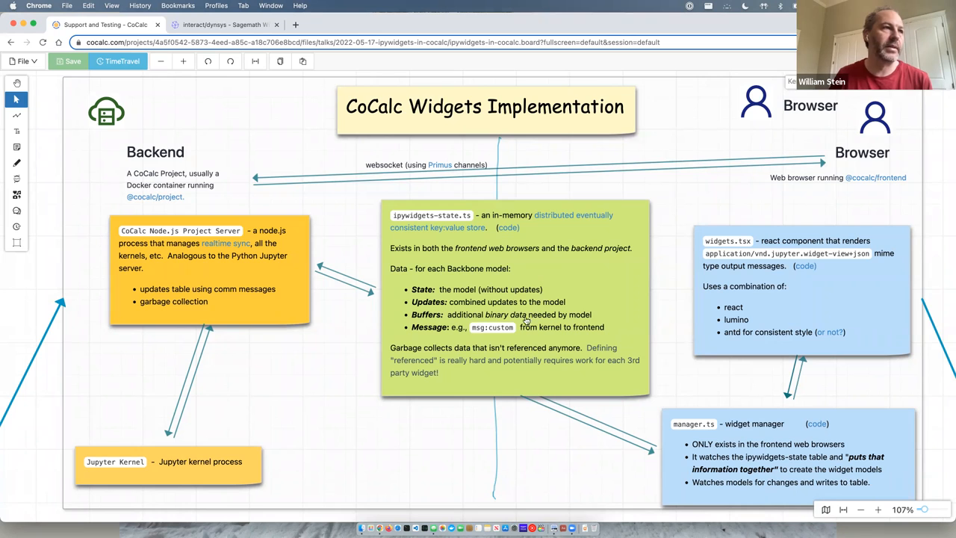
{"action": "mouse_move", "coordinate": [535, 322]}
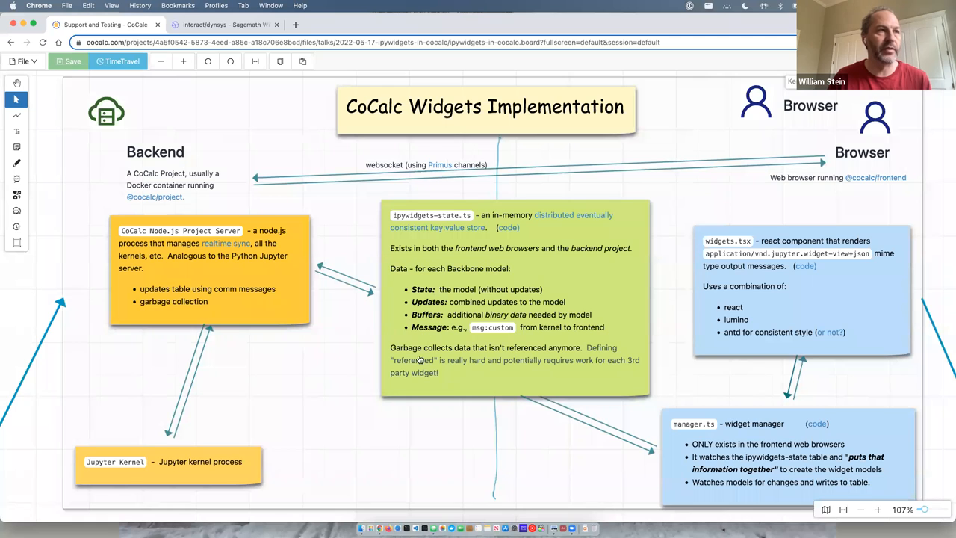
{"action": "mouse_move", "coordinate": [339, 395]}
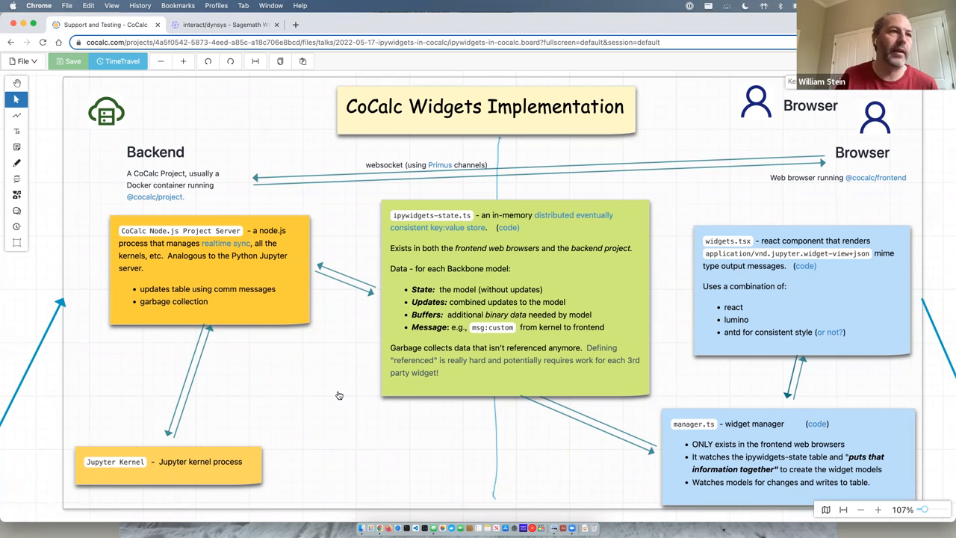
{"action": "mouse_move", "coordinate": [530, 314]}
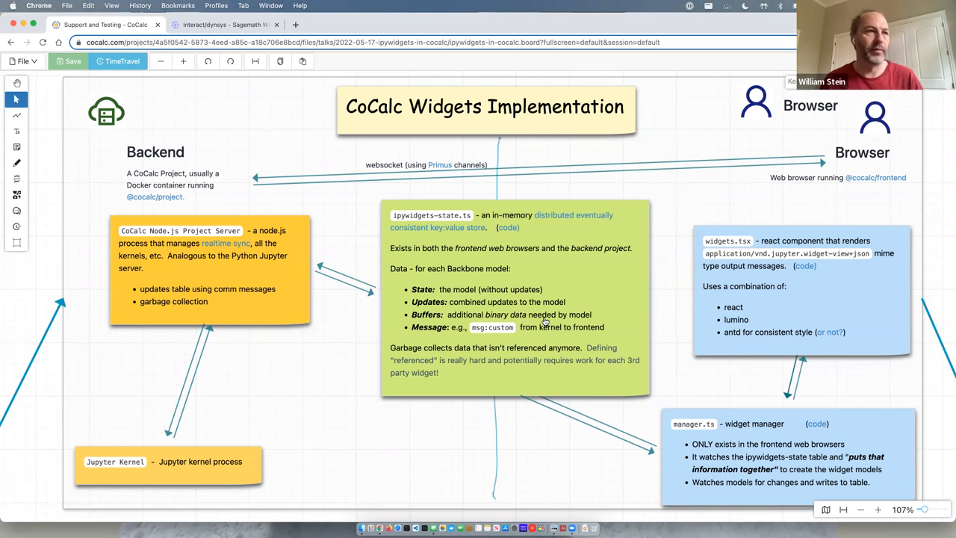
{"action": "mouse_move", "coordinate": [530, 320]}
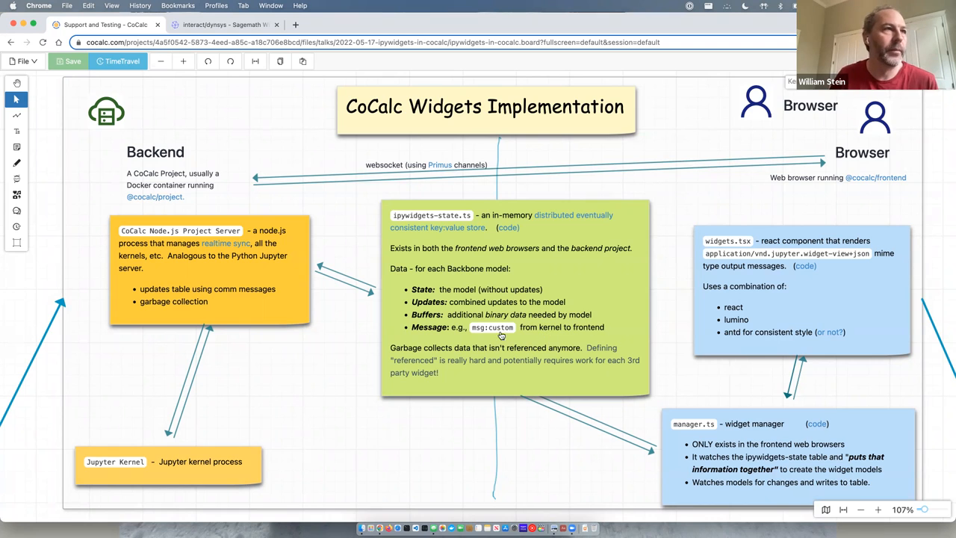
{"action": "mouse_move", "coordinate": [220, 305]}
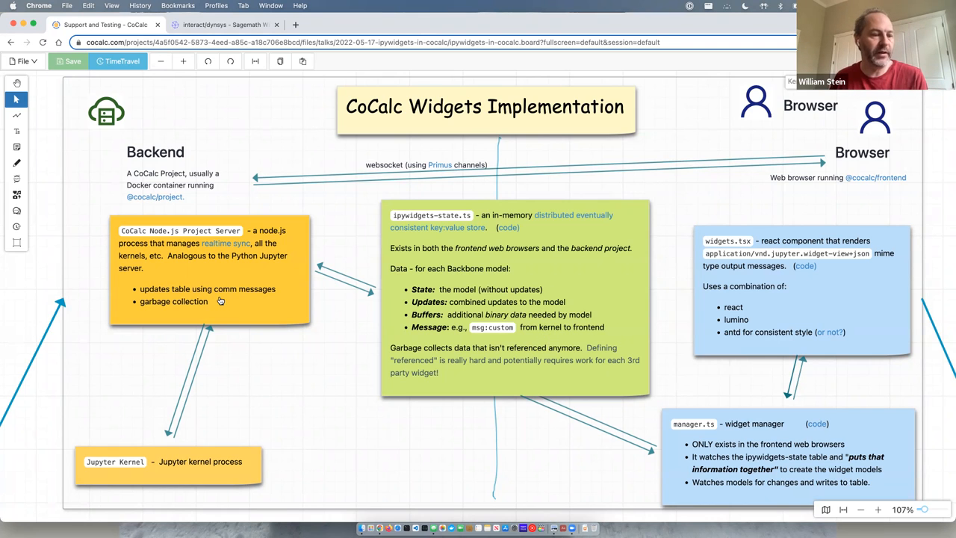
{"action": "mouse_move", "coordinate": [431, 327]}
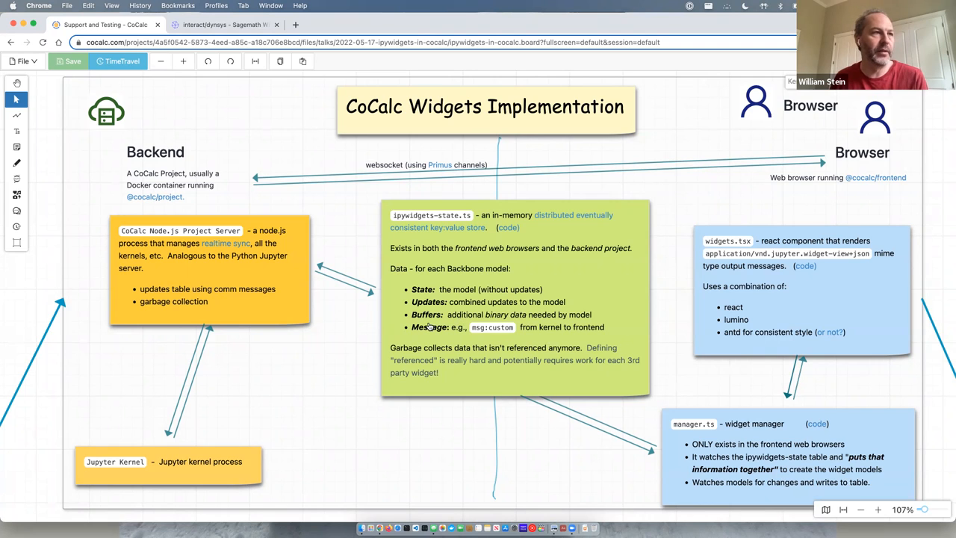
{"action": "mouse_move", "coordinate": [430, 336]}
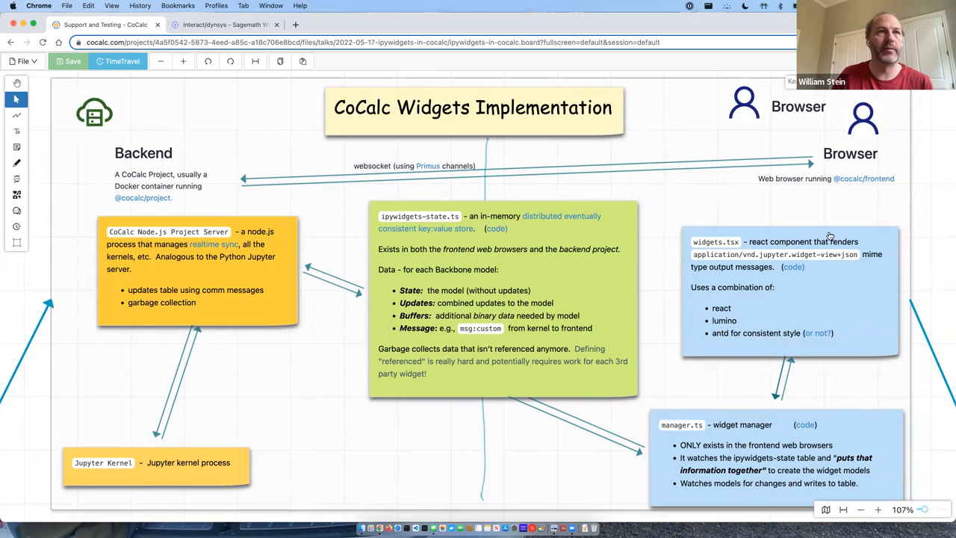
{"action": "mouse_move", "coordinate": [746, 312]}
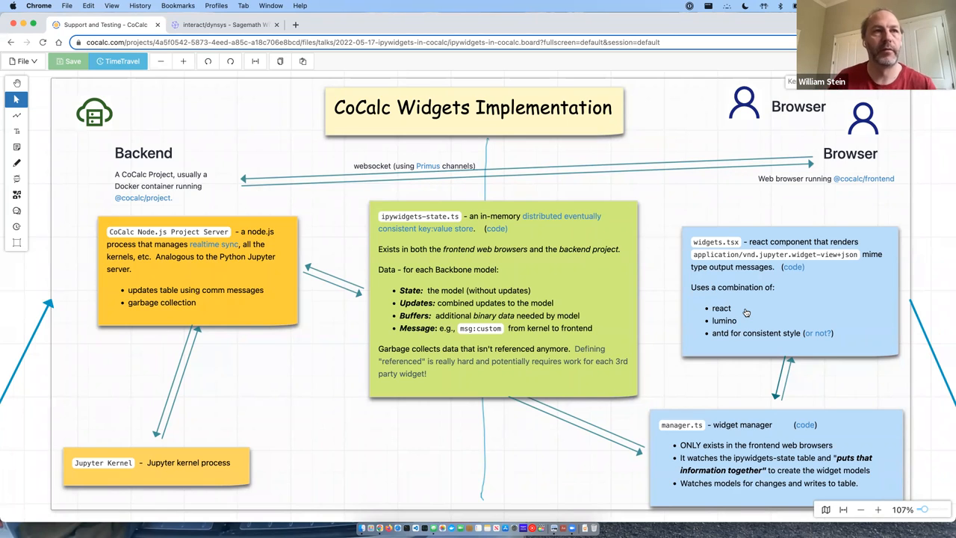
{"action": "mouse_move", "coordinate": [740, 374]}
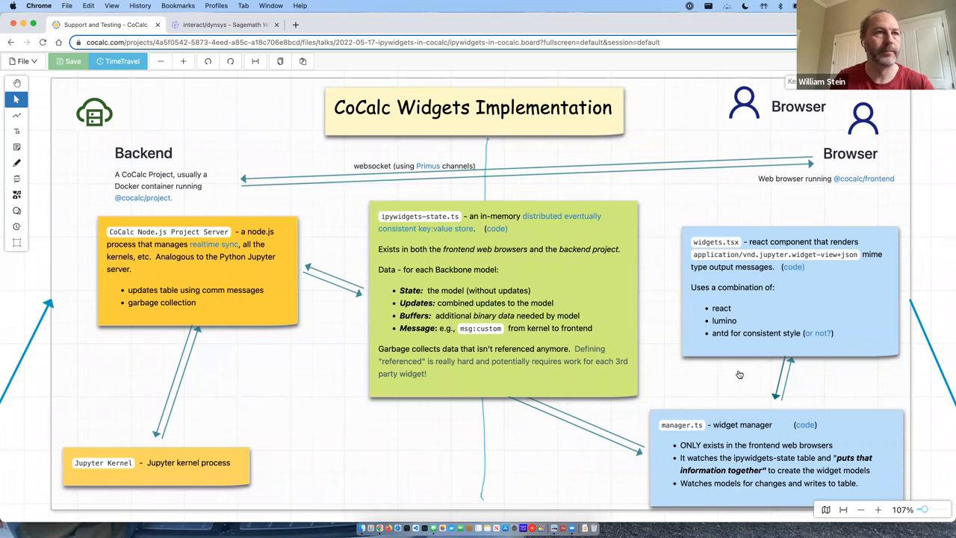
{"action": "mouse_move", "coordinate": [750, 302]}
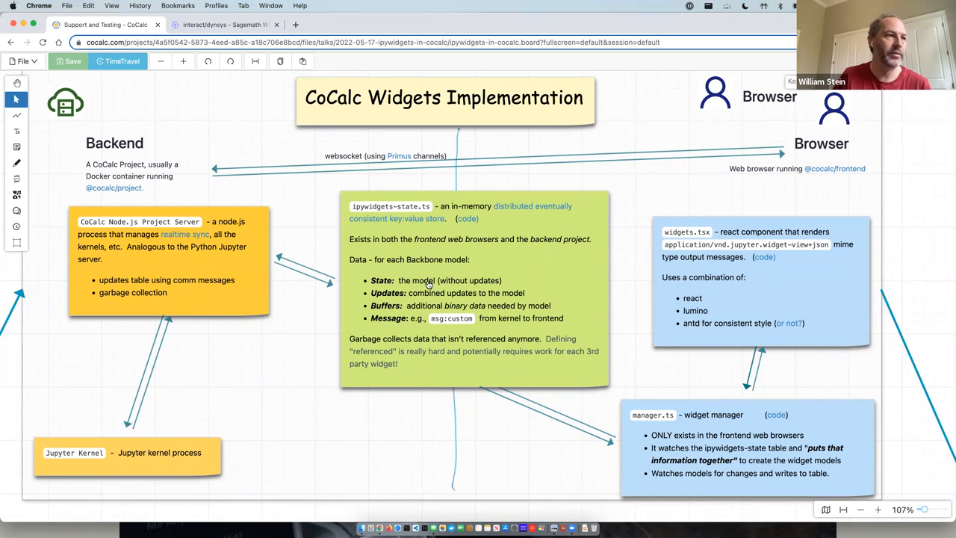
{"action": "mouse_move", "coordinate": [395, 286]}
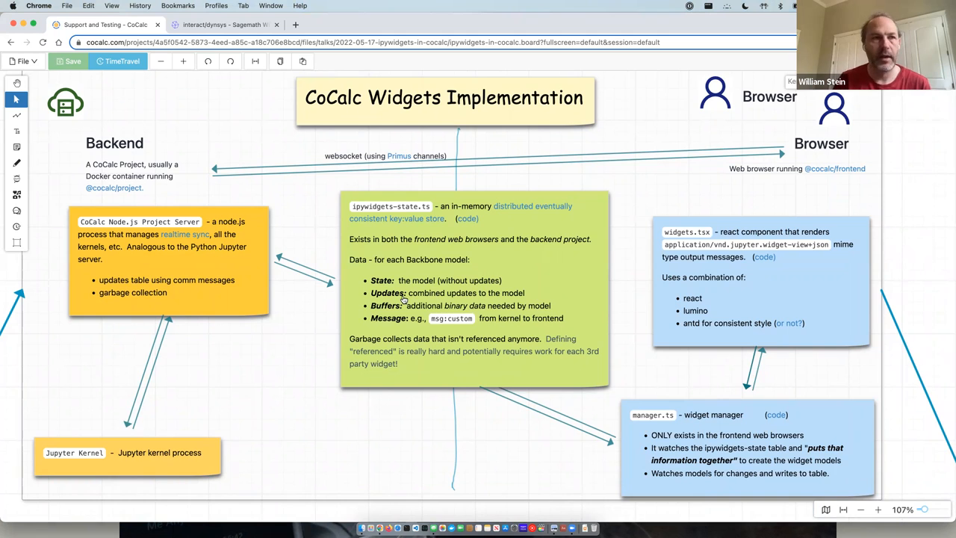
{"action": "mouse_move", "coordinate": [729, 448]}
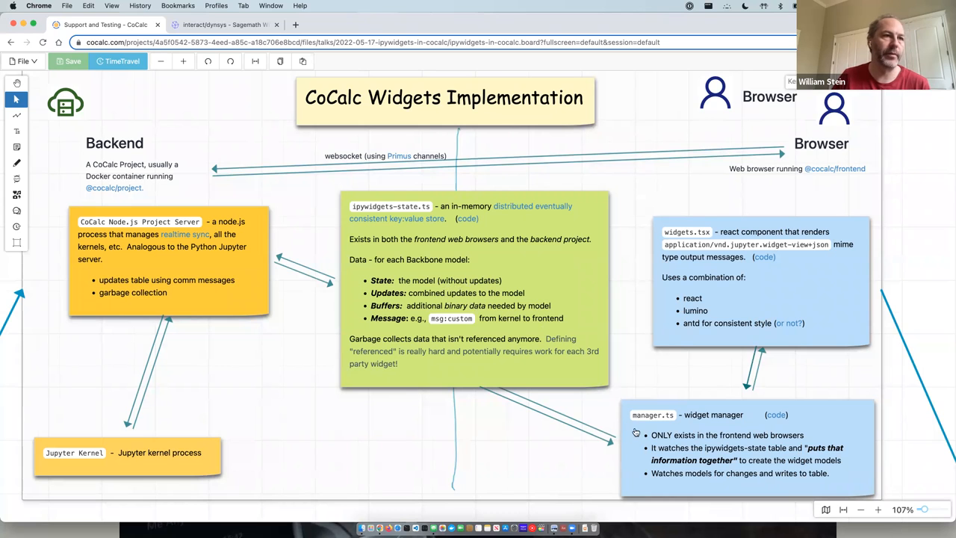
{"action": "mouse_move", "coordinate": [735, 454]}
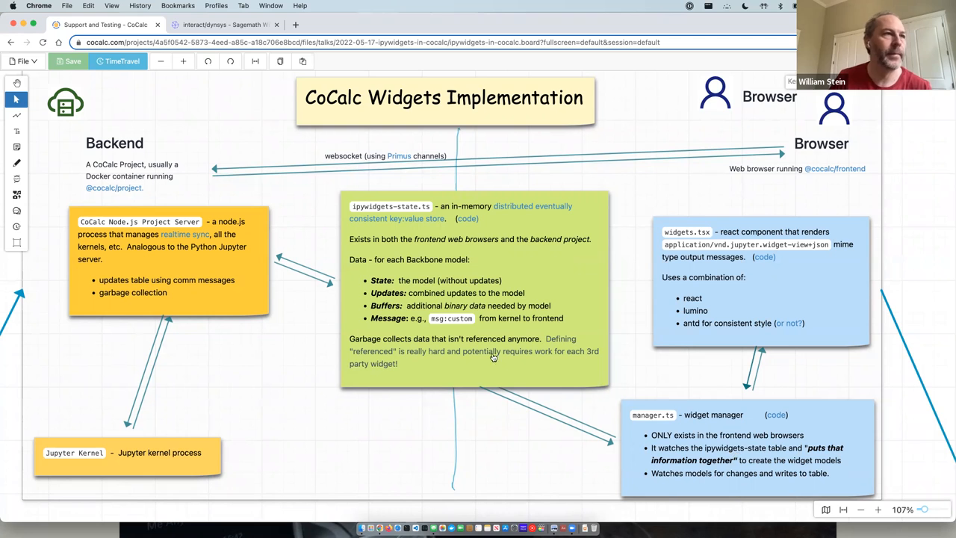
{"action": "mouse_move", "coordinate": [541, 315]}
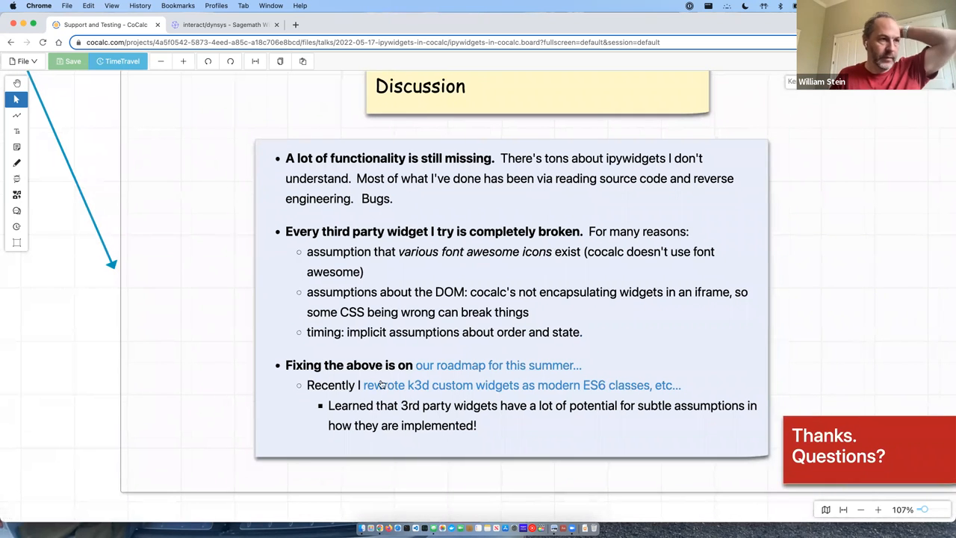
{"action": "mouse_move", "coordinate": [648, 224]}
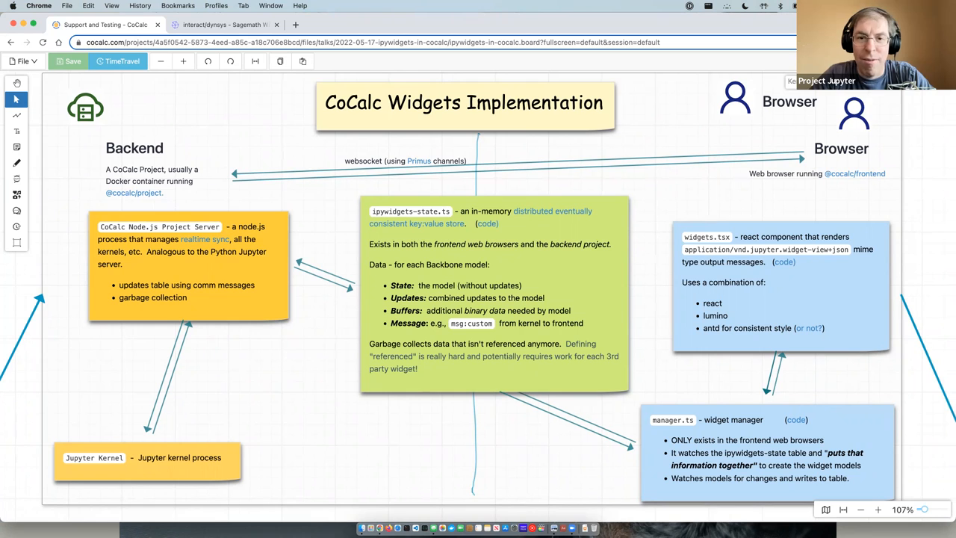
{"action": "mouse_move", "coordinate": [648, 30]}
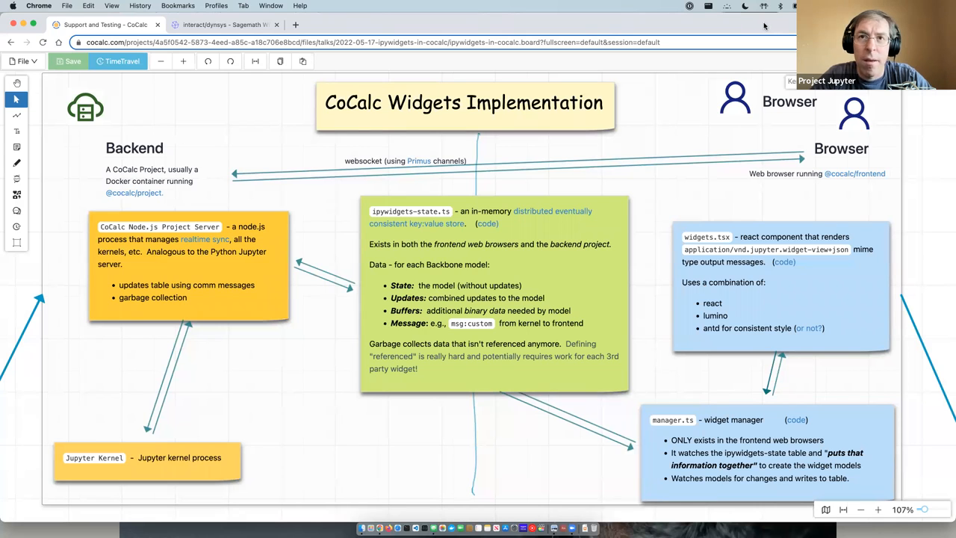
{"action": "mouse_move", "coordinate": [432, 323]}
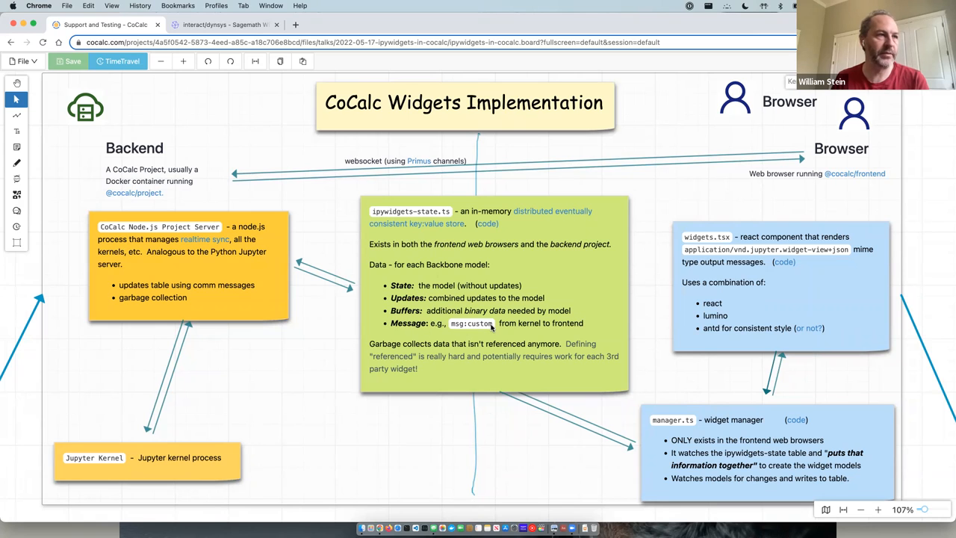
{"action": "mouse_move", "coordinate": [164, 466]}
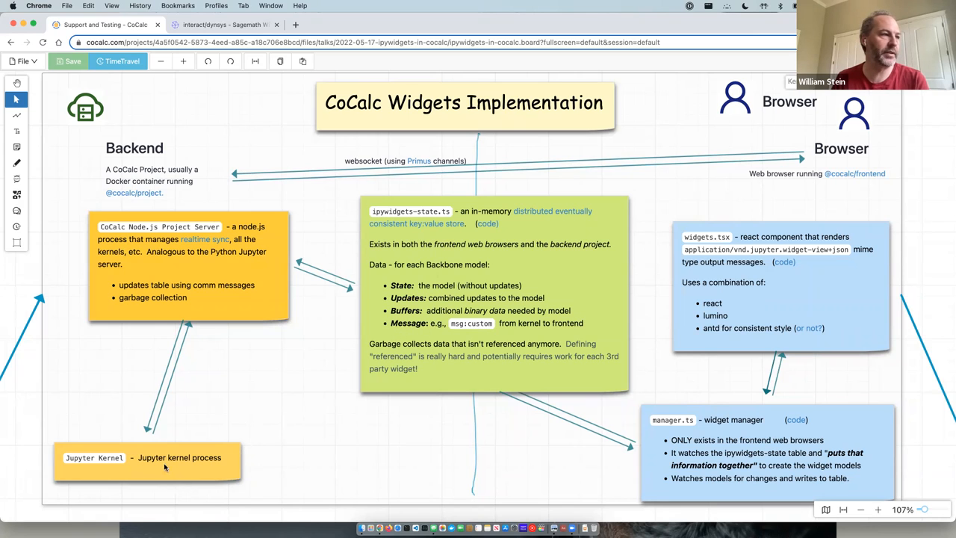
{"action": "mouse_move", "coordinate": [172, 272]}
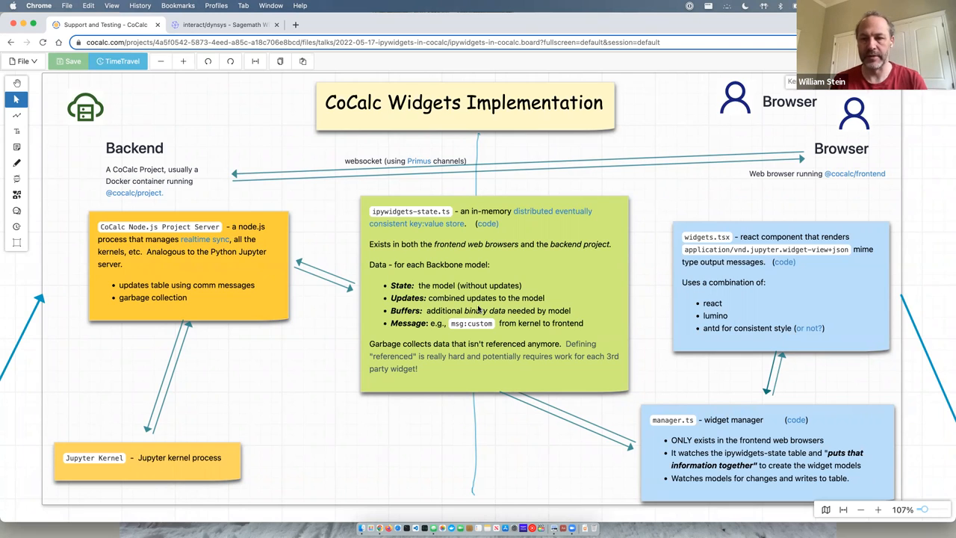
{"action": "mouse_move", "coordinate": [584, 335]}
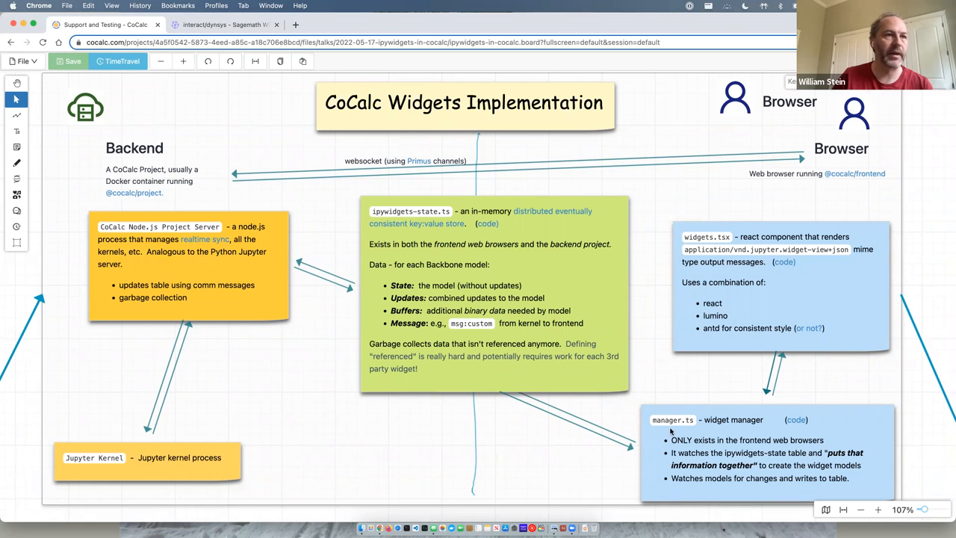
{"action": "mouse_move", "coordinate": [430, 320]}
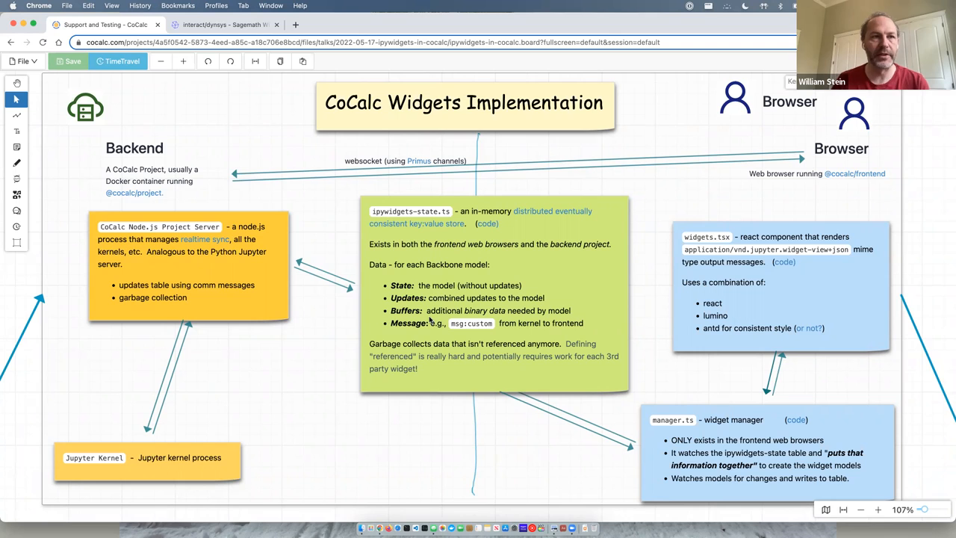
{"action": "mouse_move", "coordinate": [690, 496]}
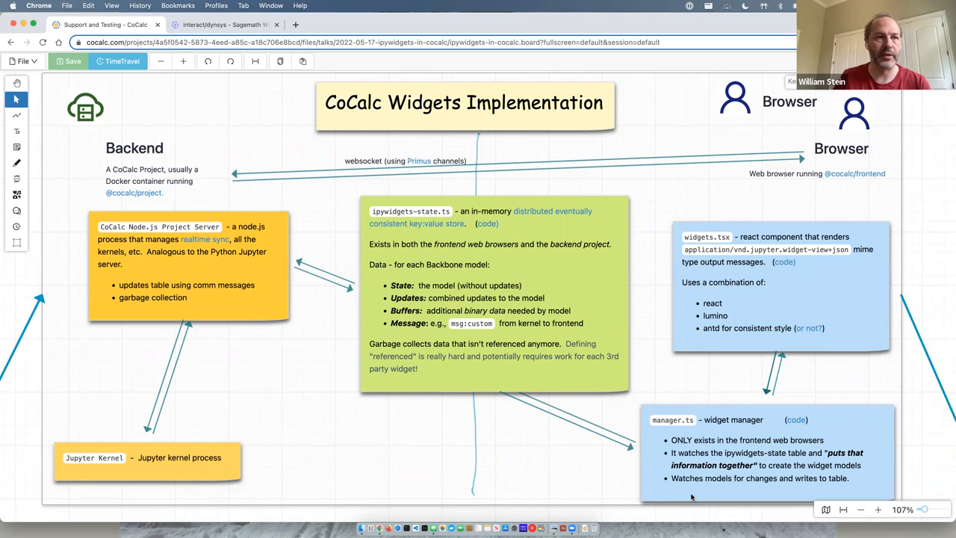
{"action": "mouse_move", "coordinate": [695, 493]}
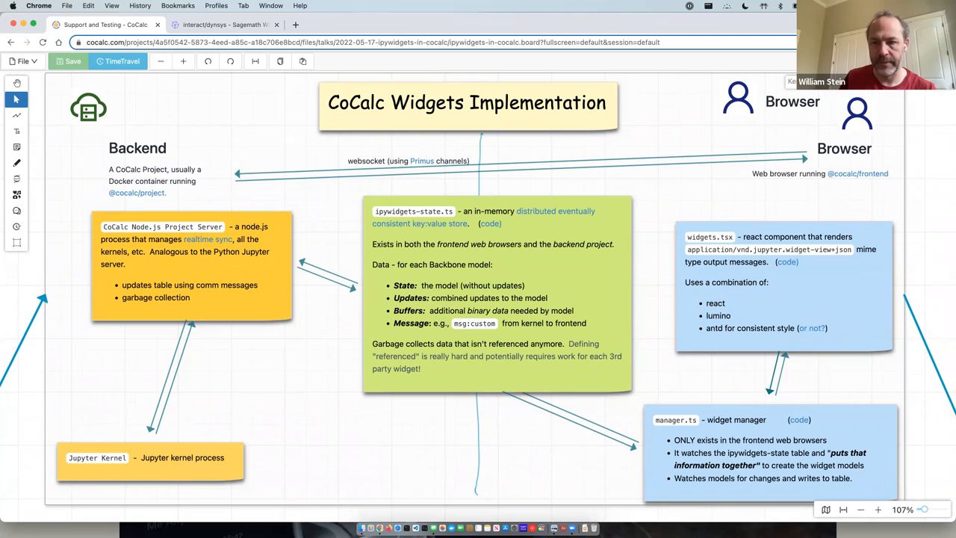
{"action": "mouse_move", "coordinate": [481, 430]}
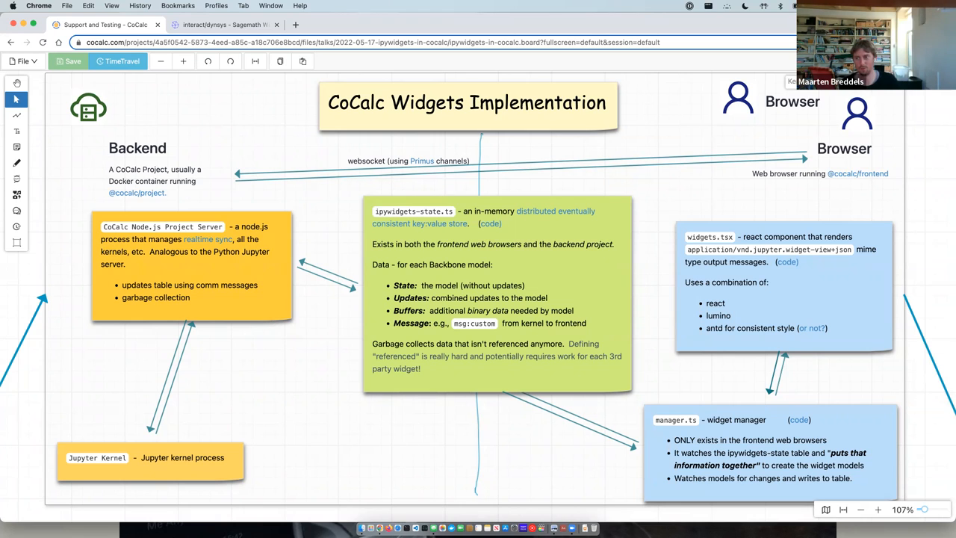
{"action": "mouse_move", "coordinate": [641, 384]}
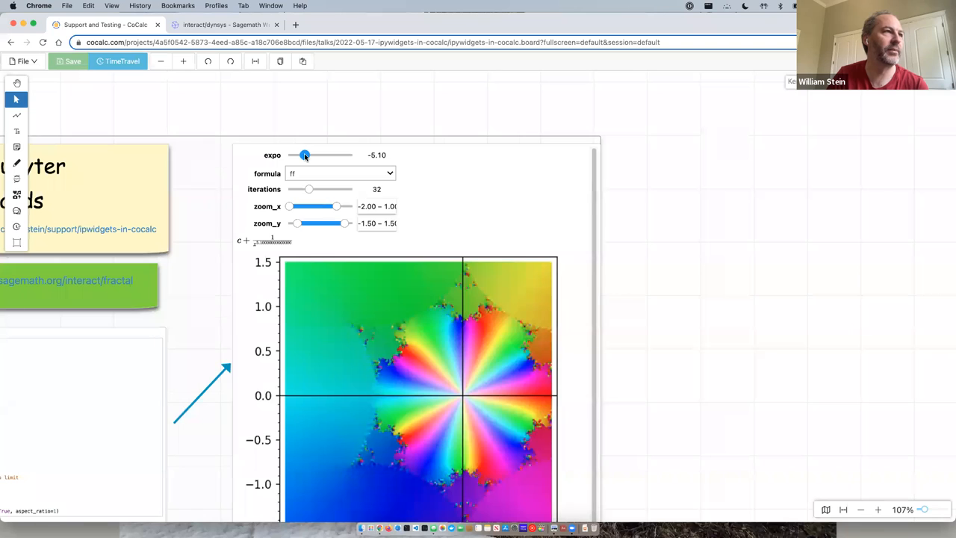
Step: Raise the fractal's expo slider to 5.00 so the plot redraws as a four-lobed fractal
{"action": "left_click_drag", "start_coordinate": [305, 154], "coordinate": [320, 154]}
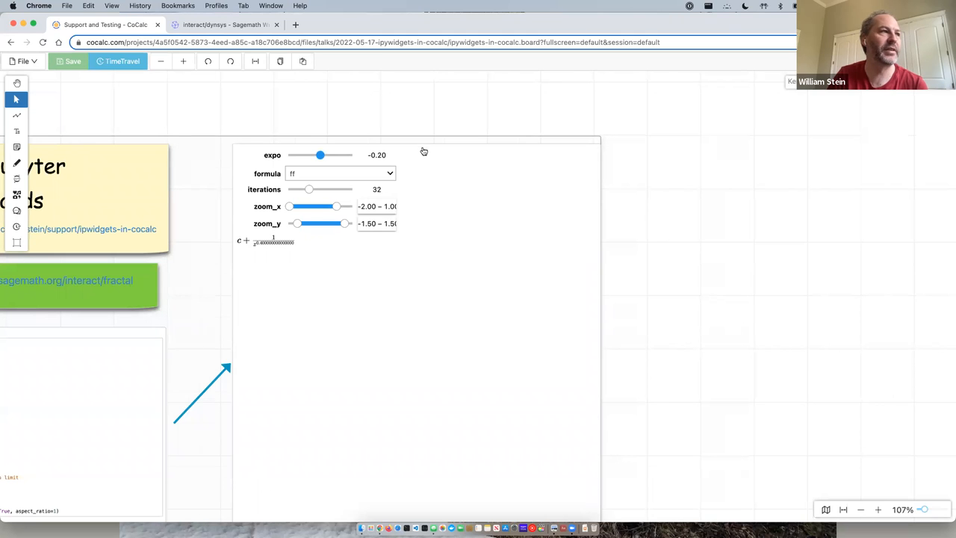
{"action": "mouse_move", "coordinate": [292, 248]}
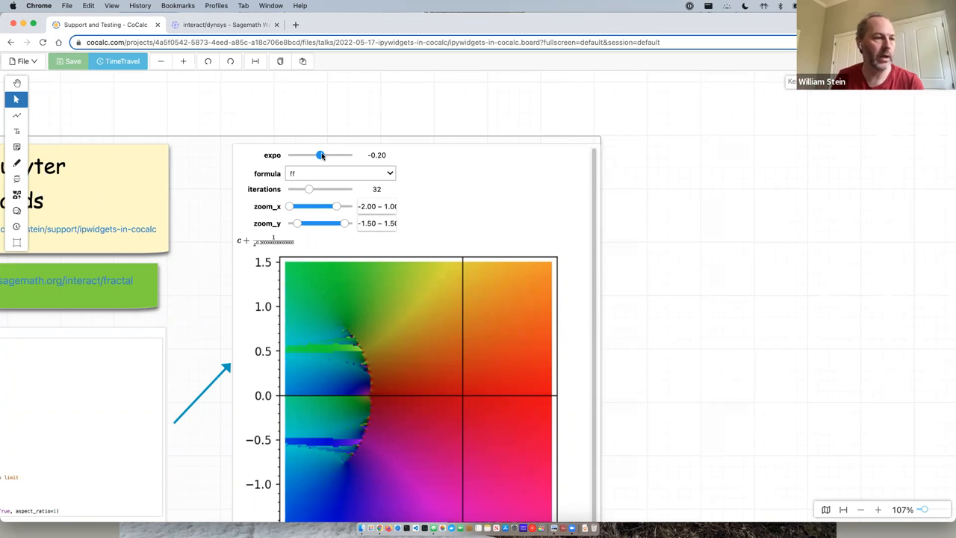
{"action": "left_click_drag", "start_coordinate": [320, 154], "coordinate": [337, 154]}
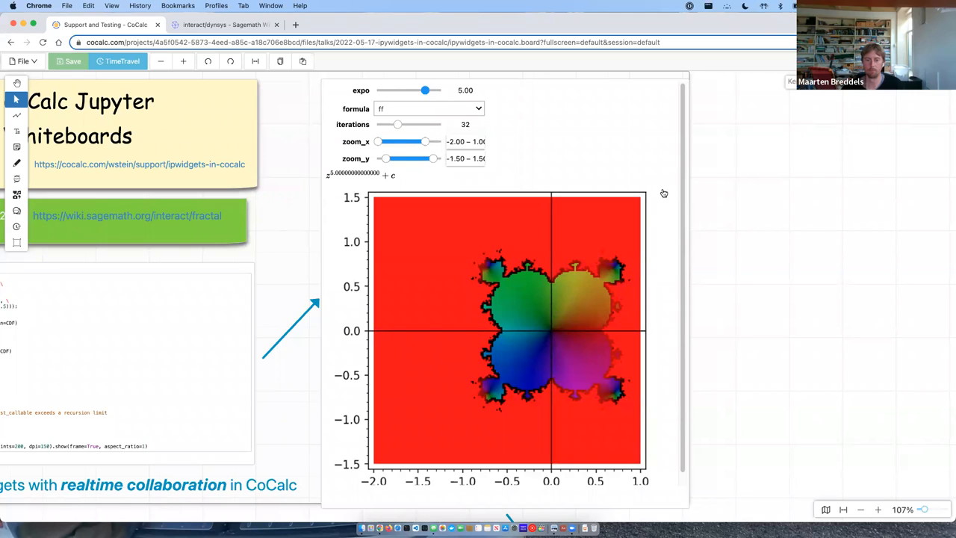
{"action": "mouse_move", "coordinate": [805, 261]}
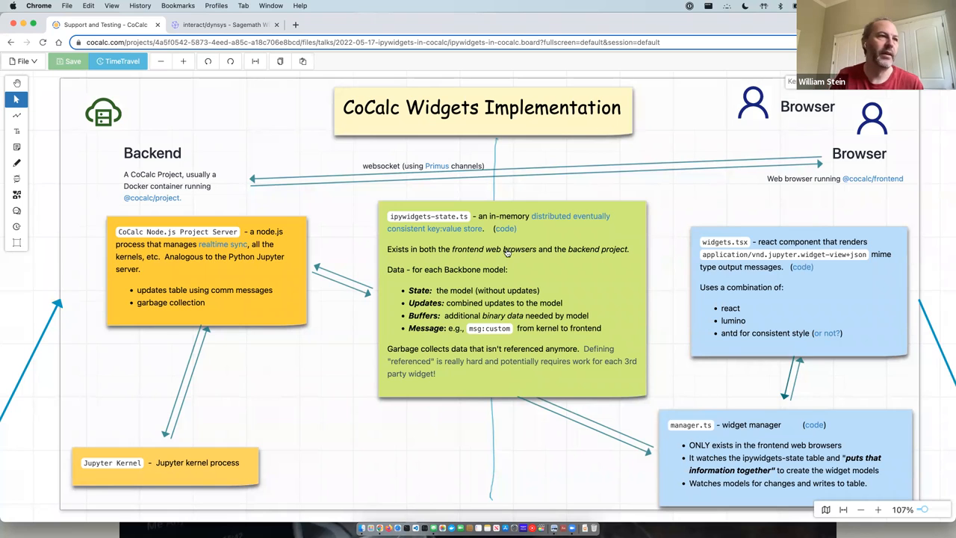
{"action": "mouse_move", "coordinate": [475, 334]}
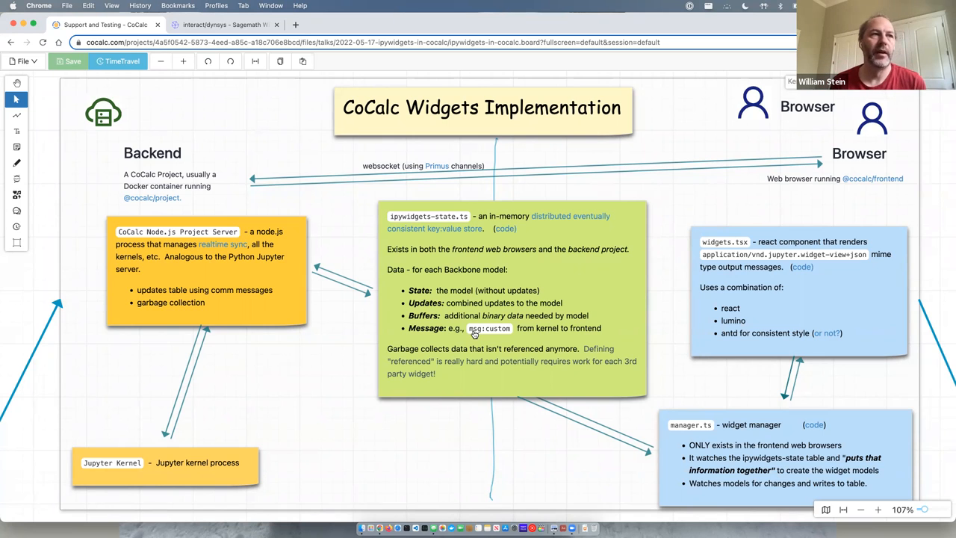
{"action": "mouse_move", "coordinate": [424, 306]}
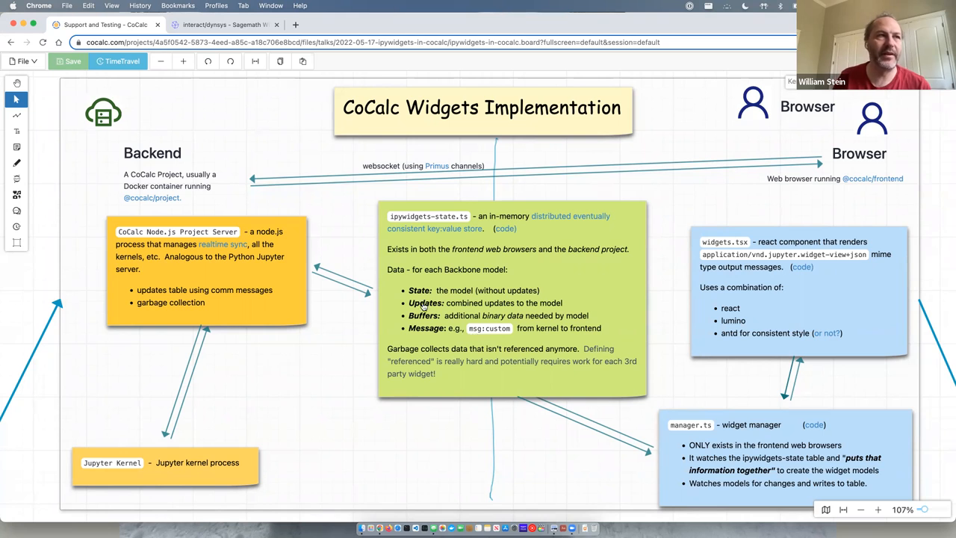
{"action": "mouse_move", "coordinate": [562, 263]}
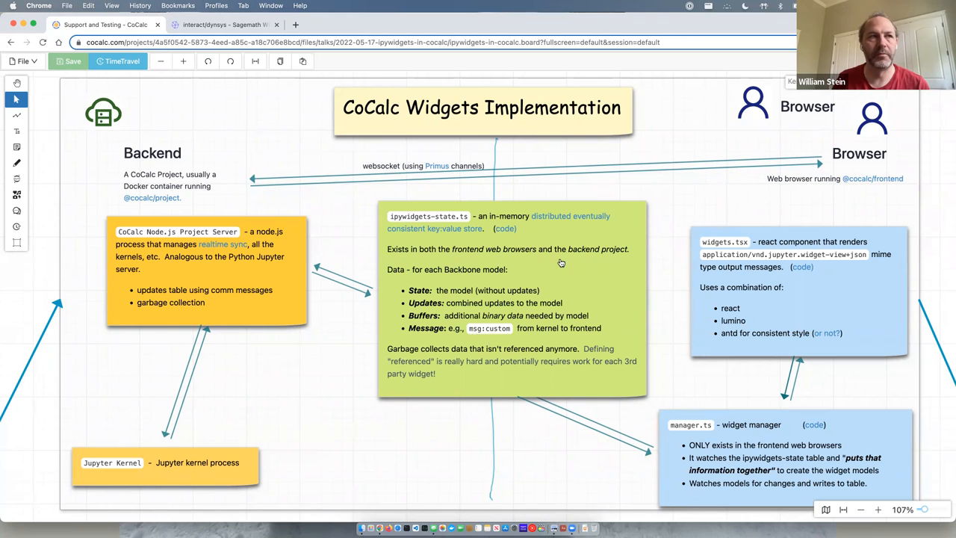
{"action": "mouse_move", "coordinate": [528, 322]}
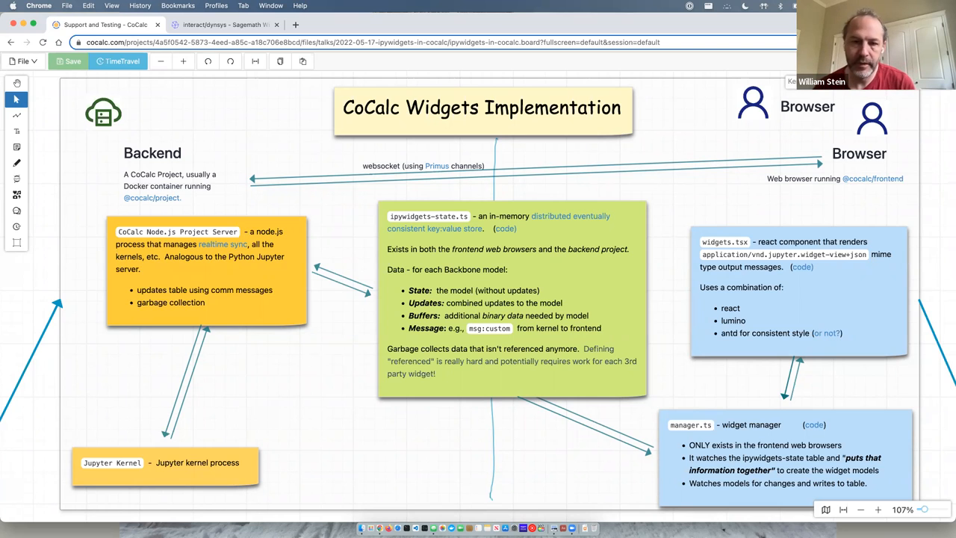
{"action": "mouse_move", "coordinate": [603, 294]}
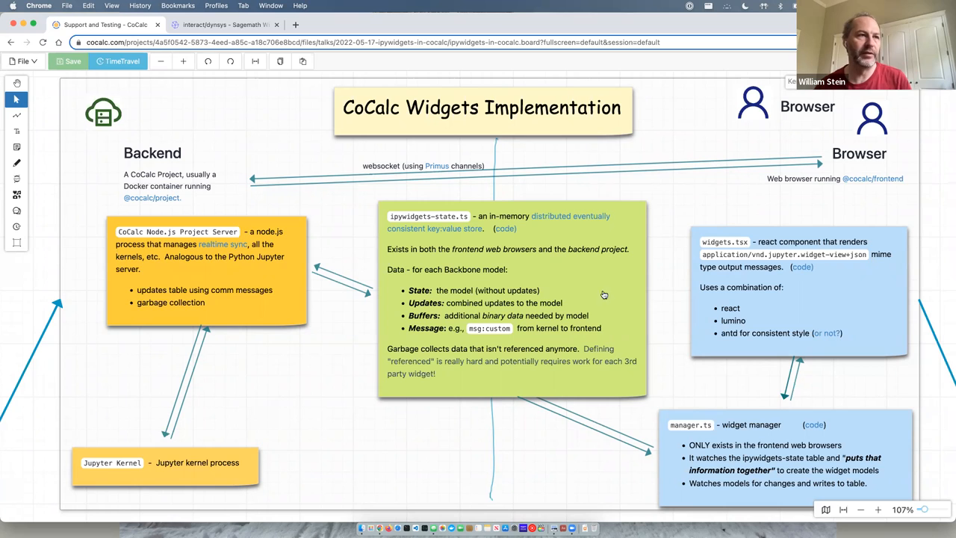
{"action": "mouse_move", "coordinate": [596, 319]}
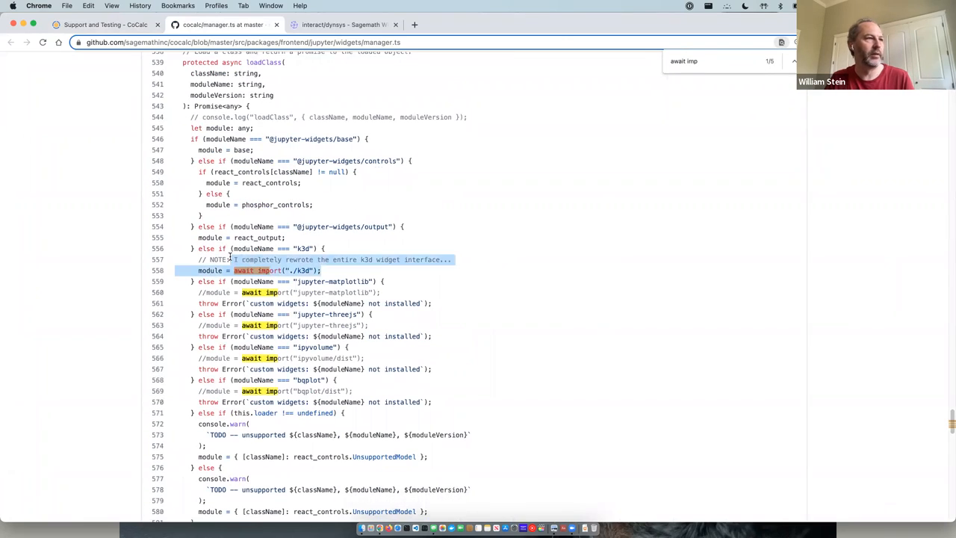
Step: Scroll manager.ts down to the k3d dynamic import and the commented-out widget imports
{"action": "scroll", "scroll_direction": "down", "scroll_amount": 3}
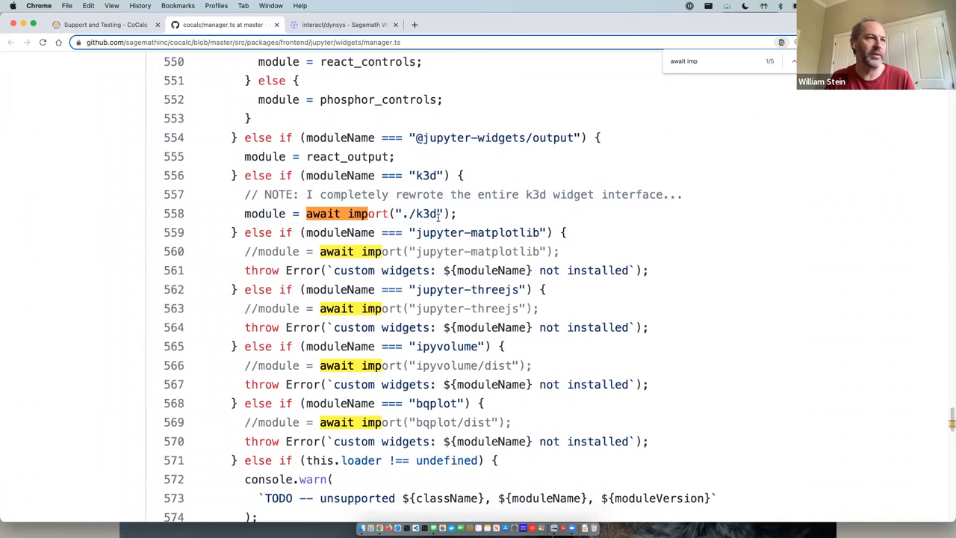
{"action": "scroll", "scroll_direction": "down", "scroll_amount": 3}
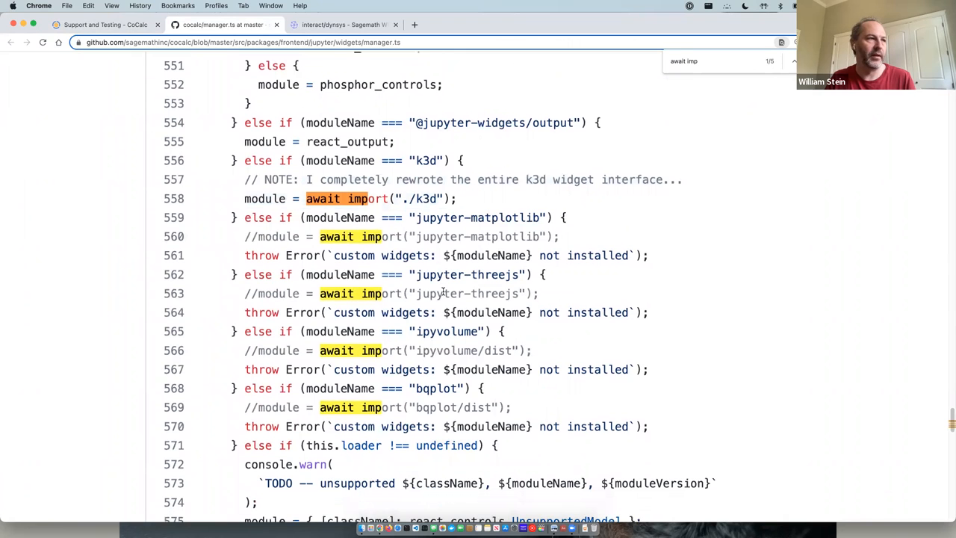
{"action": "scroll", "scroll_direction": "down", "scroll_amount": 3}
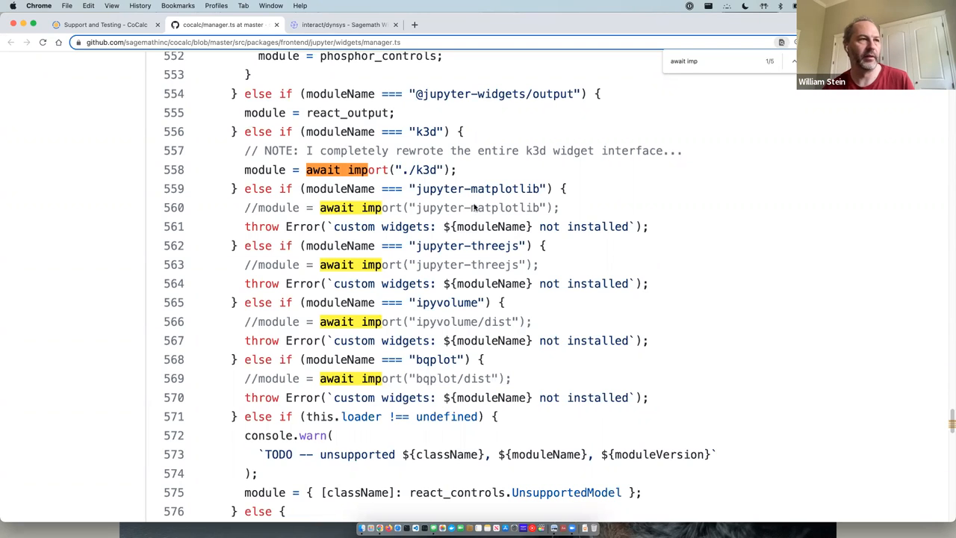
{"action": "mouse_move", "coordinate": [496, 212]}
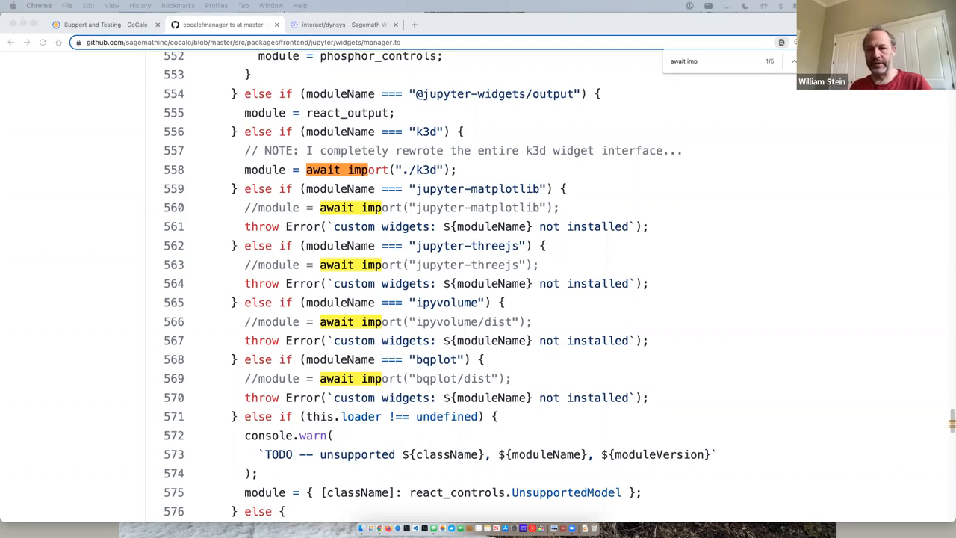
{"action": "mouse_move", "coordinate": [947, 287]}
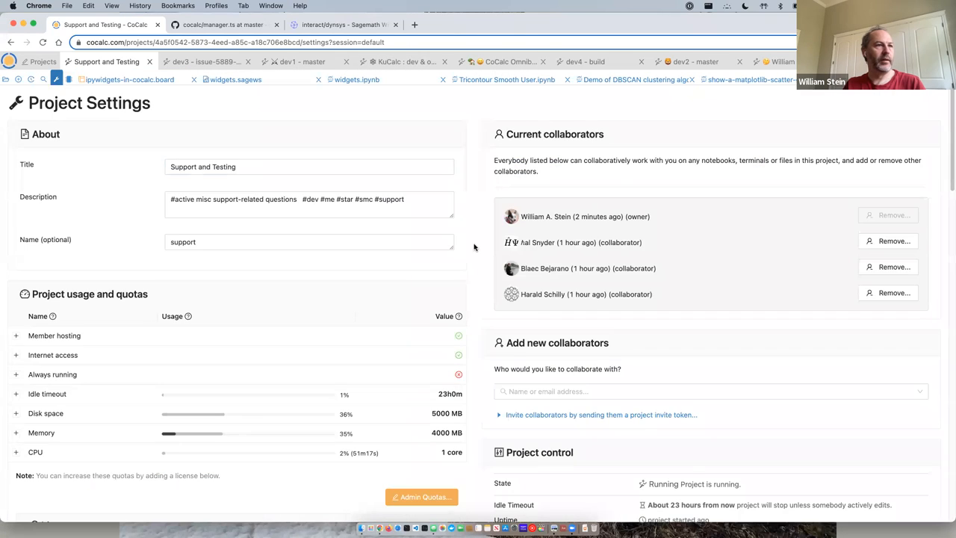
{"action": "scroll", "scroll_direction": "down", "scroll_amount": 3}
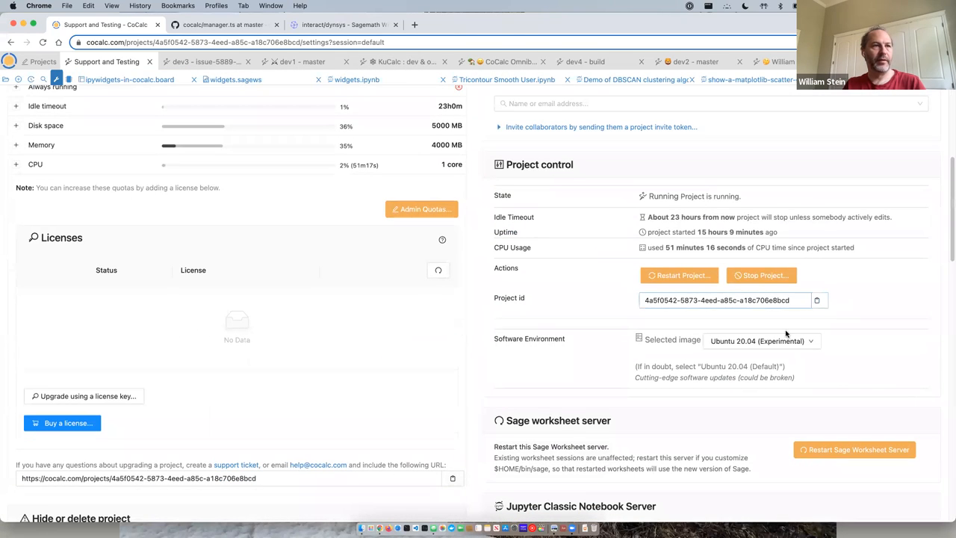
{"action": "left_click", "coordinate": [762, 341]}
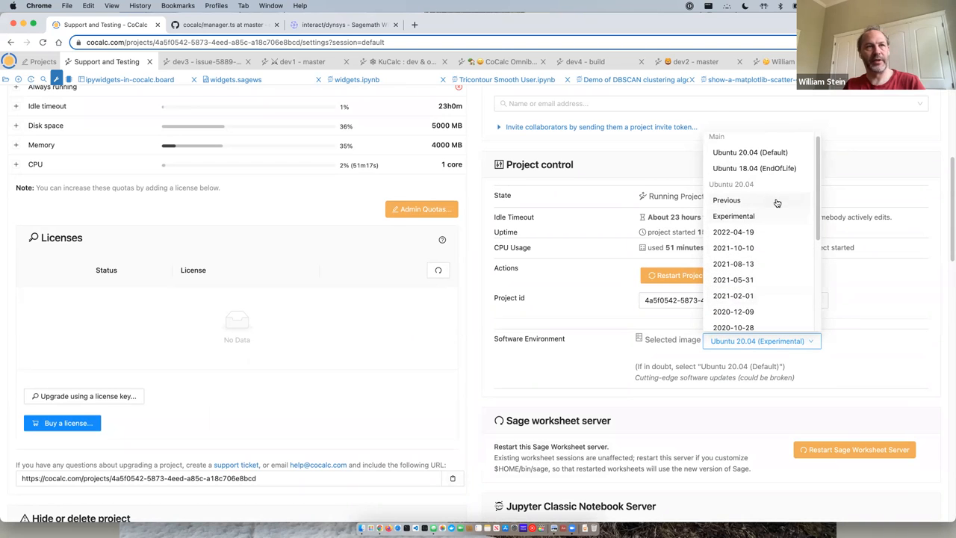
{"action": "mouse_move", "coordinate": [750, 280]}
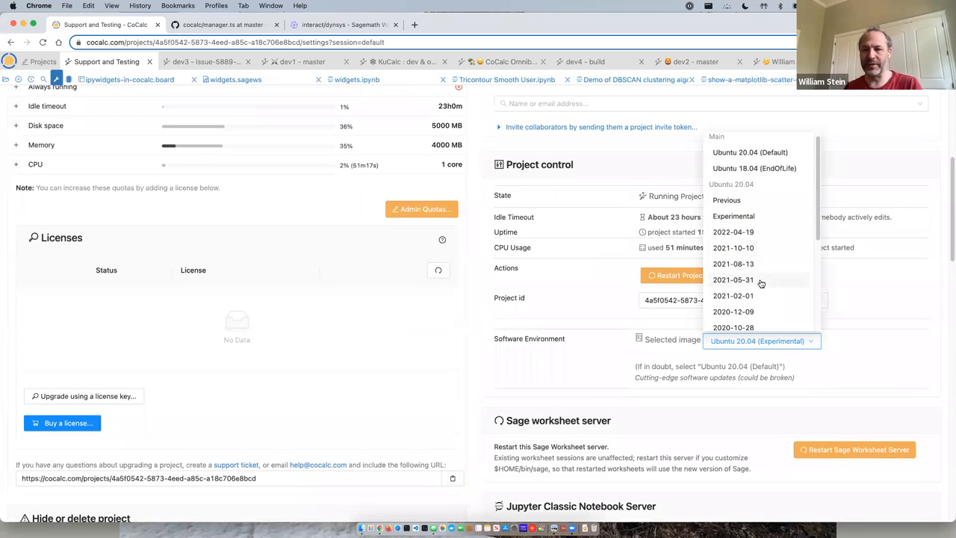
{"action": "mouse_move", "coordinate": [732, 279]}
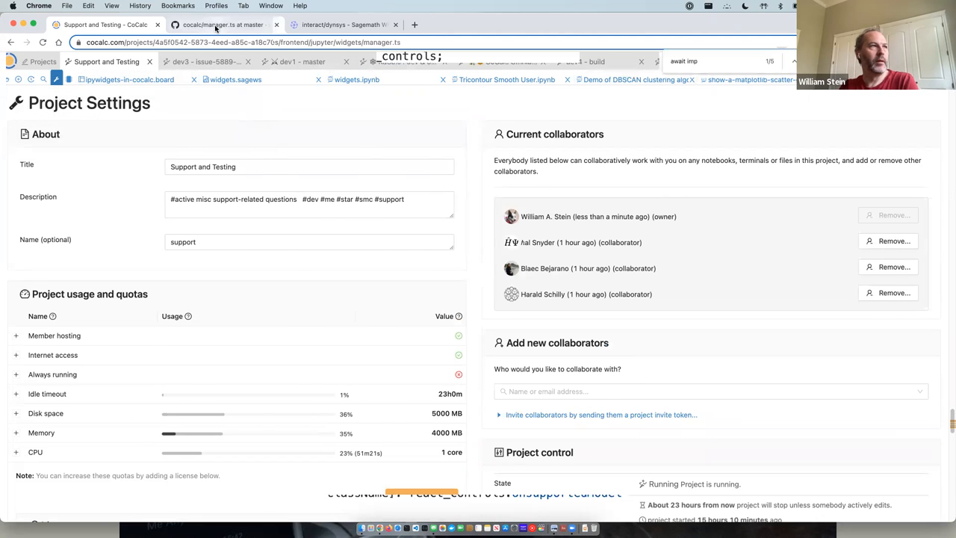
Step: Show the manager.ts source briefly, then return to the Widgets Implementation whiteboard diagram
{"action": "left_click", "coordinate": [221, 24]}
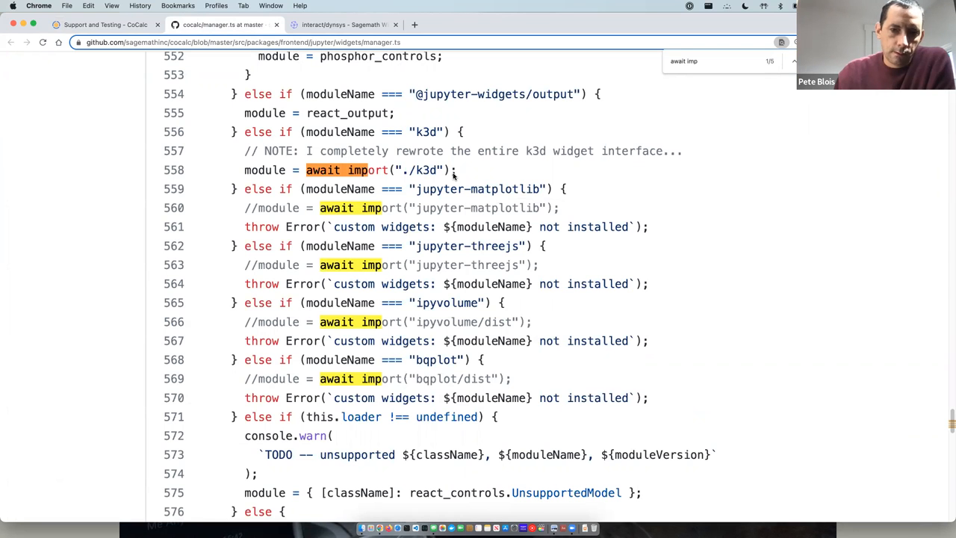
{"action": "left_click", "coordinate": [104, 24]}
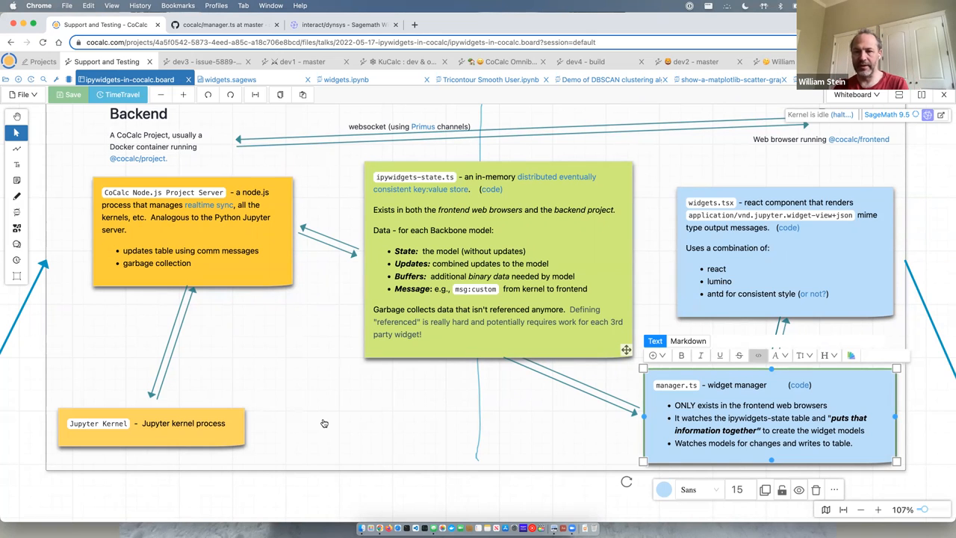
{"action": "mouse_move", "coordinate": [397, 292]}
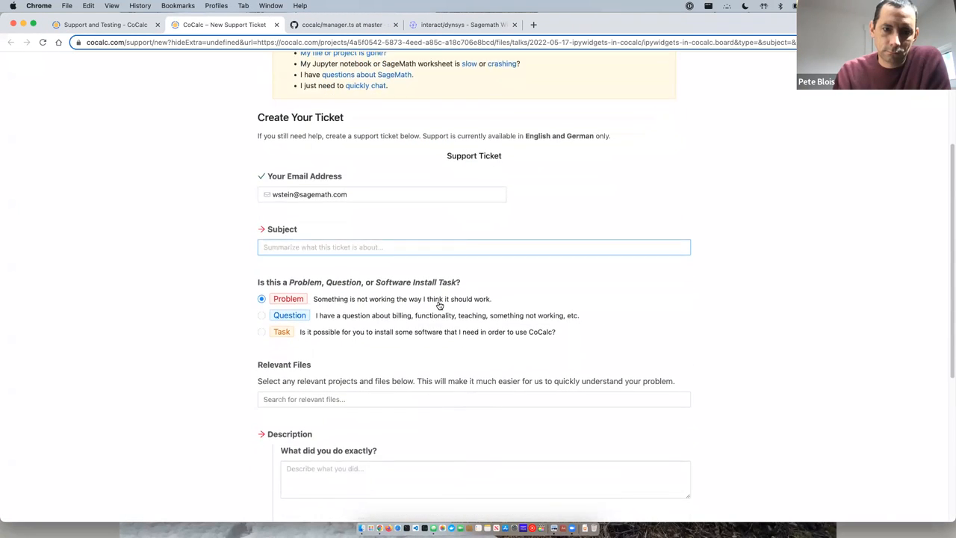
Step: Attach ipywidgets-in-cocalc.board.ipynb to the support ticket via the Relevant Files search box
{"action": "scroll", "scroll_direction": "down", "scroll_amount": 3}
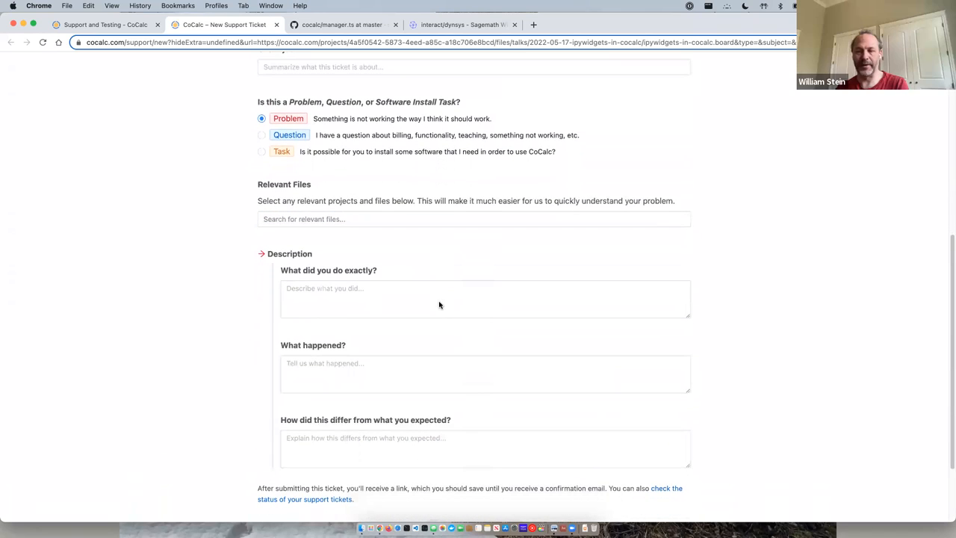
{"action": "scroll", "scroll_direction": "up", "scroll_amount": 3}
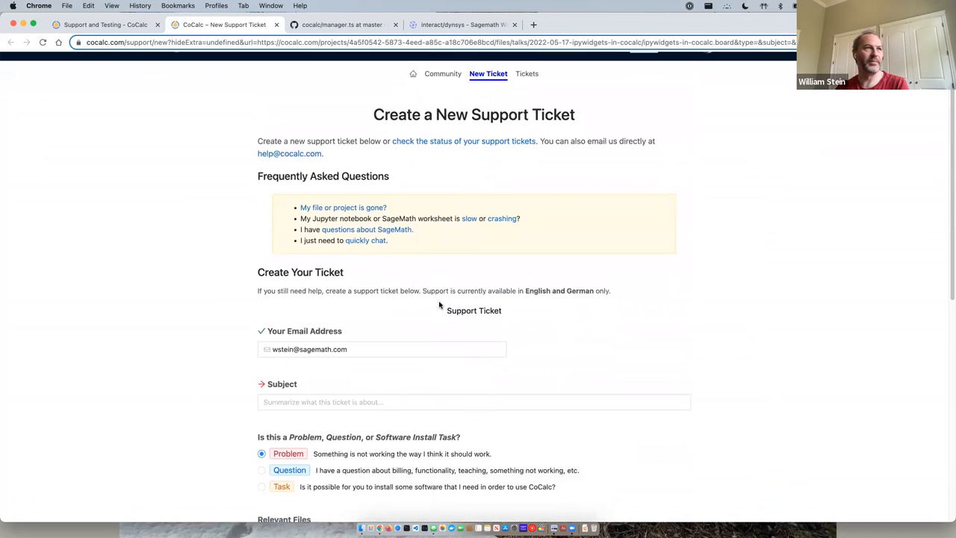
{"action": "left_click", "coordinate": [474, 301]}
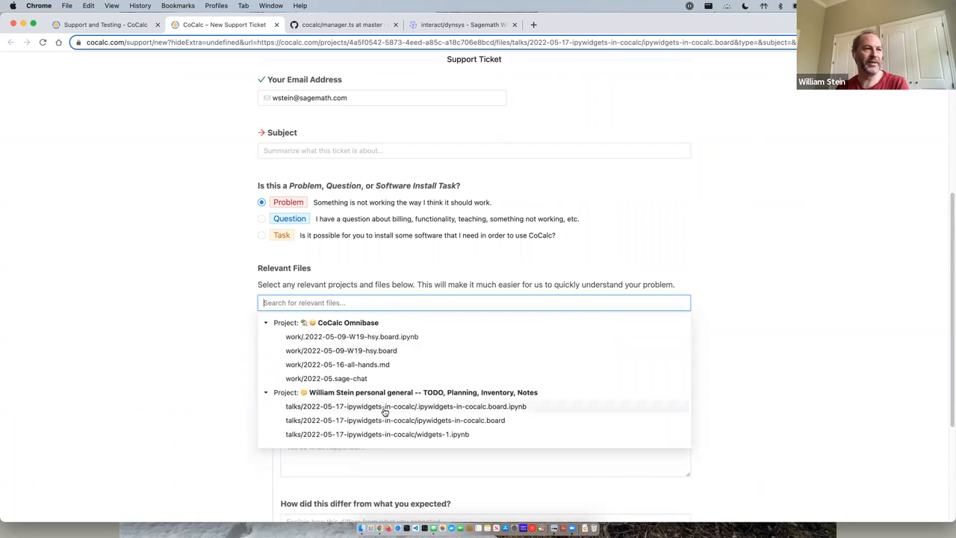
{"action": "left_click", "coordinate": [377, 434]}
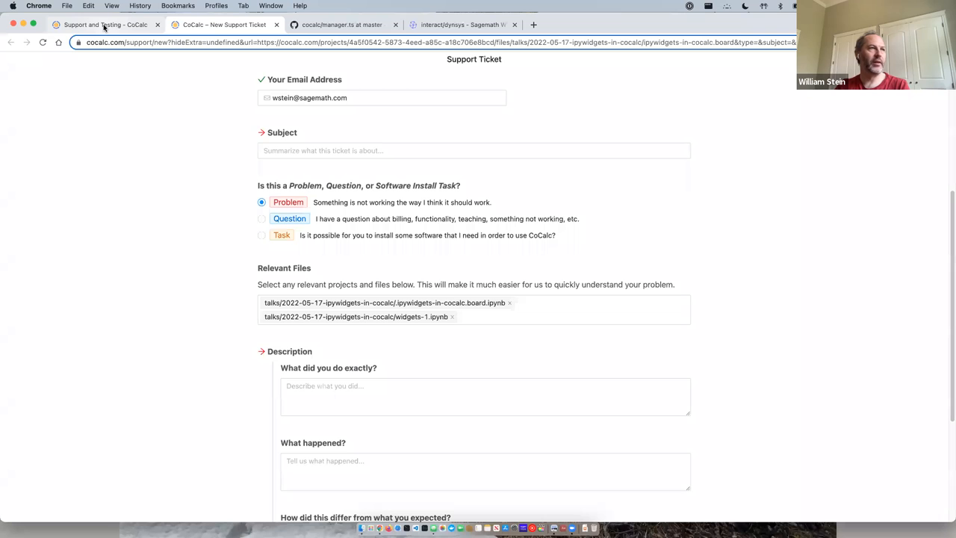
{"action": "mouse_move", "coordinate": [105, 24]}
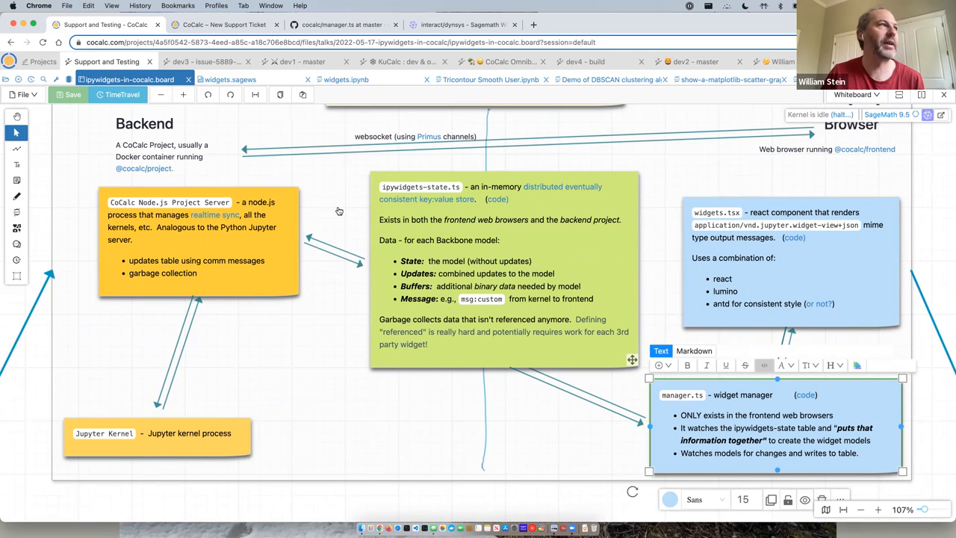
{"action": "mouse_move", "coordinate": [222, 182]}
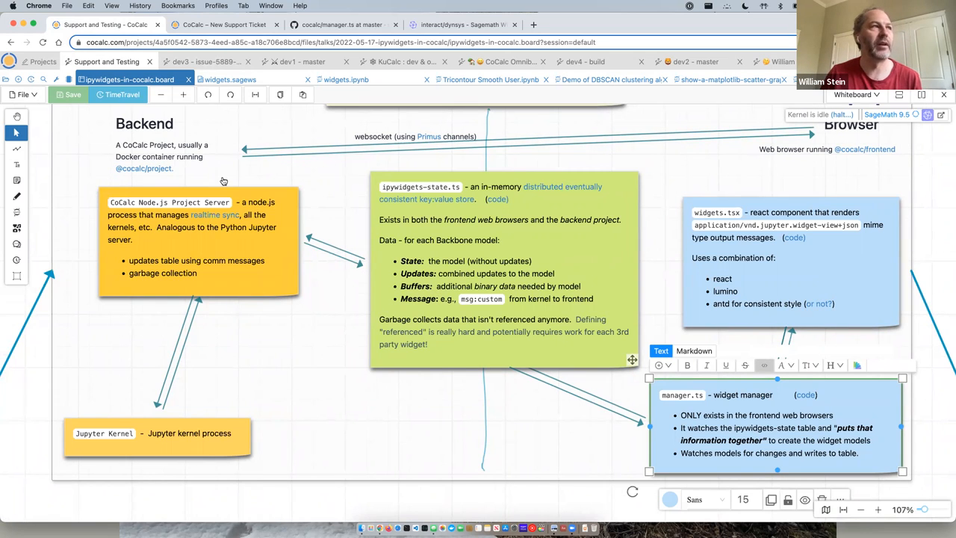